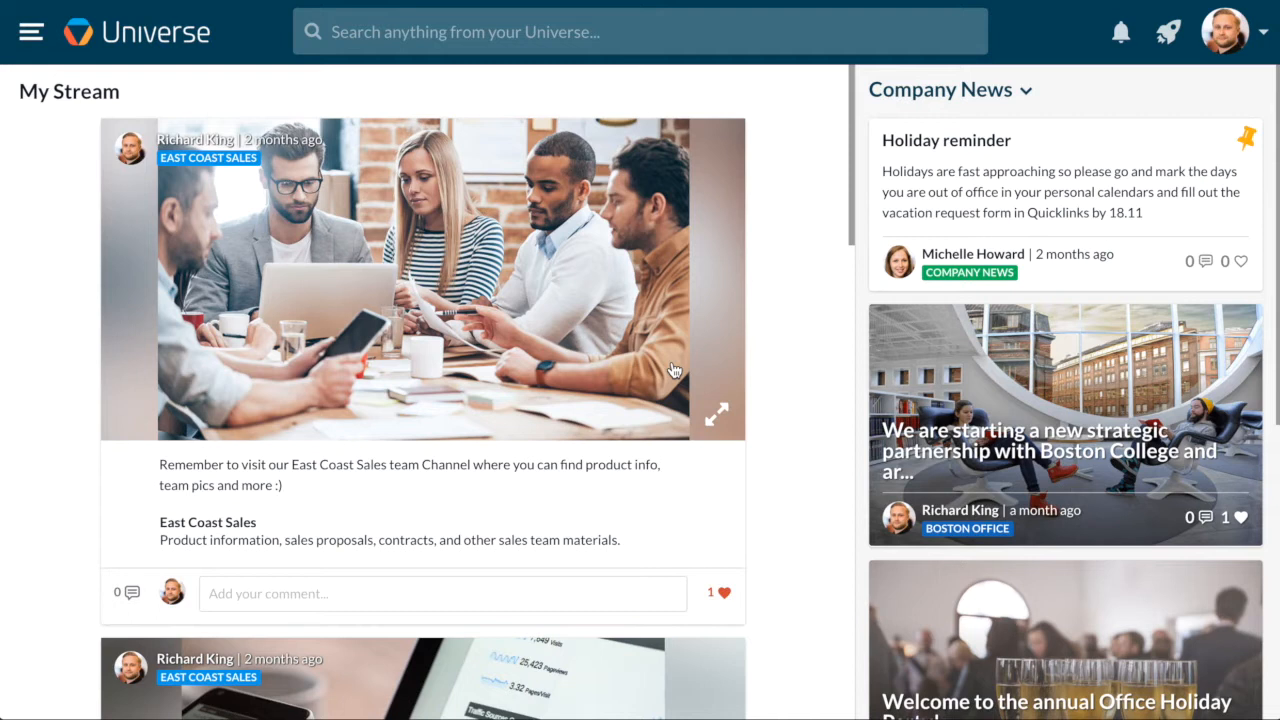
{"action": "mouse_move", "coordinate": [136, 216]}
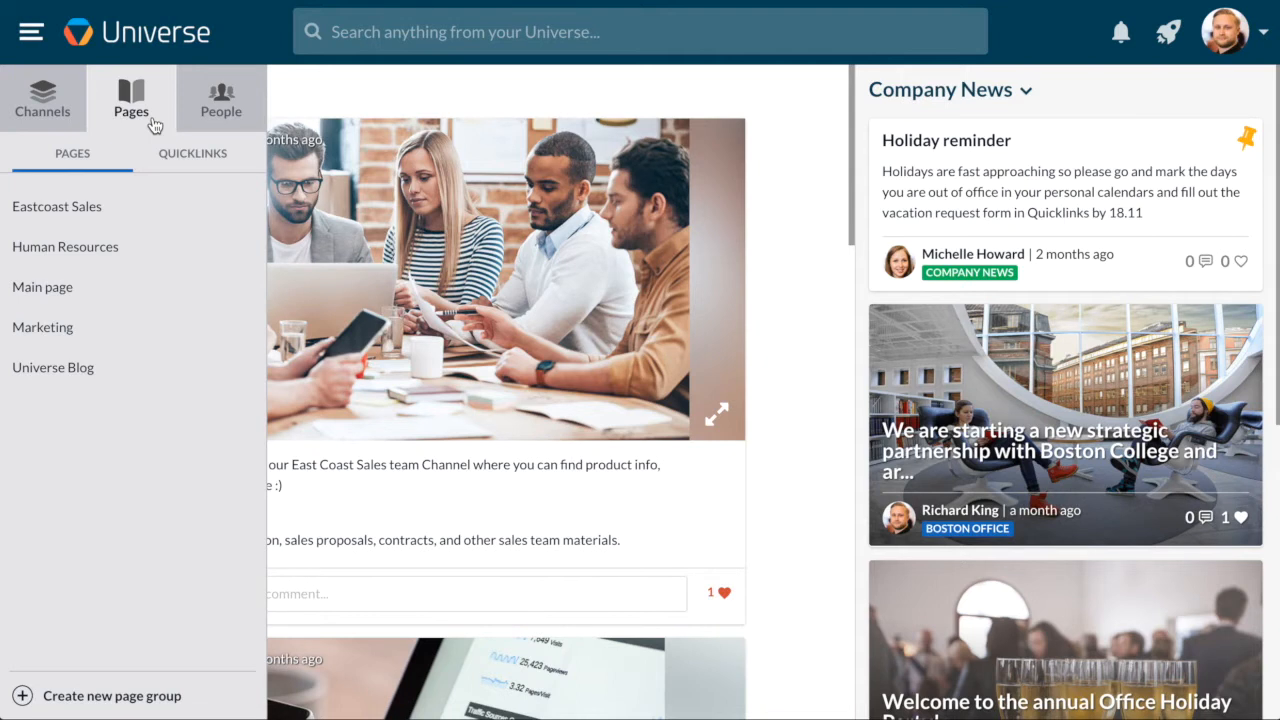
{"action": "mouse_move", "coordinate": [144, 190]}
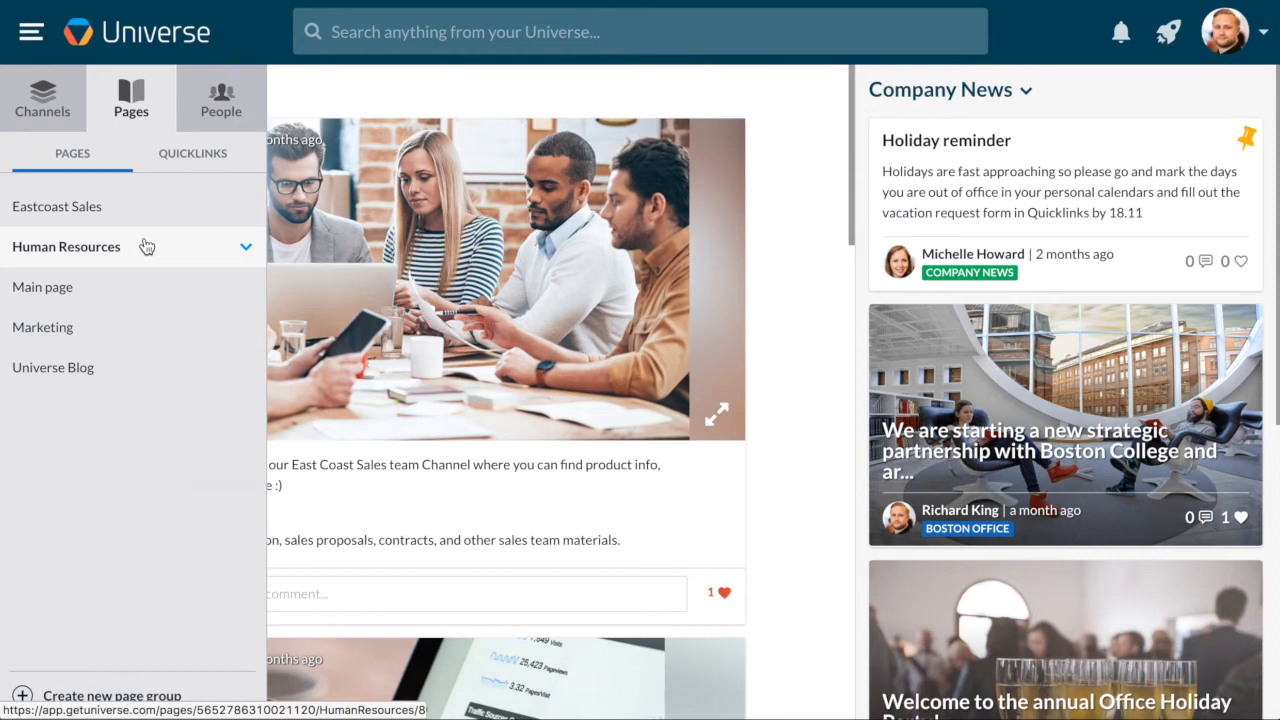
- Review the Human Resources page's articles, charts, events and documents, then return to the top
{"action": "left_click", "coordinate": [64, 248]}
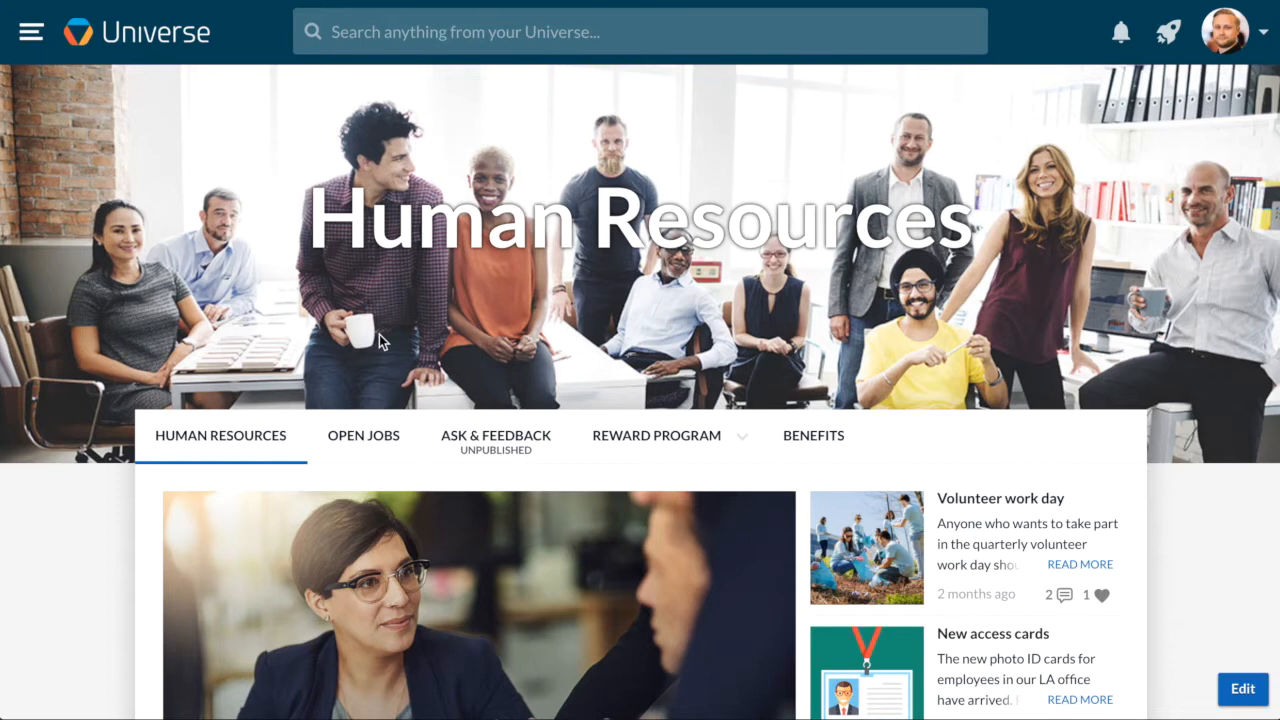
{"action": "scroll", "scroll_direction": "down", "scroll_amount": 3}
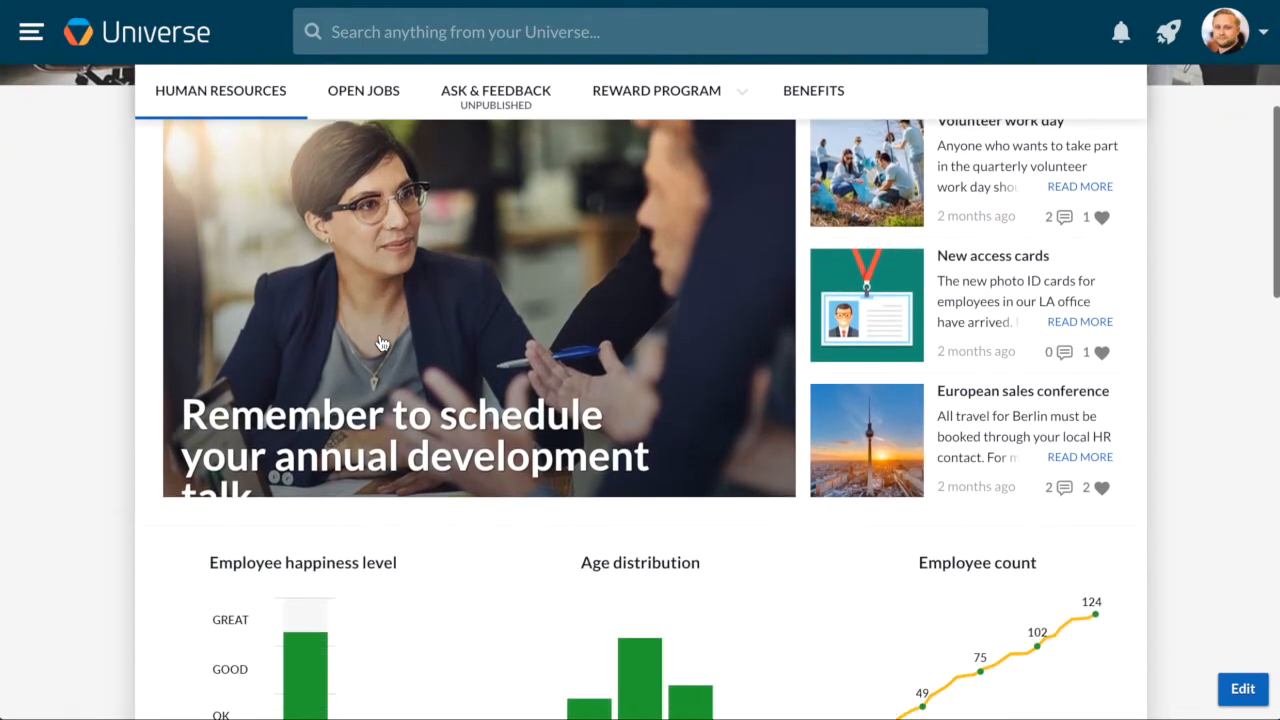
{"action": "scroll", "scroll_direction": "down", "scroll_amount": 3}
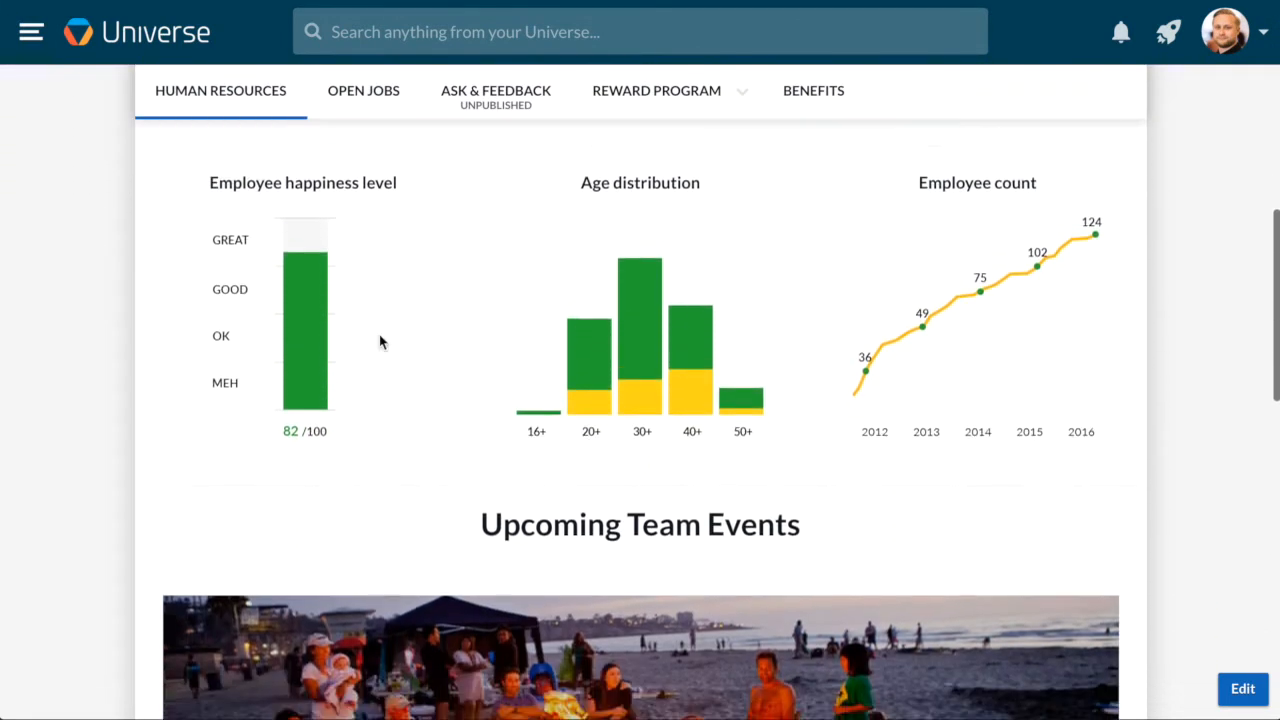
{"action": "scroll", "scroll_direction": "down", "scroll_amount": 3}
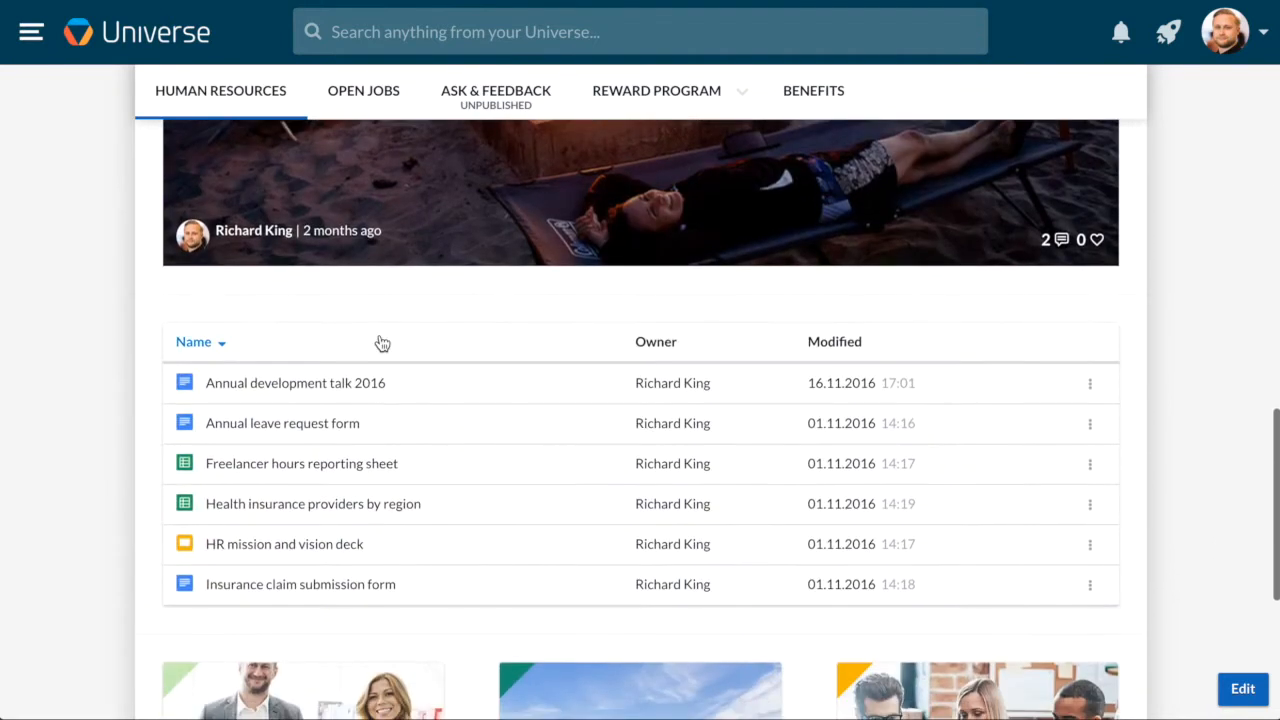
{"action": "scroll", "scroll_direction": "up", "scroll_amount": 3}
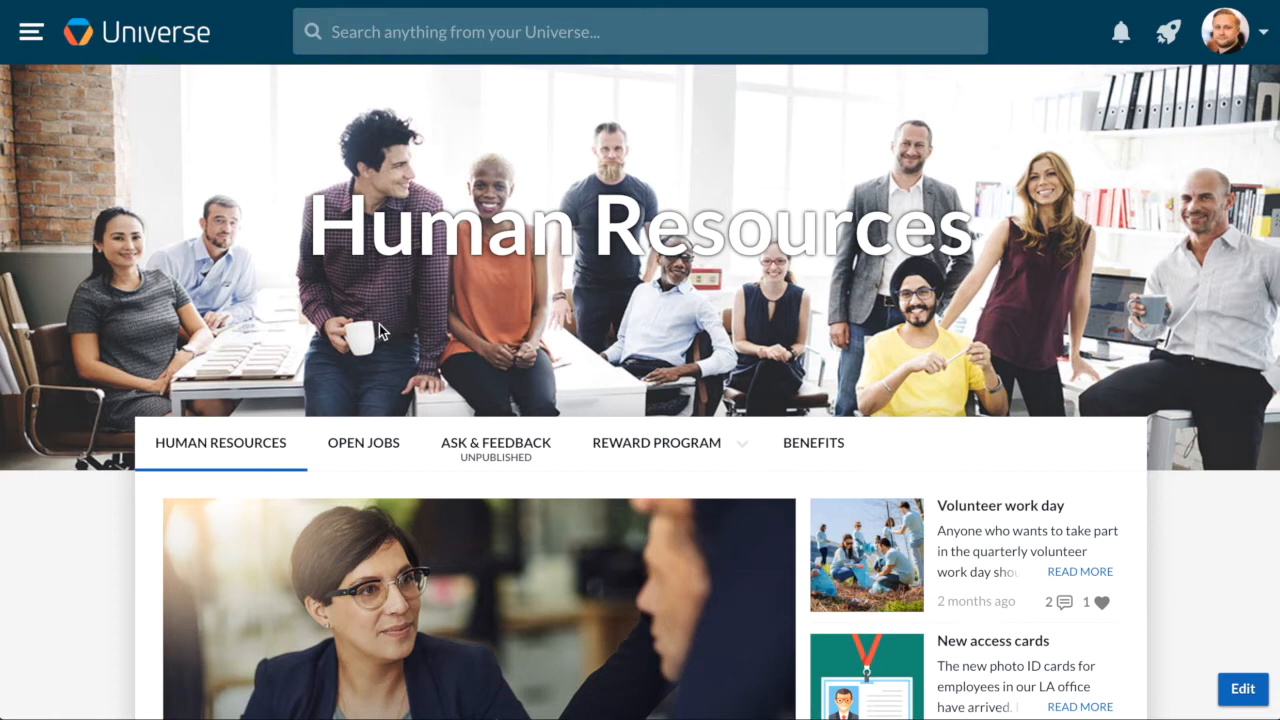
{"action": "mouse_move", "coordinate": [278, 328]}
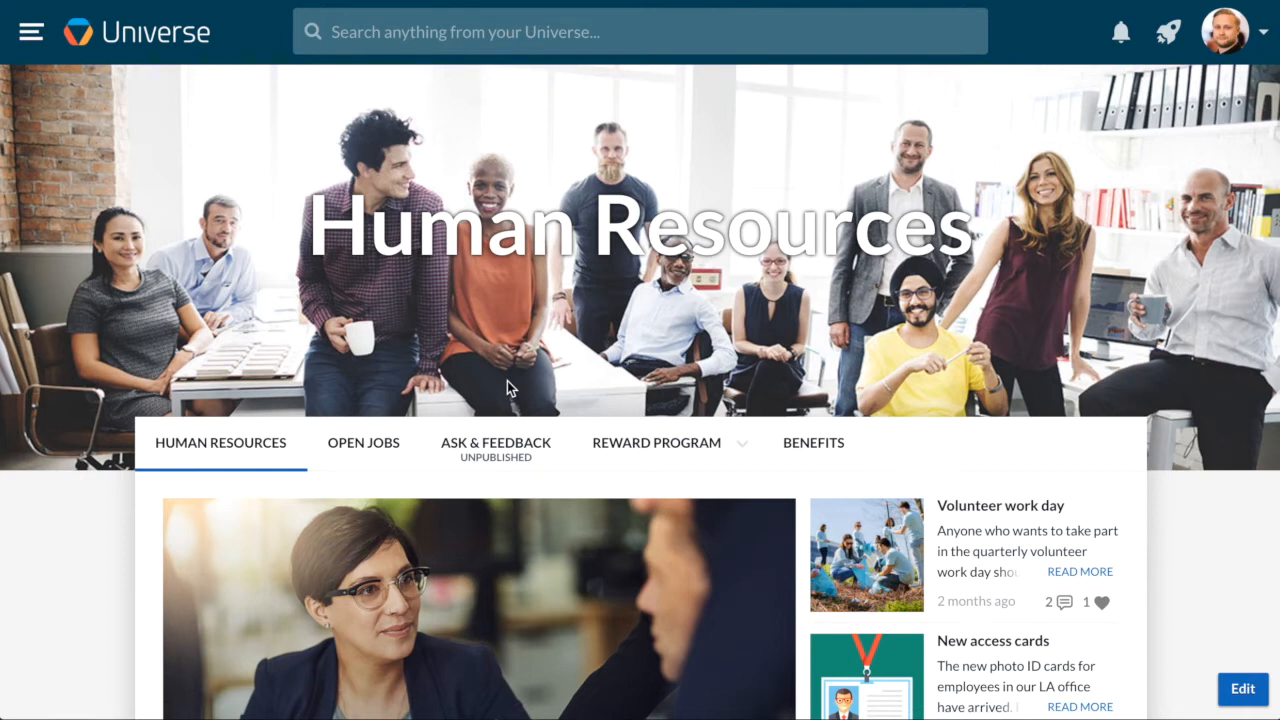
- Fill the new page group form: name Marketing, a short team description, Adaptive + Hero layout
{"action": "left_click", "coordinate": [32, 32]}
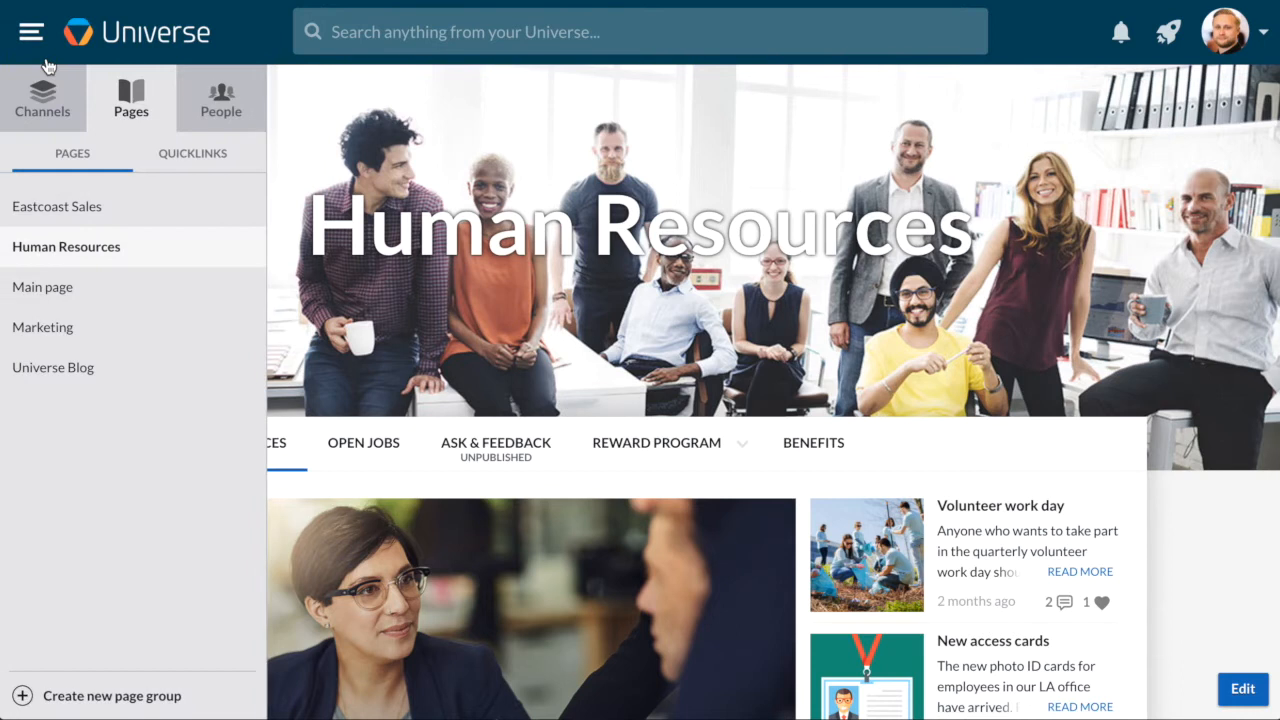
{"action": "mouse_move", "coordinate": [178, 560]}
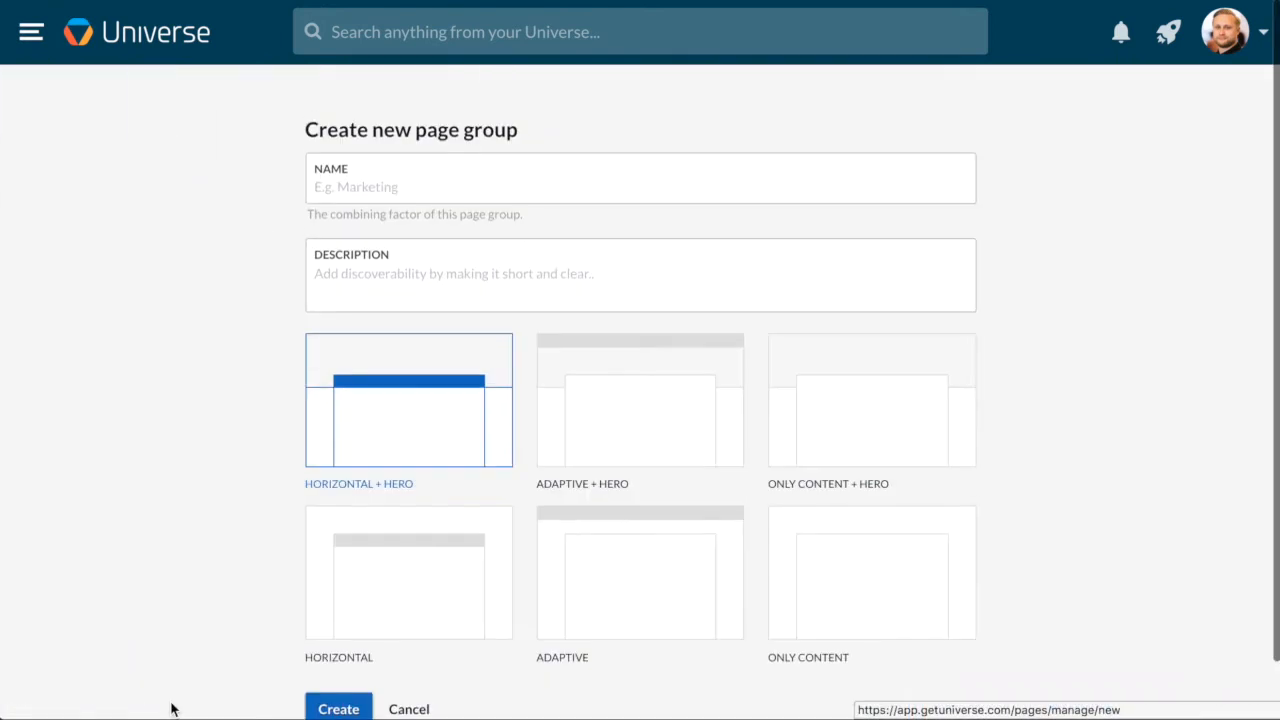
{"action": "left_click", "coordinate": [640, 178]}
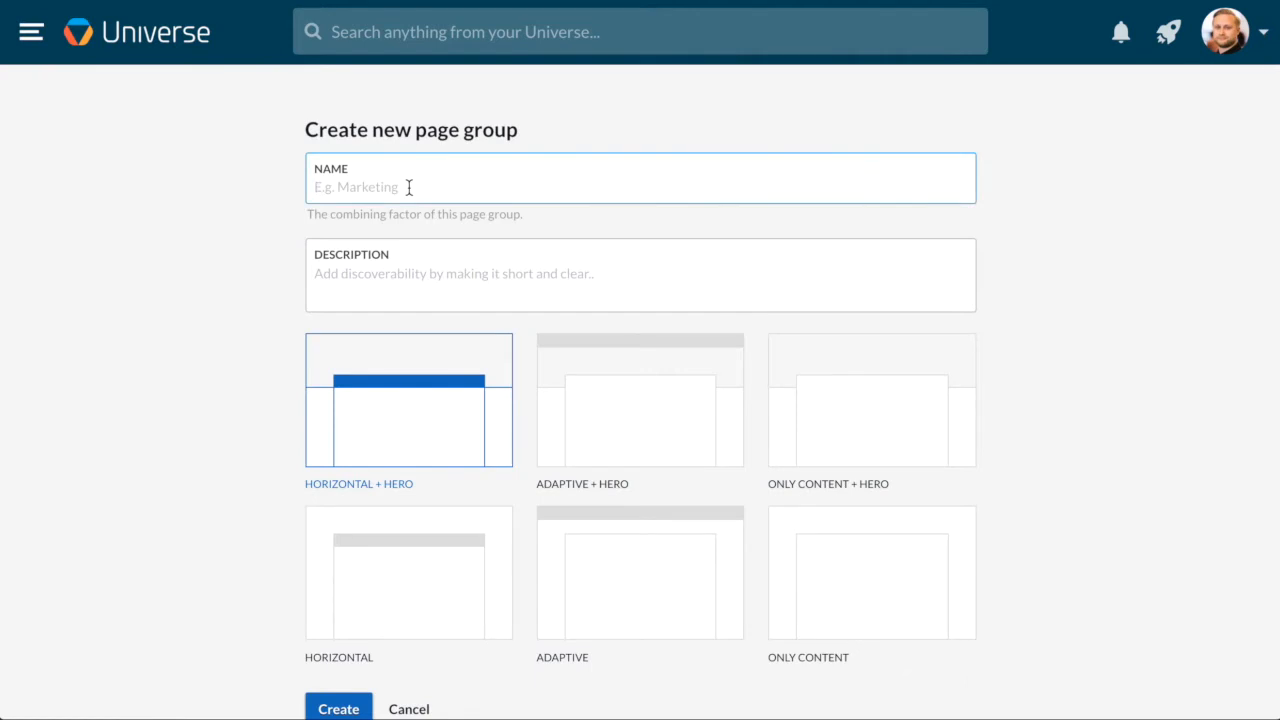
{"action": "type", "text": "Marketing"}
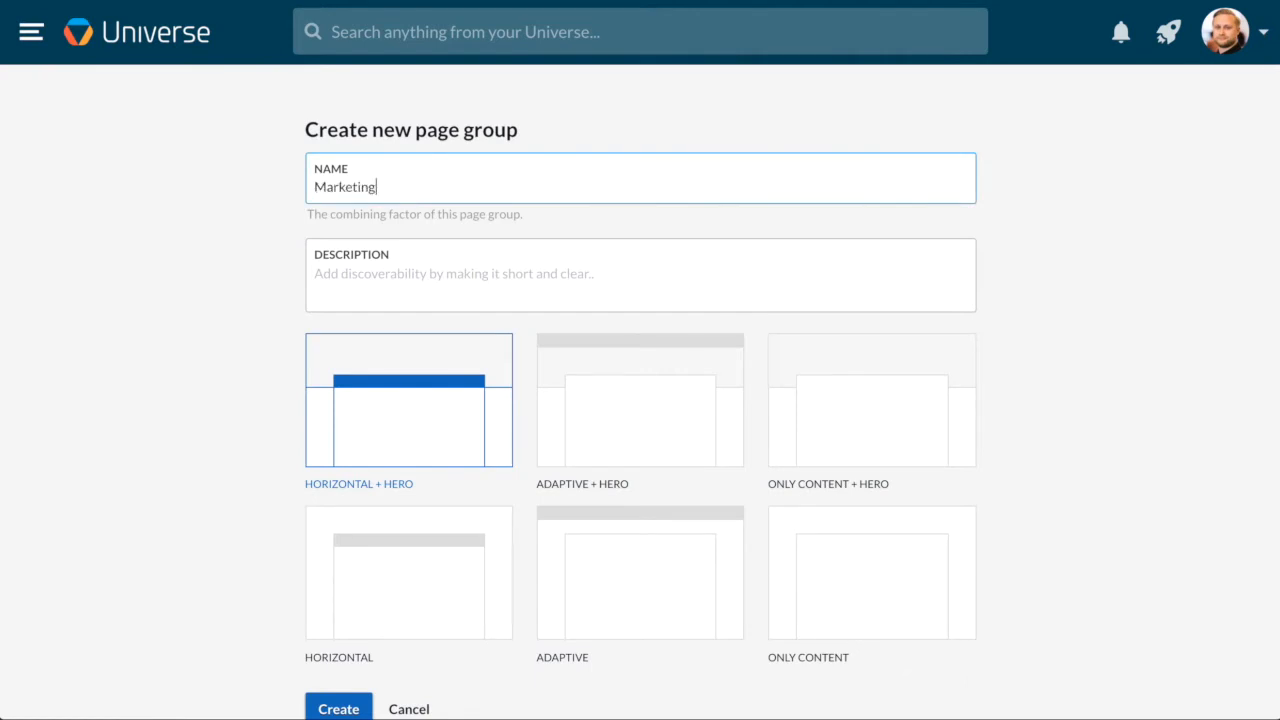
{"action": "type", "text": "This is a page"}
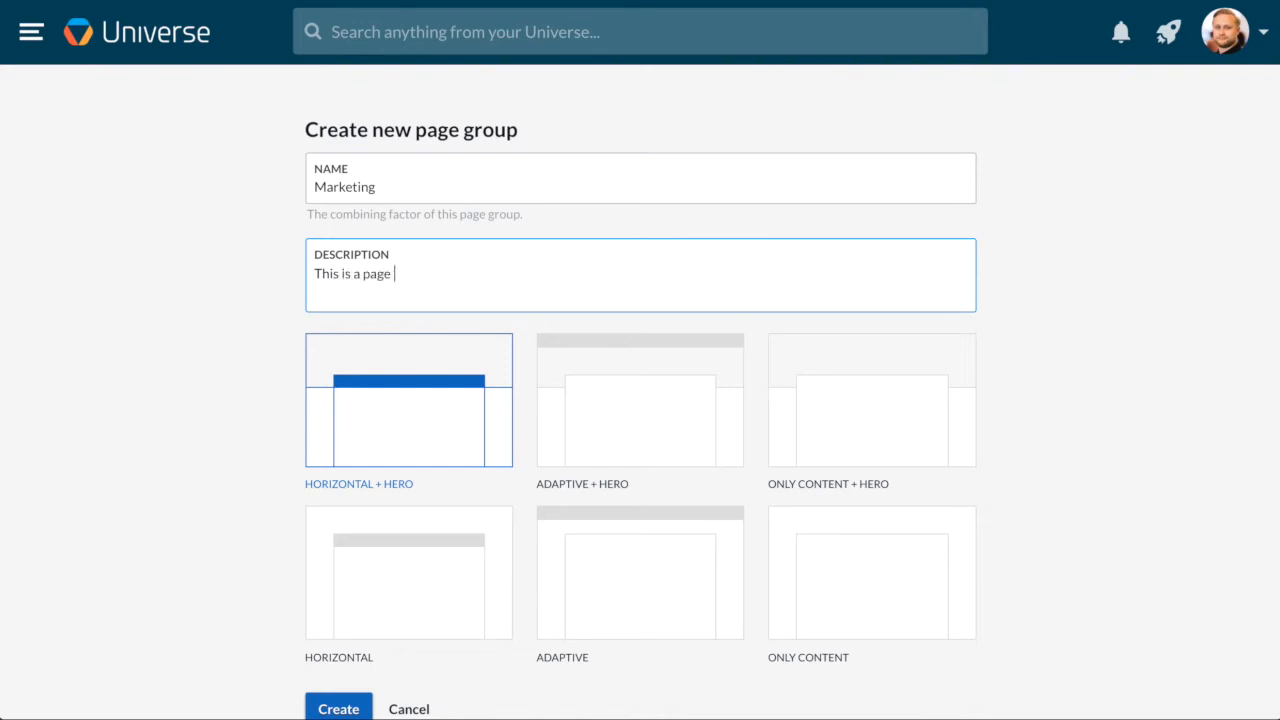
{"action": "type", "text": "group for our t"}
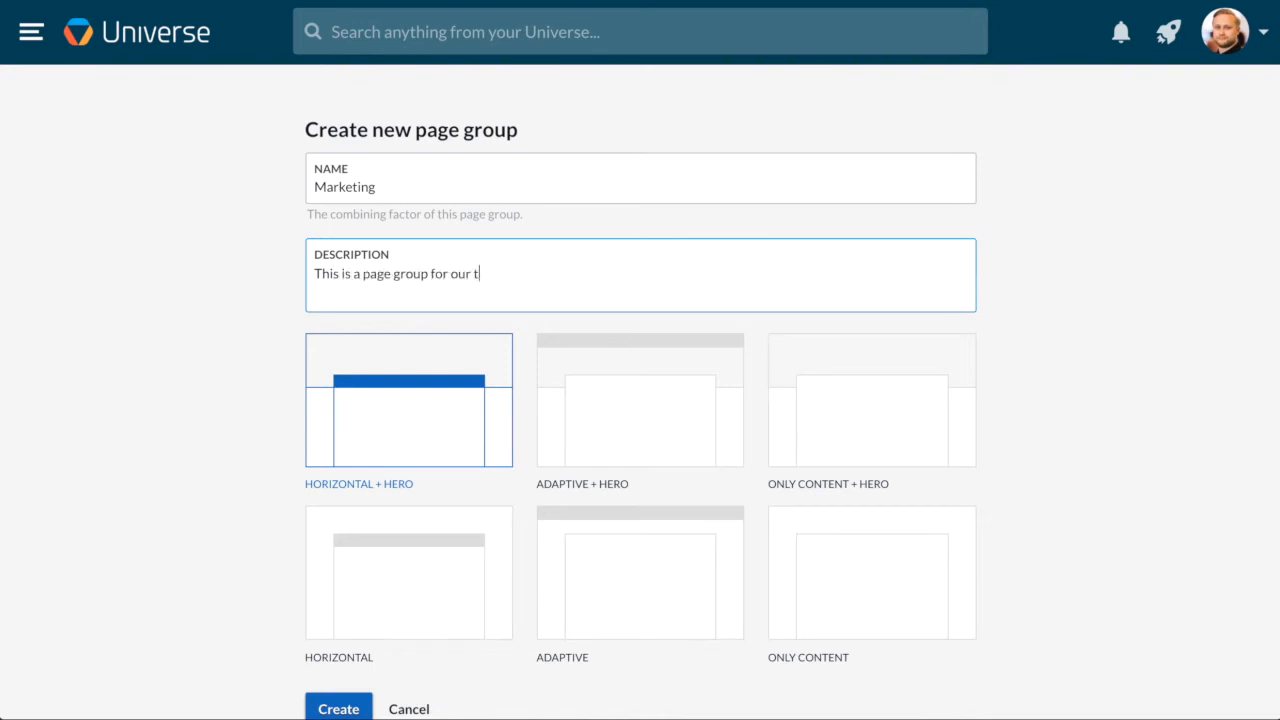
{"action": "type", "text": "eam."}
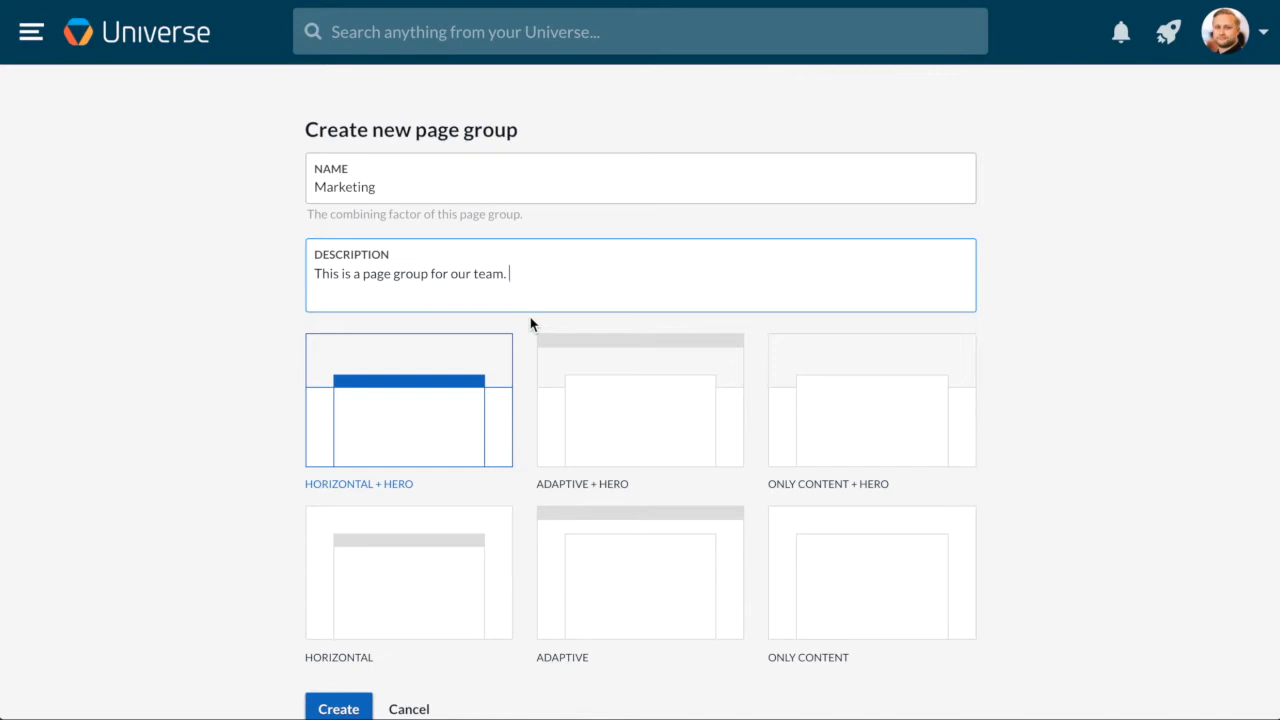
{"action": "left_click", "coordinate": [408, 572]}
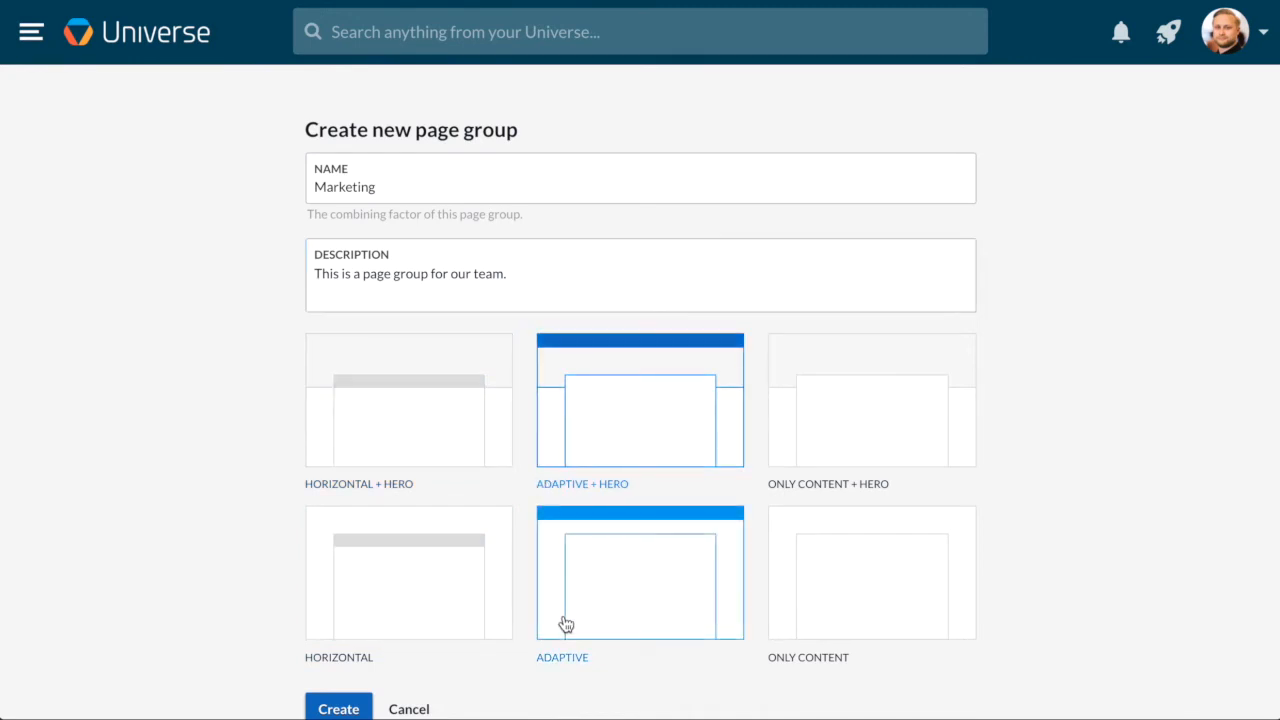
- Create the Marketing page group and land on its unpublished first page in edit mode
{"action": "left_click", "coordinate": [338, 708]}
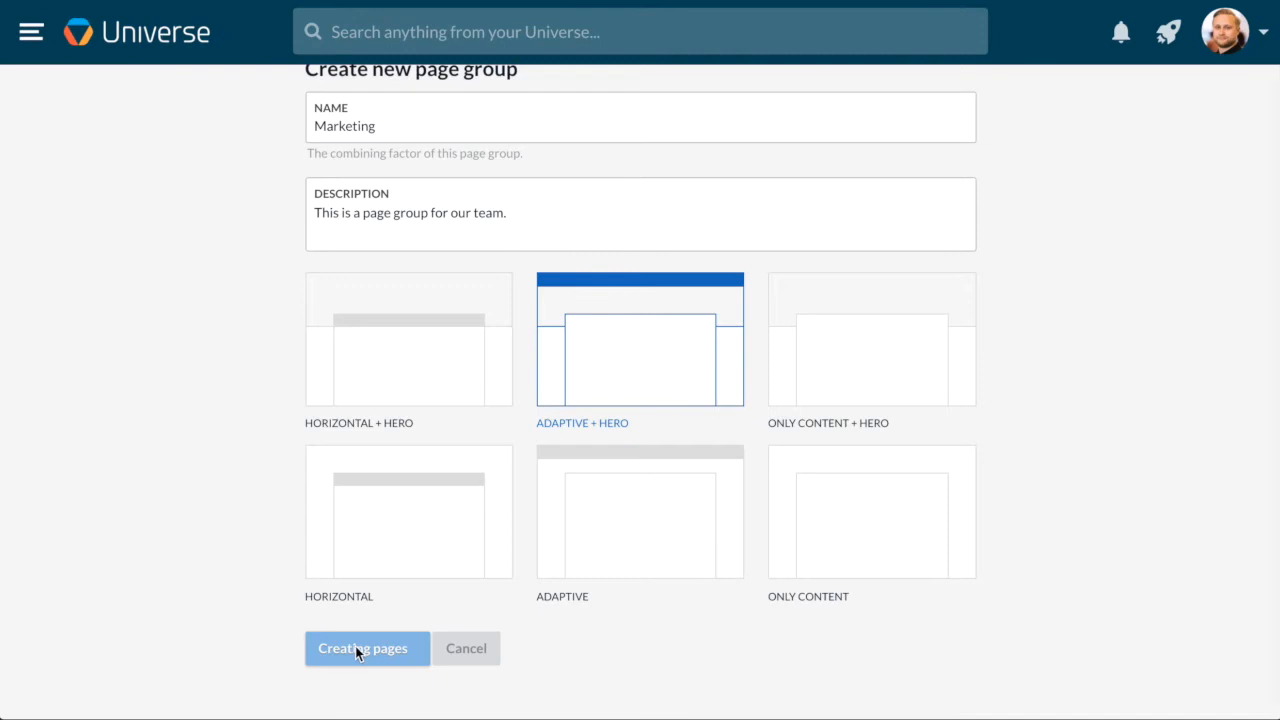
{"action": "left_click", "coordinate": [362, 648]}
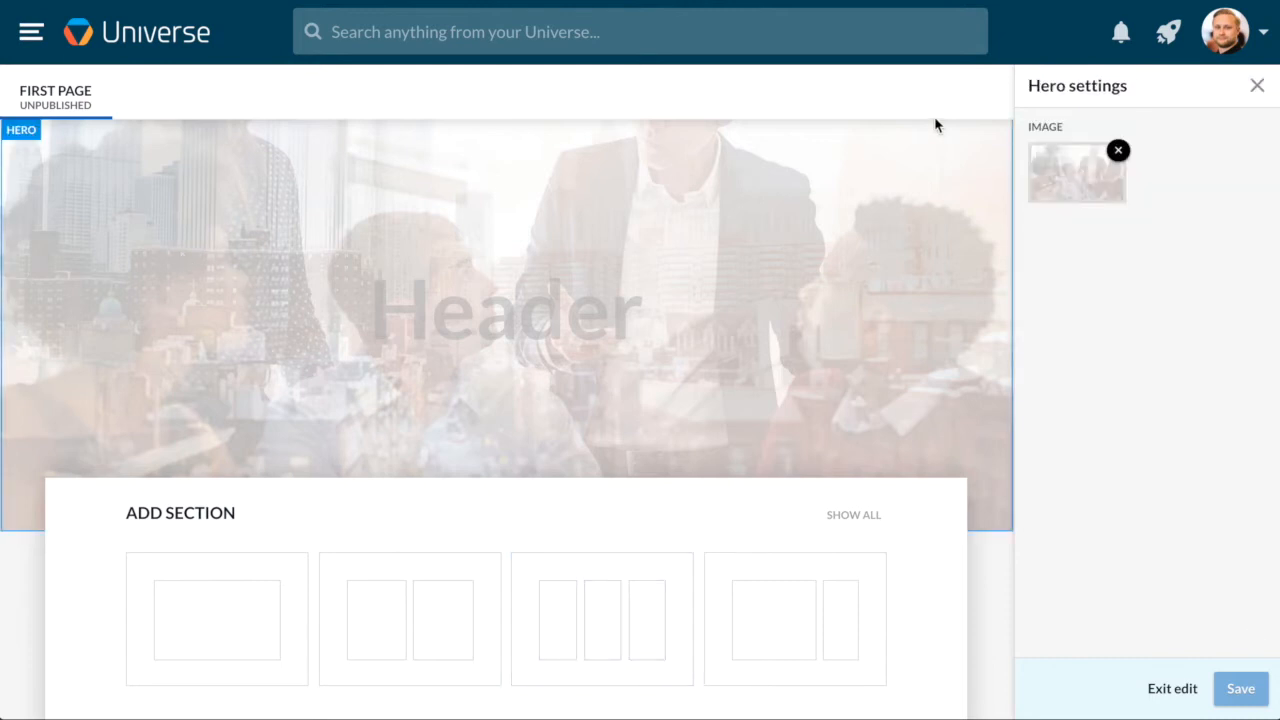
- Set the hero to a bicycle photo with the heading 'We are Marketing' and save it
{"action": "left_click", "coordinate": [1076, 172]}
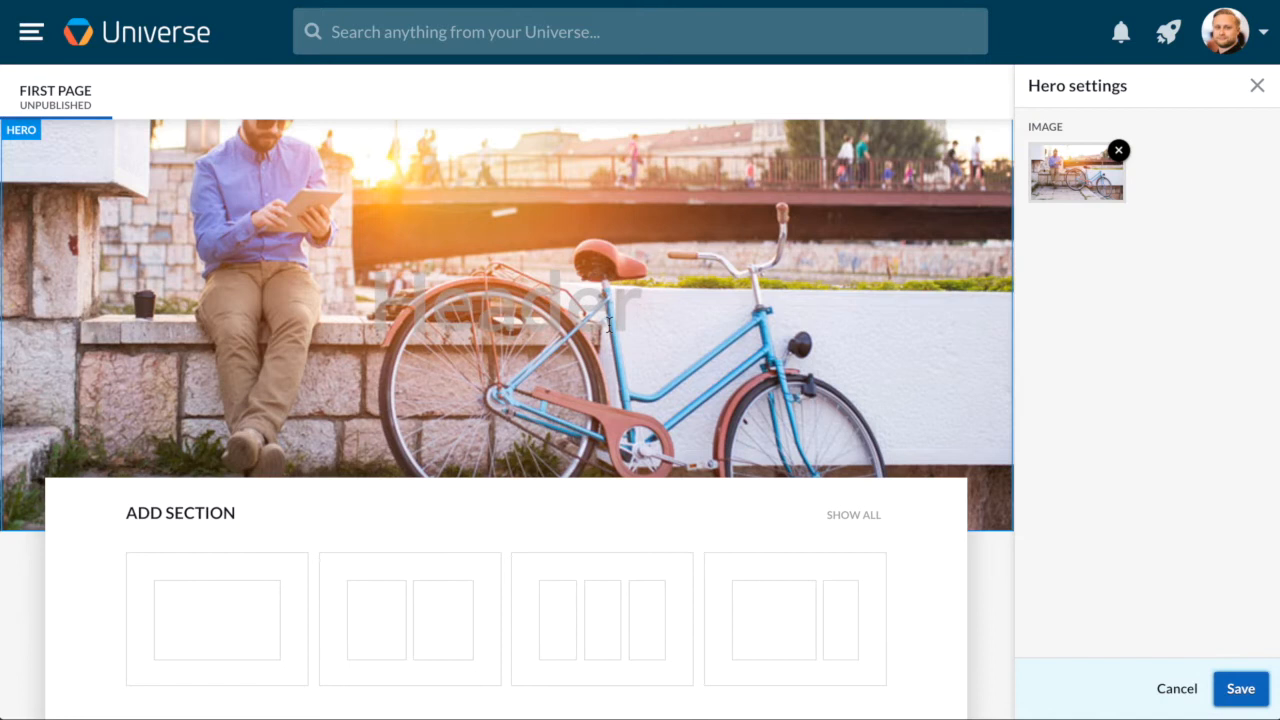
{"action": "type", "text": "W"}
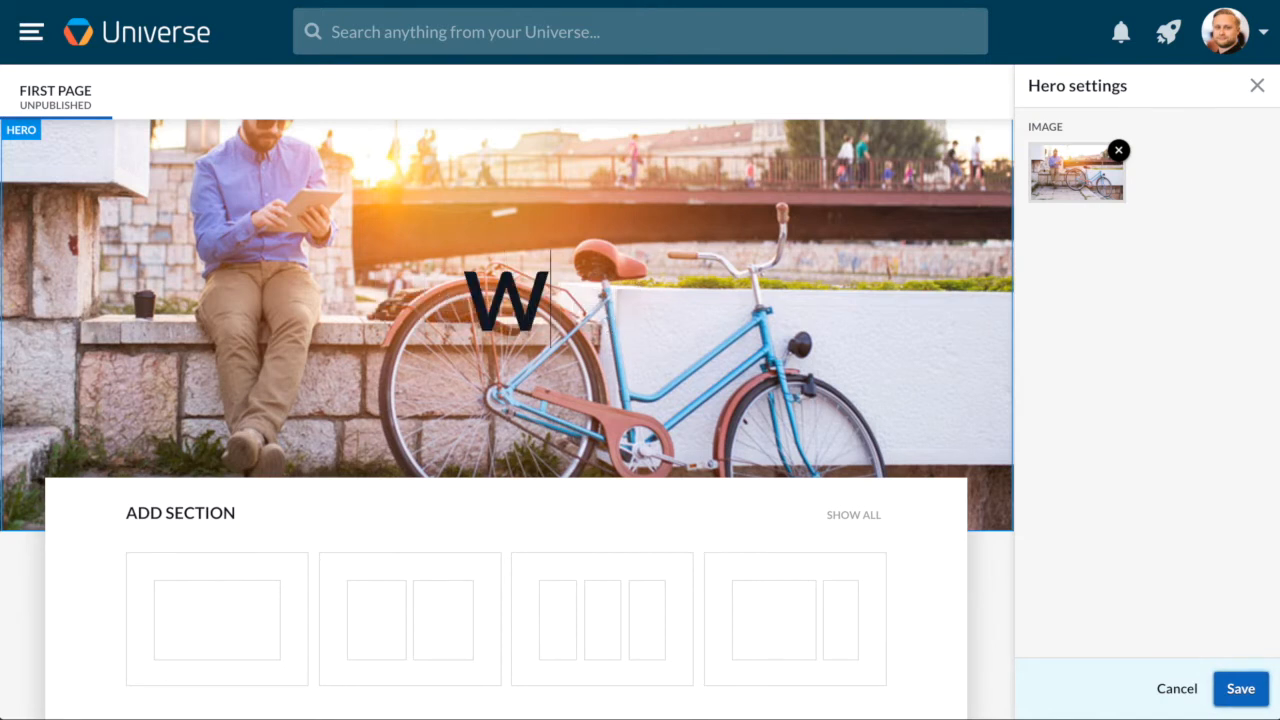
{"action": "type", "text": "e are Marketing"}
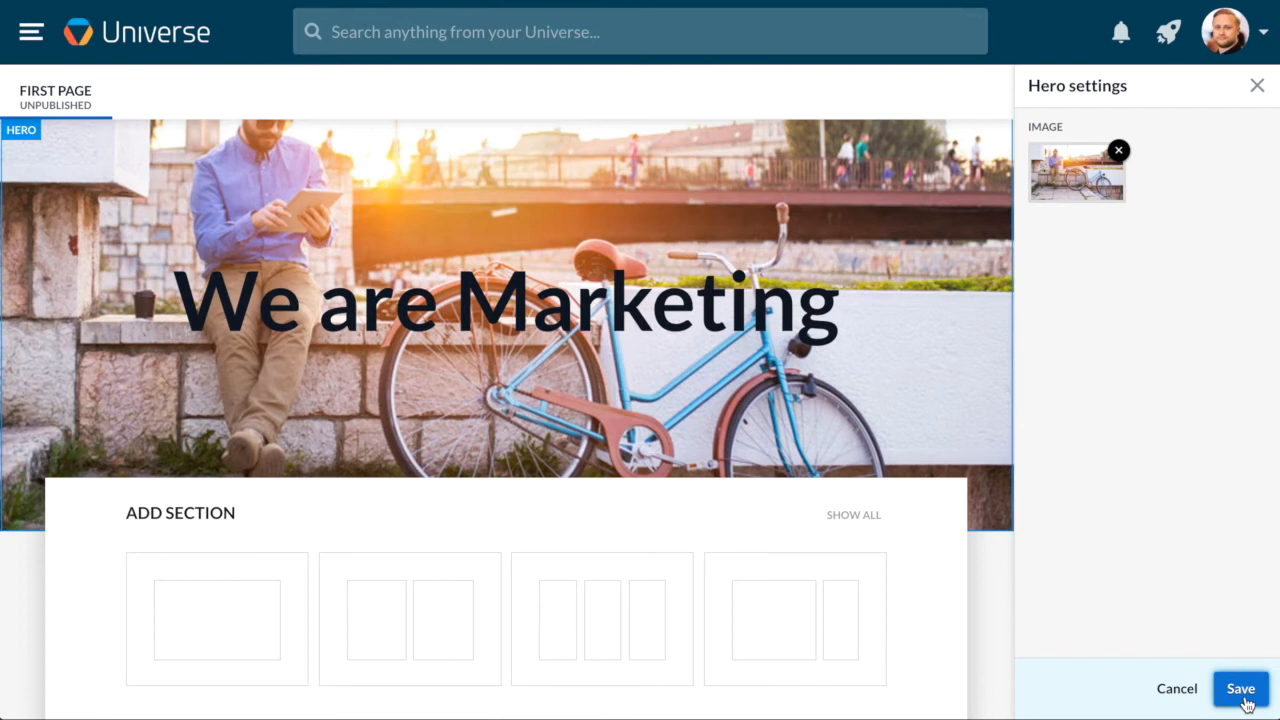
{"action": "left_click", "coordinate": [1240, 688]}
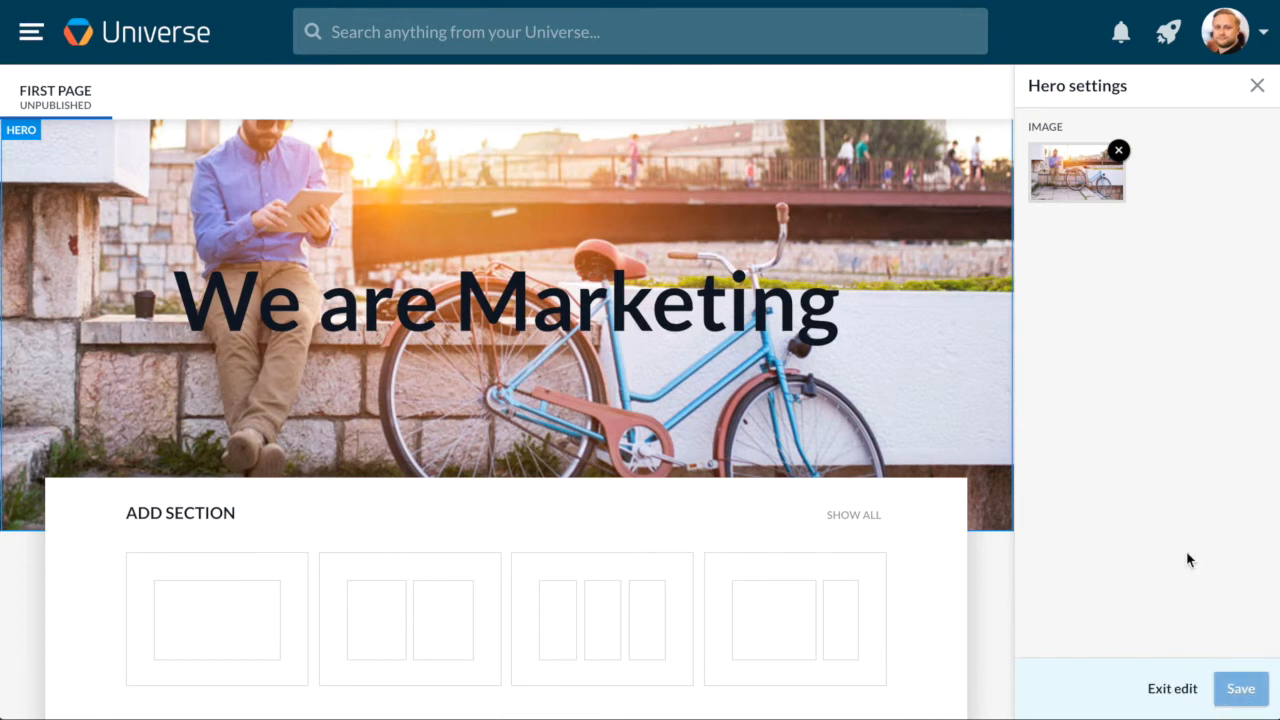
{"action": "mouse_move", "coordinate": [1176, 536]}
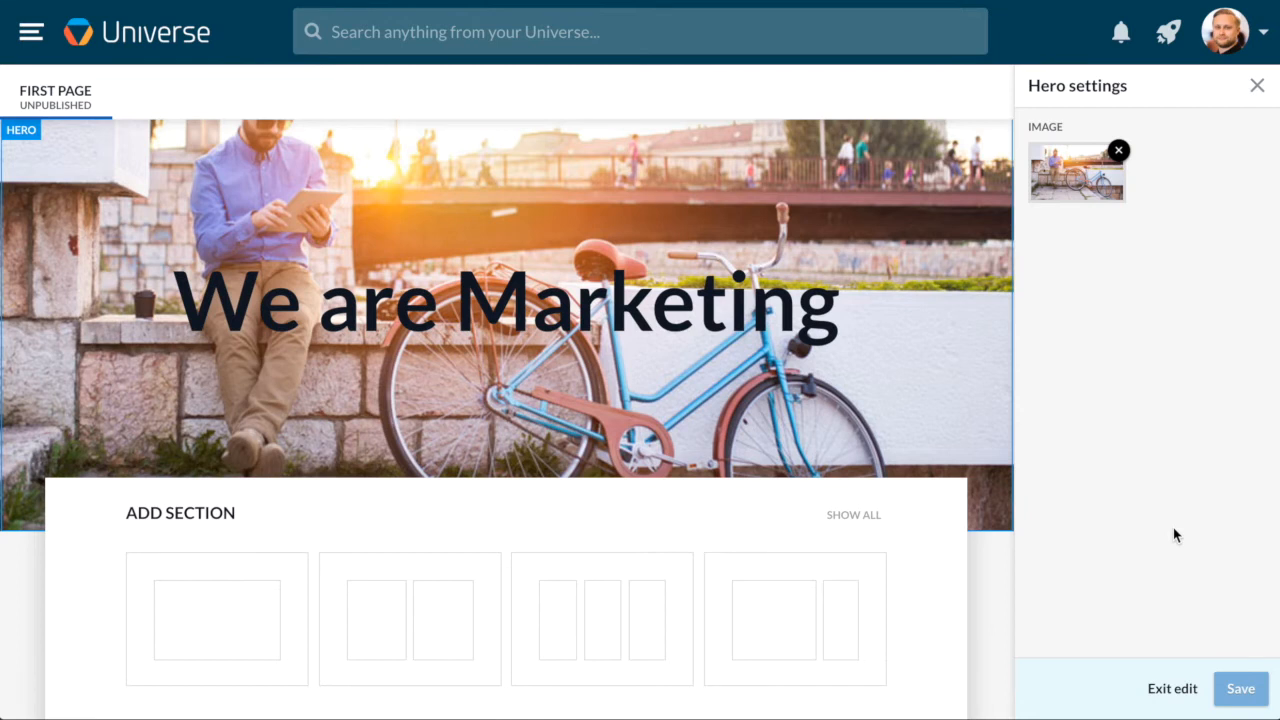
{"action": "mouse_move", "coordinate": [878, 530]}
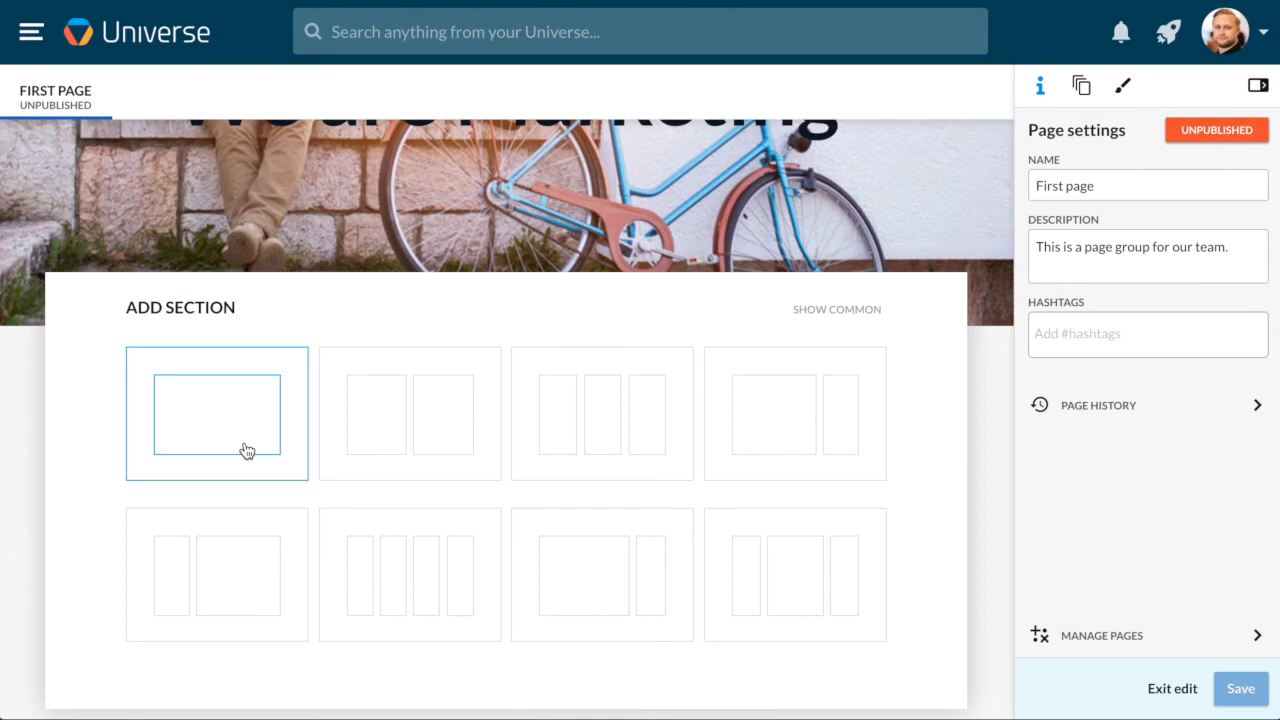
- Add a section with a text widget of welcome copy, its first line formatted as Heading 1
{"action": "left_click", "coordinate": [408, 412]}
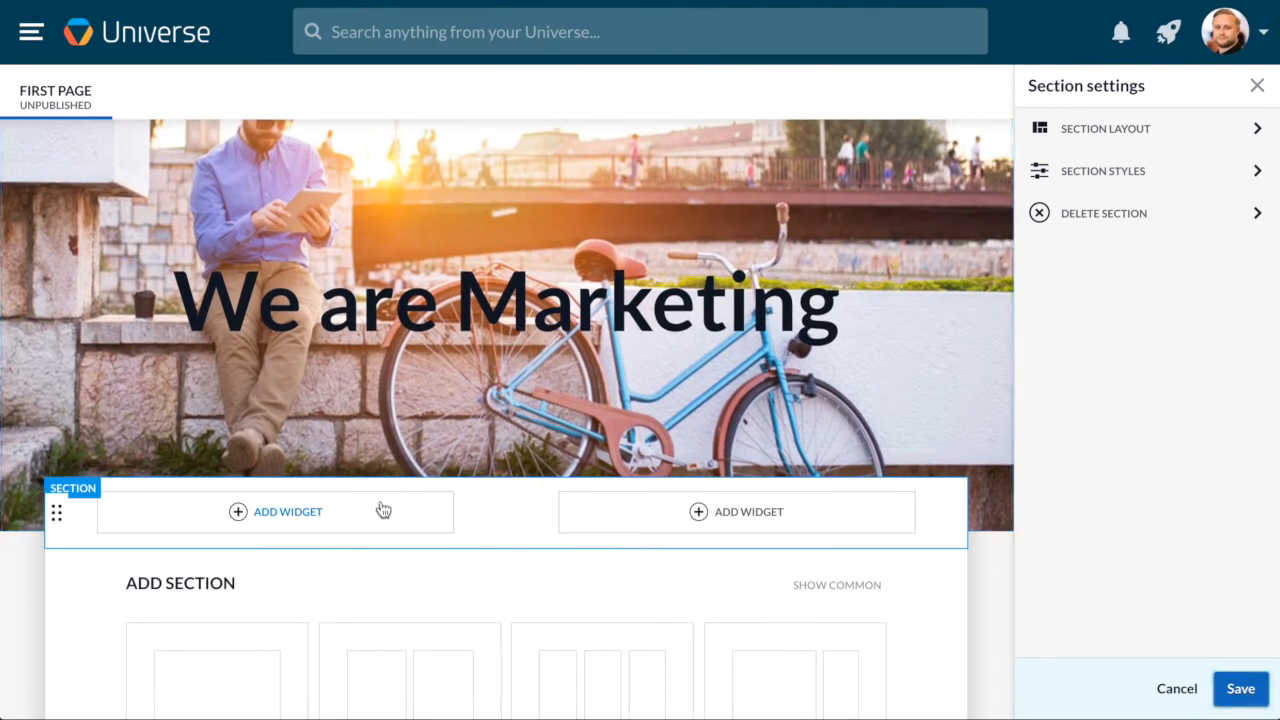
{"action": "left_click", "coordinate": [276, 512]}
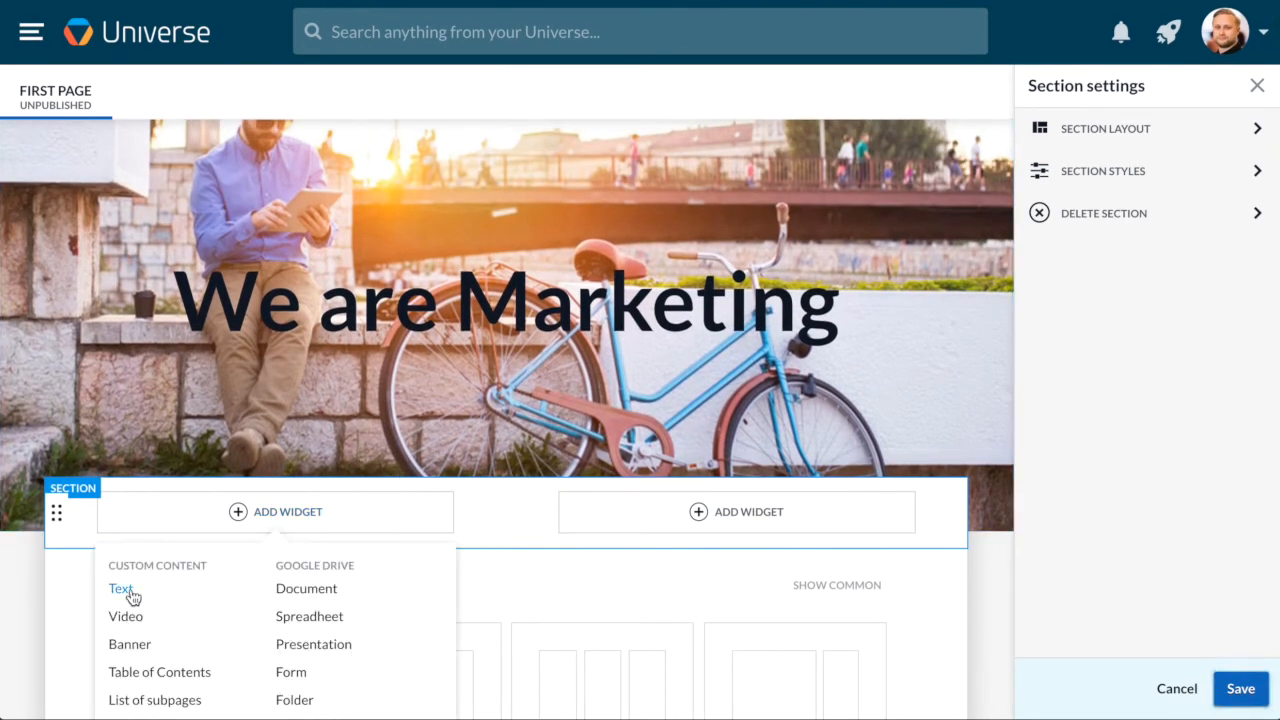
{"action": "left_click", "coordinate": [120, 588]}
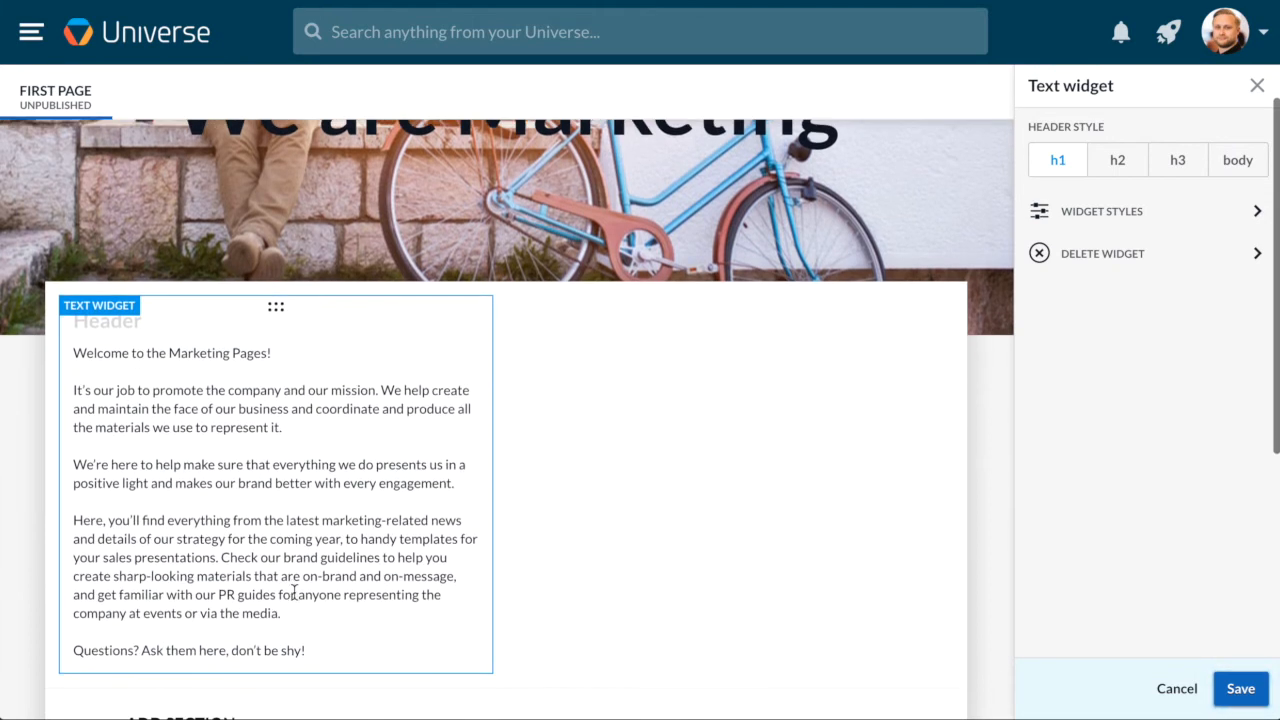
{"action": "left_click", "coordinate": [272, 352]}
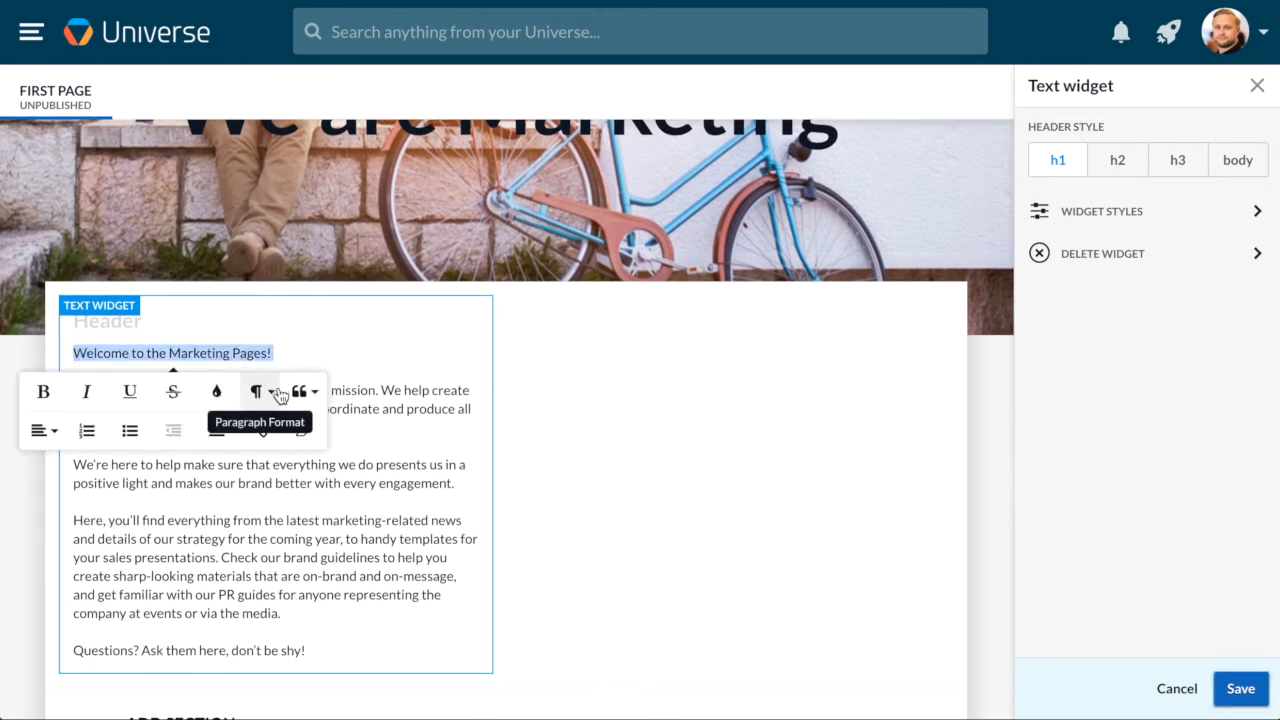
{"action": "left_click", "coordinate": [256, 390]}
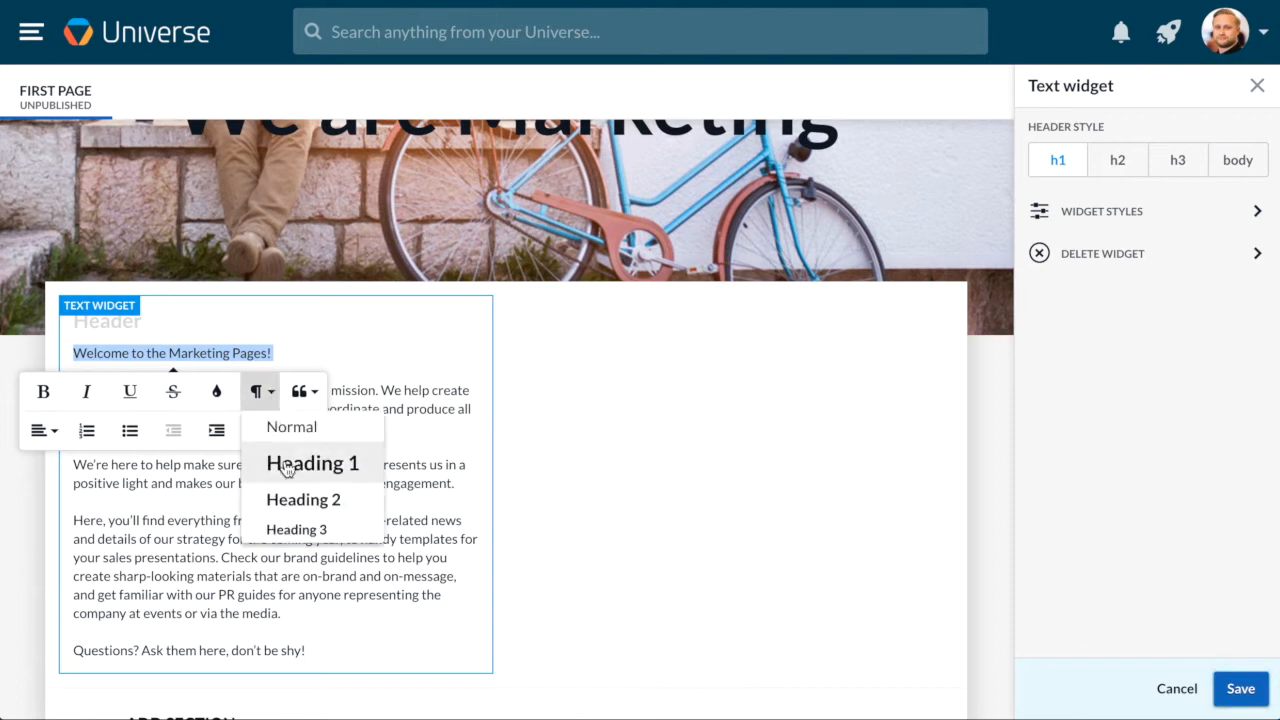
{"action": "left_click", "coordinate": [312, 462]}
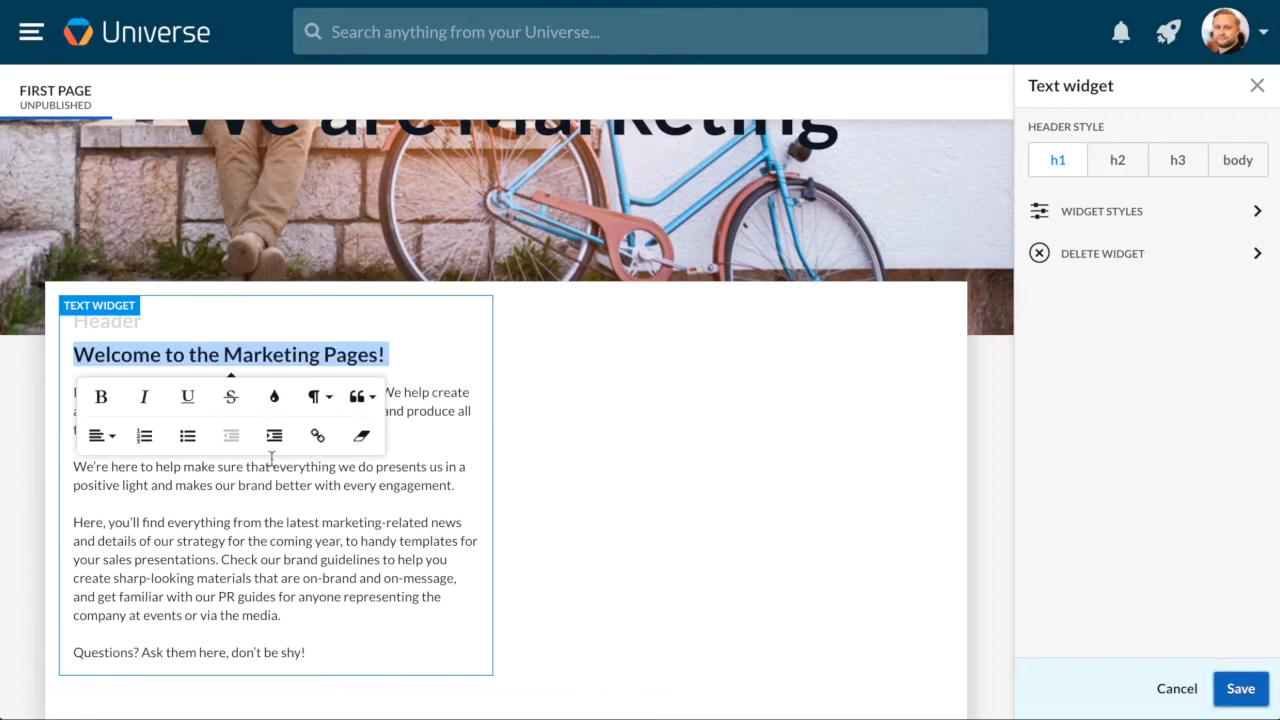
{"action": "left_click", "coordinate": [186, 396]}
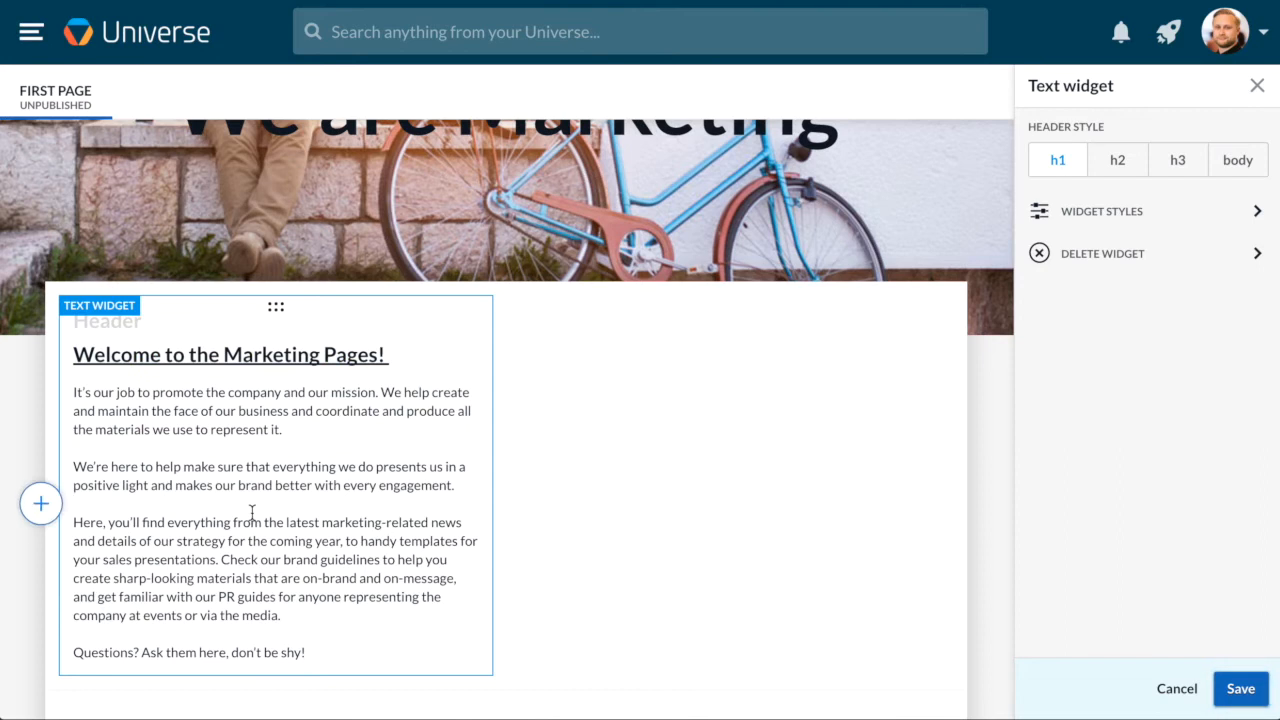
{"action": "mouse_move", "coordinate": [296, 500]}
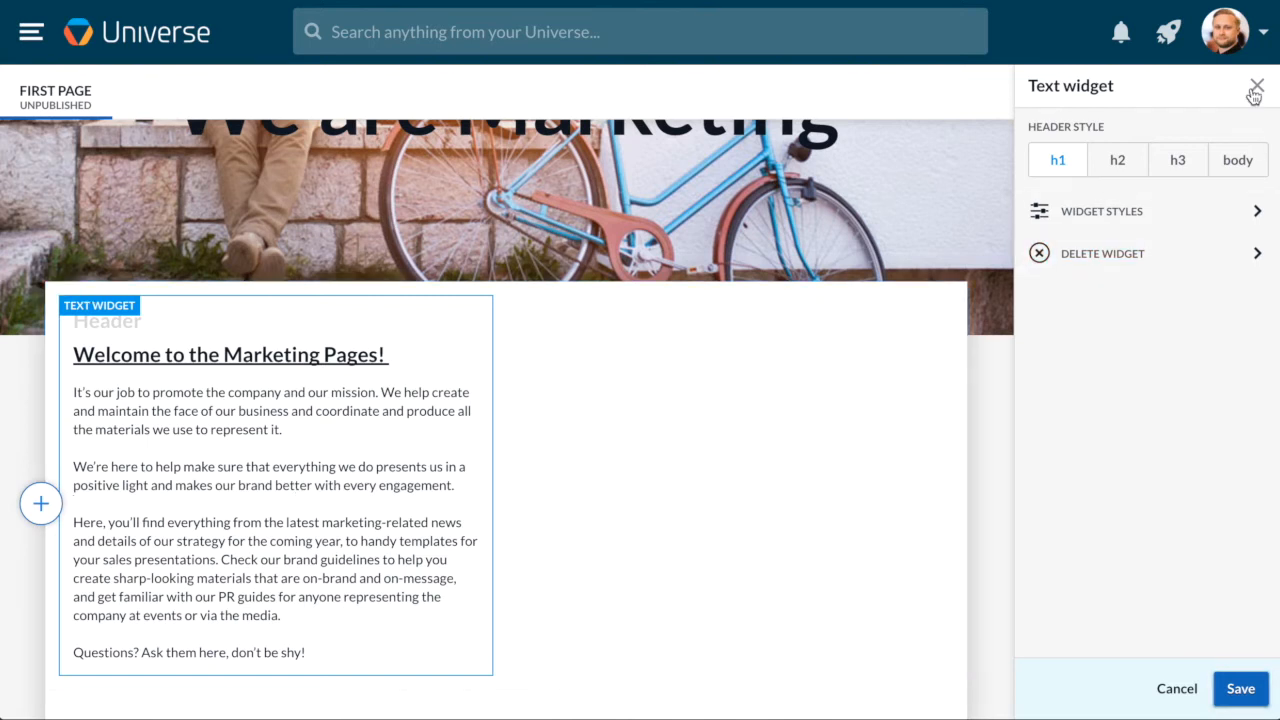
- Create custom styles for the group with Body paragraph text in Open Sans and save them
{"action": "left_click", "coordinate": [1256, 86]}
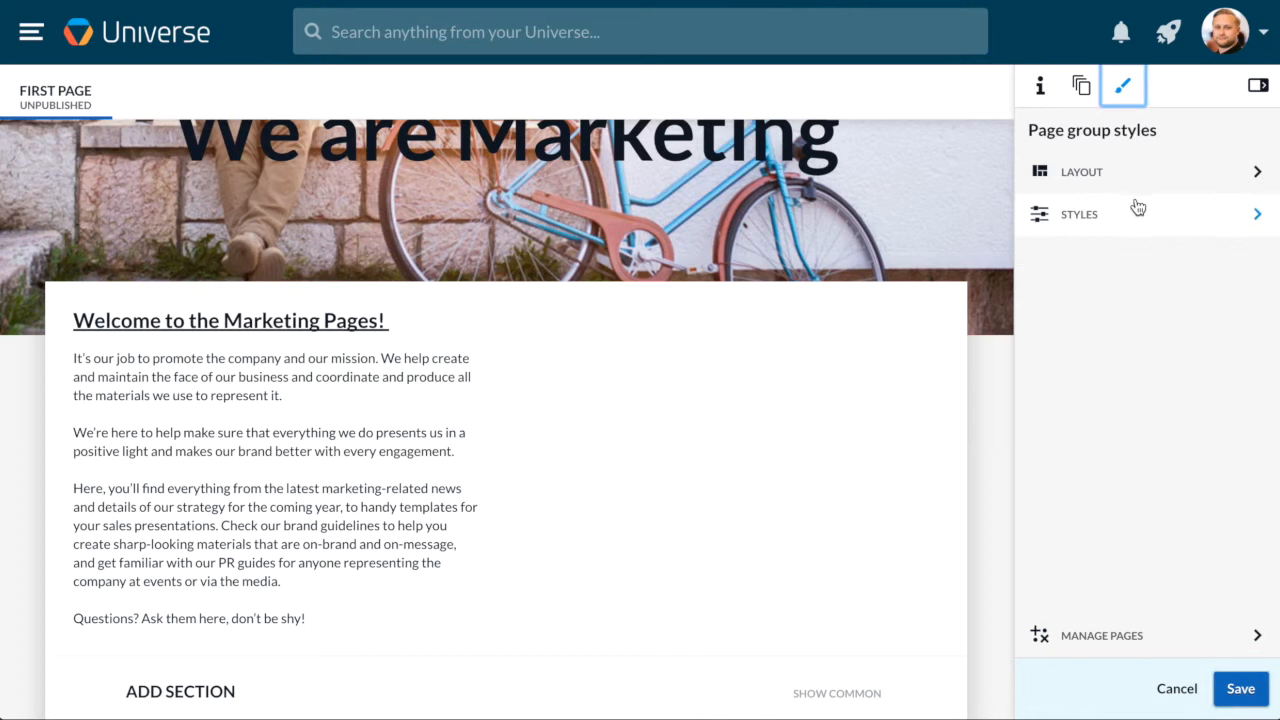
{"action": "left_click", "coordinate": [1080, 212]}
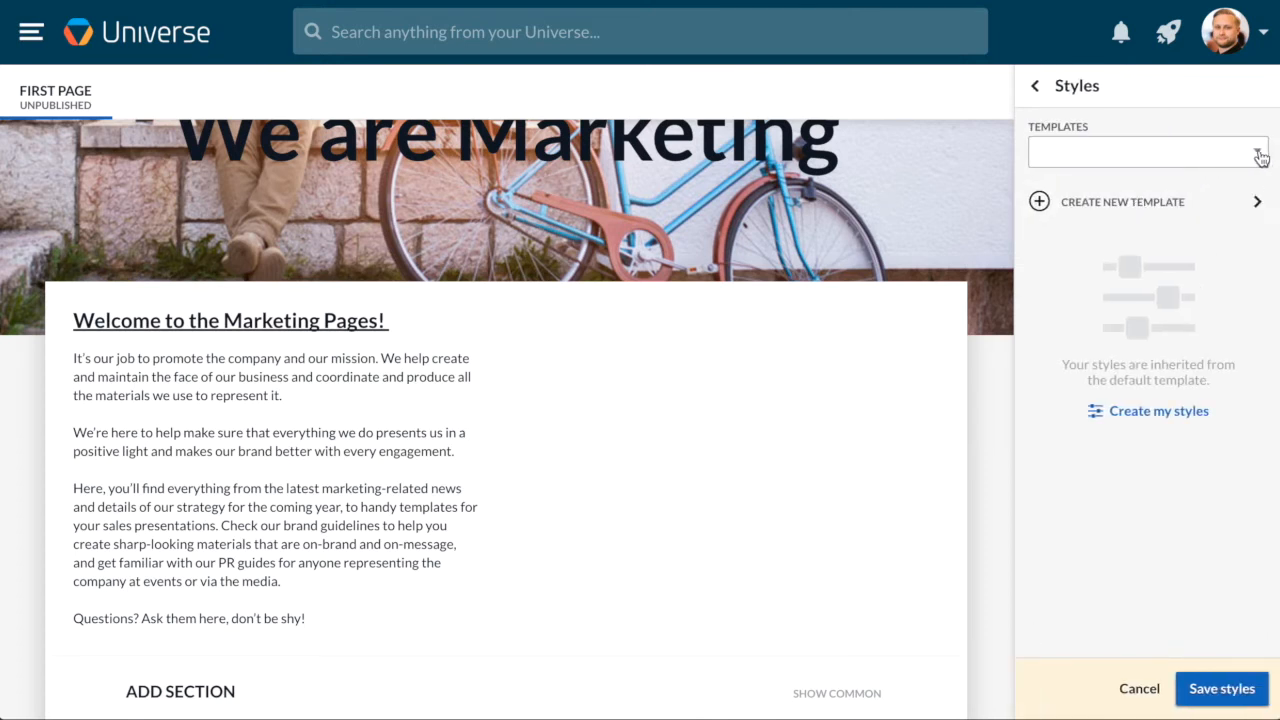
{"action": "left_click", "coordinate": [1148, 152]}
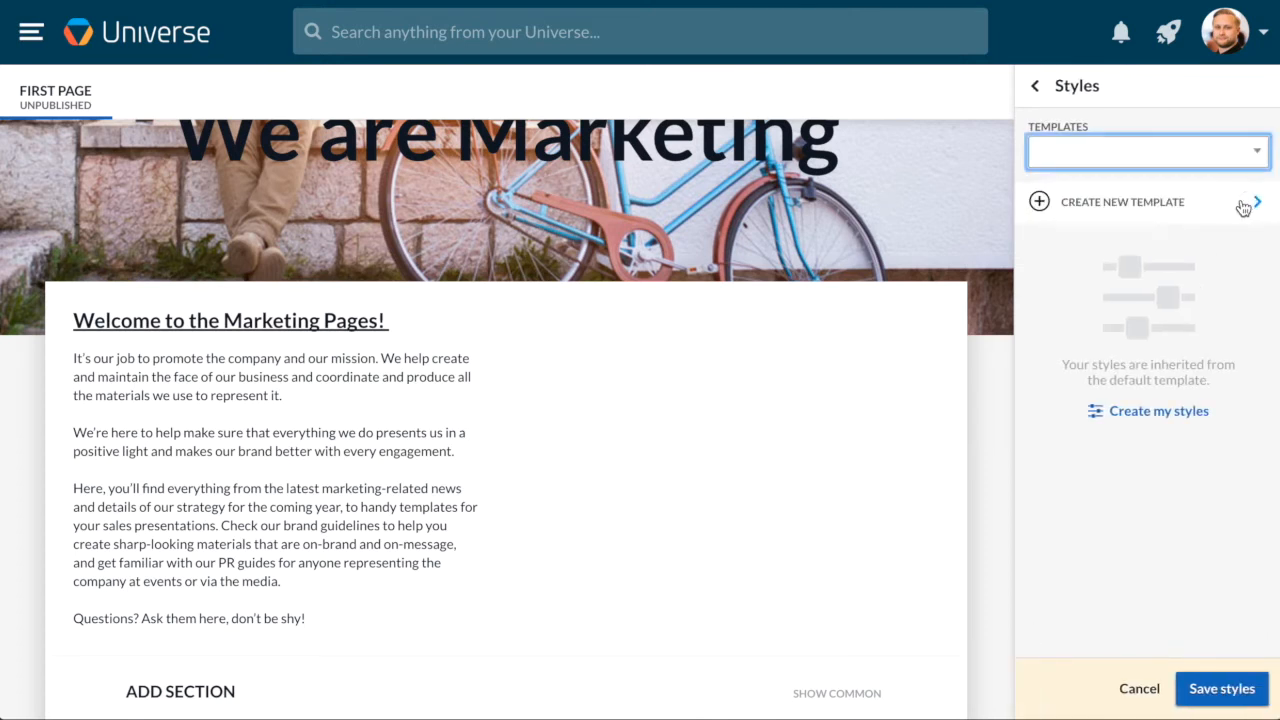
{"action": "mouse_move", "coordinate": [1164, 420]}
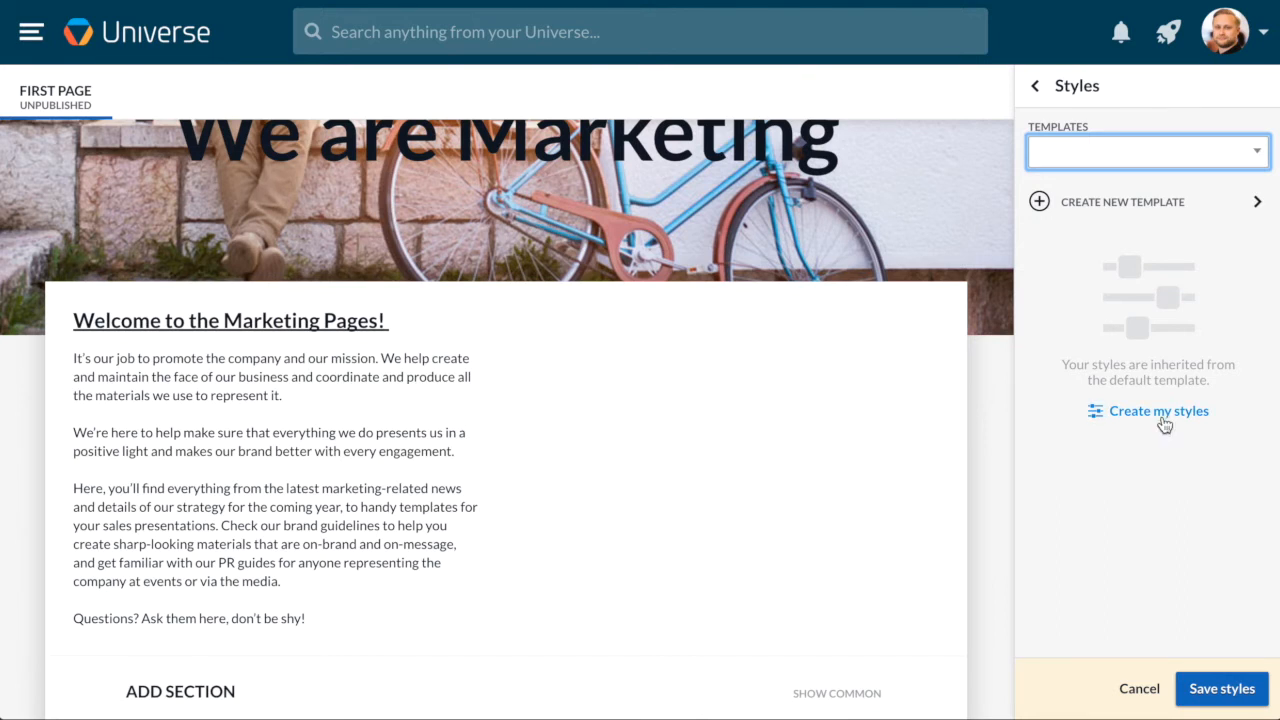
{"action": "left_click", "coordinate": [1160, 412]}
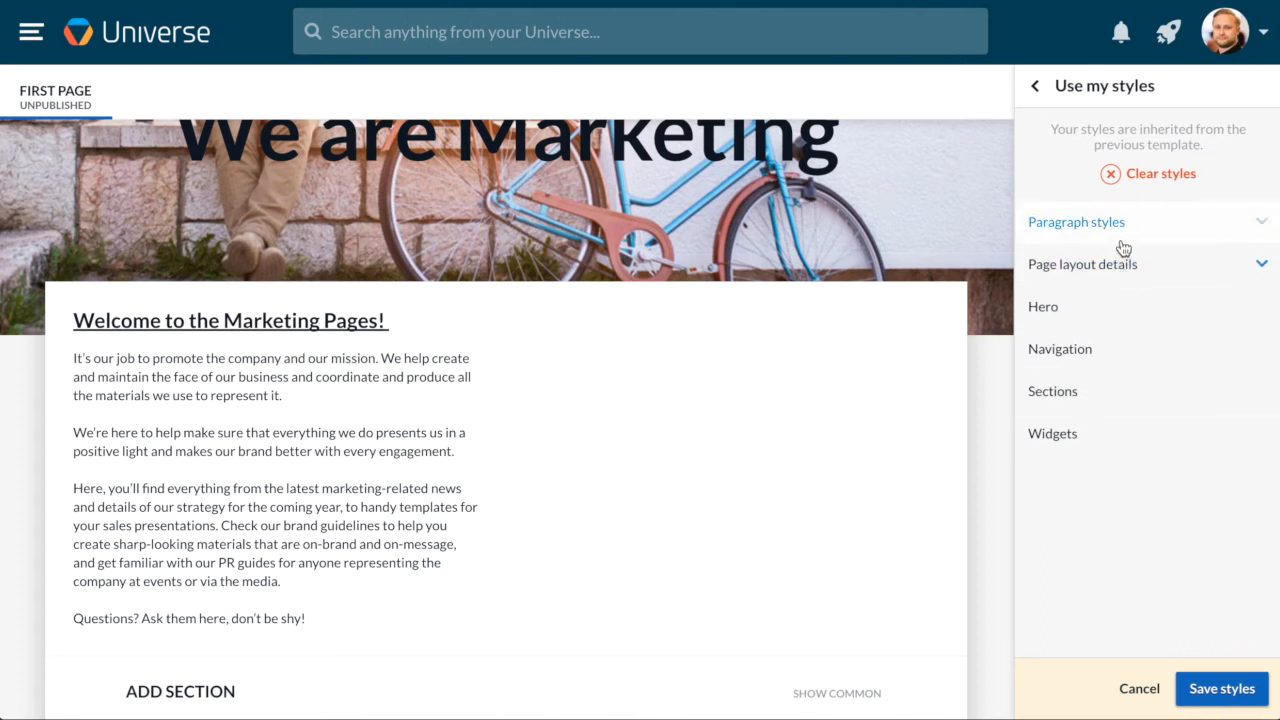
{"action": "left_click", "coordinate": [1076, 220]}
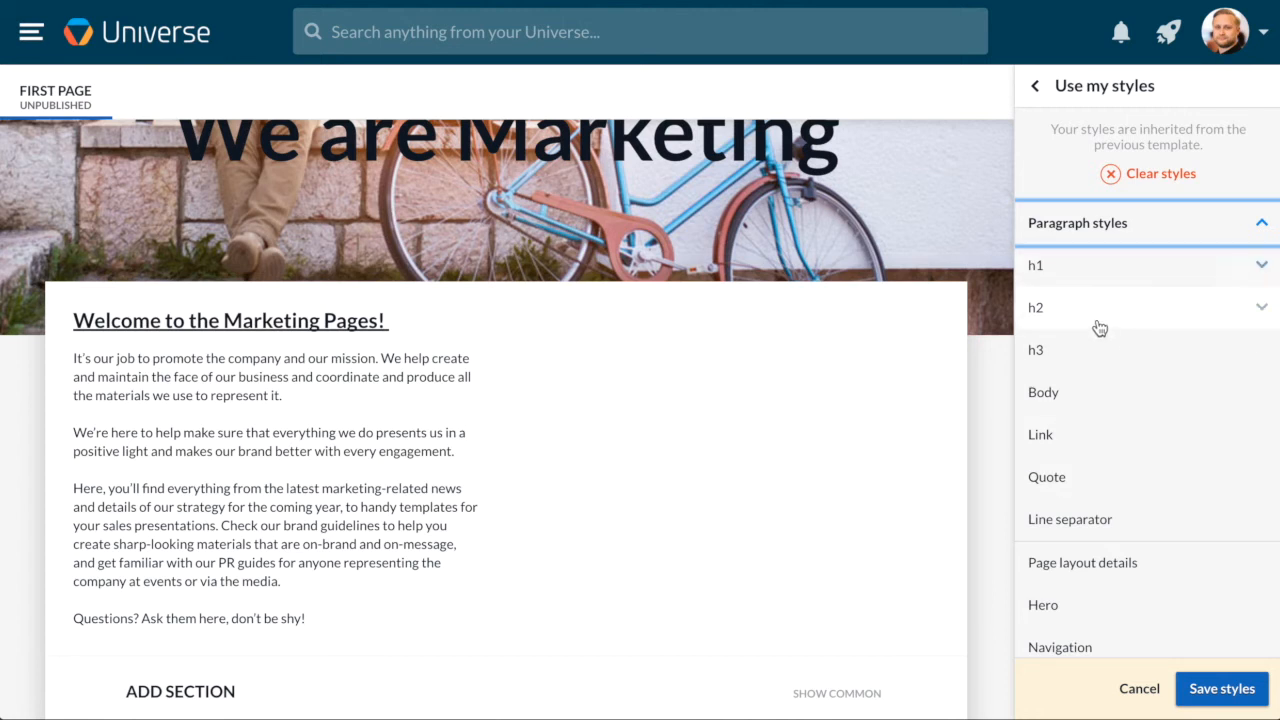
{"action": "left_click", "coordinate": [1044, 392]}
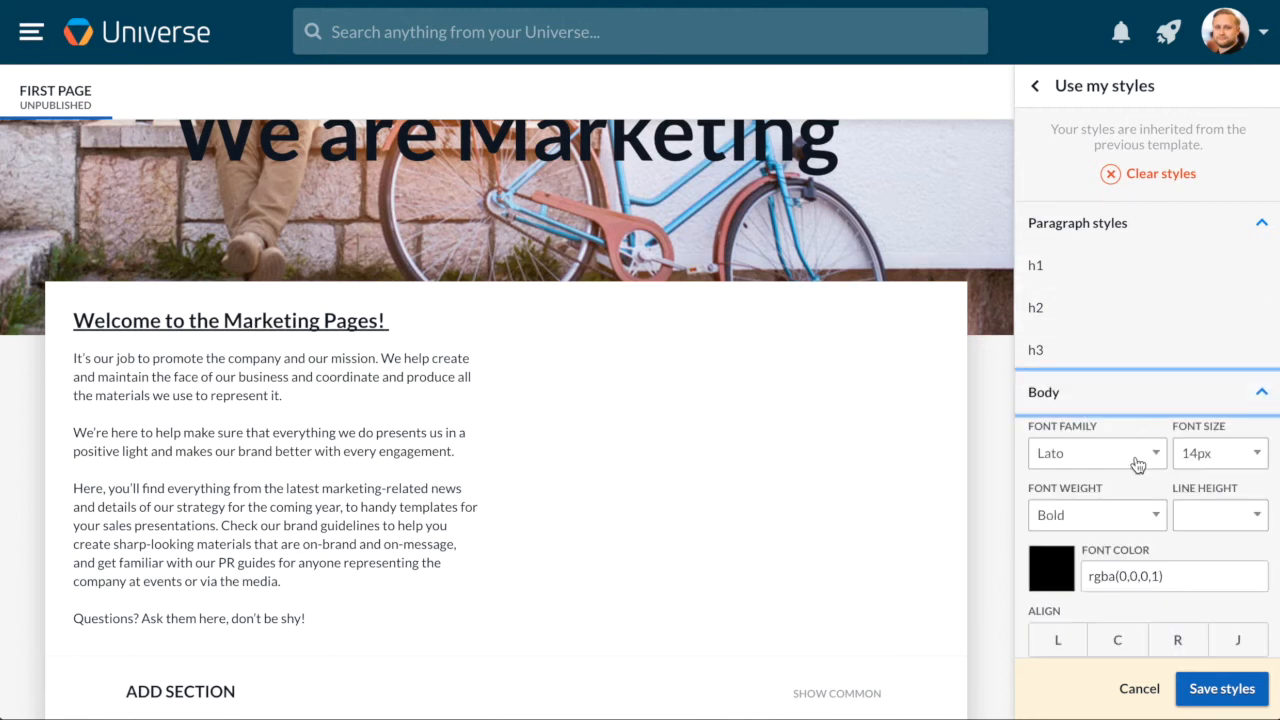
{"action": "left_click", "coordinate": [1096, 452]}
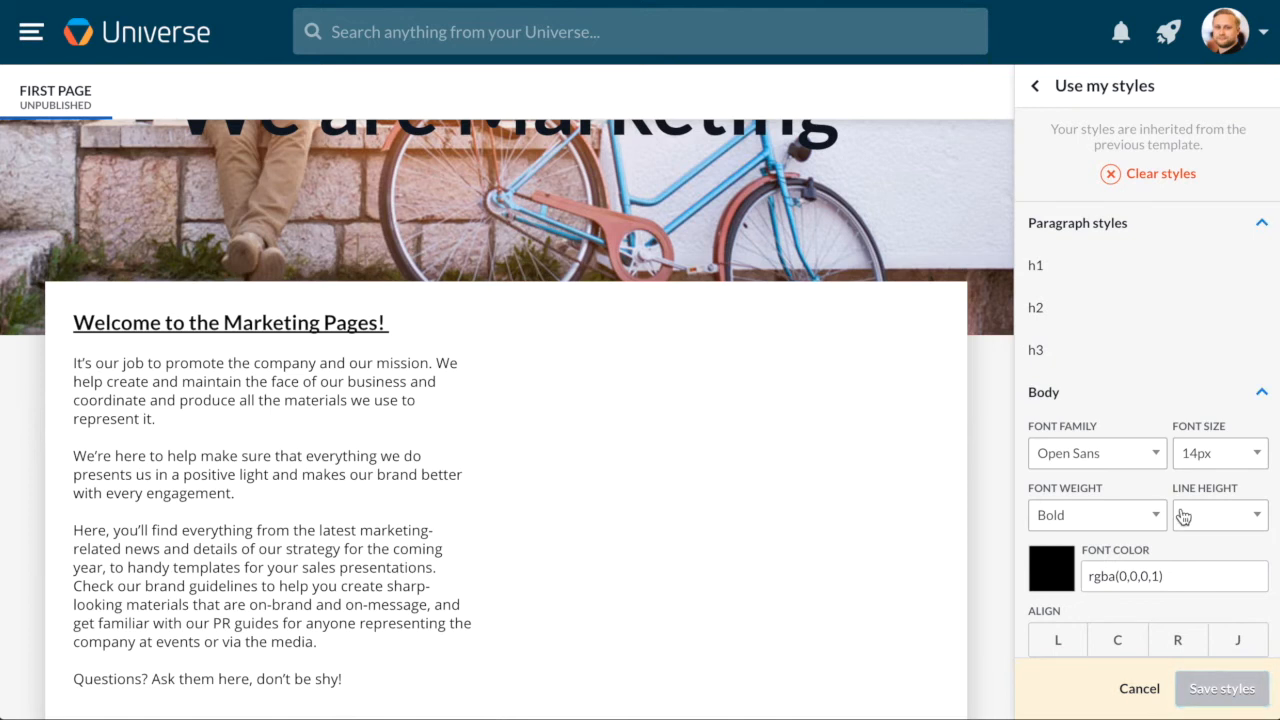
{"action": "left_click", "coordinate": [1036, 84]}
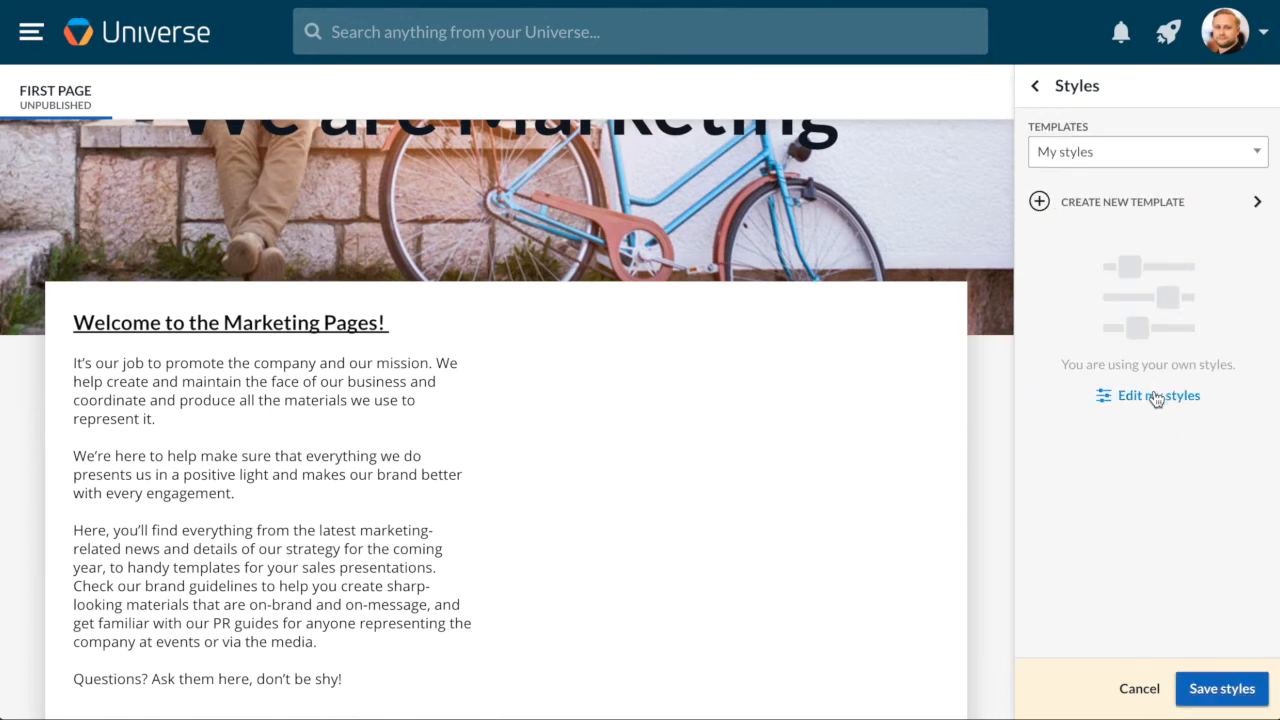
- Reopen the custom styles at the page background settings
{"action": "left_click", "coordinate": [1156, 396]}
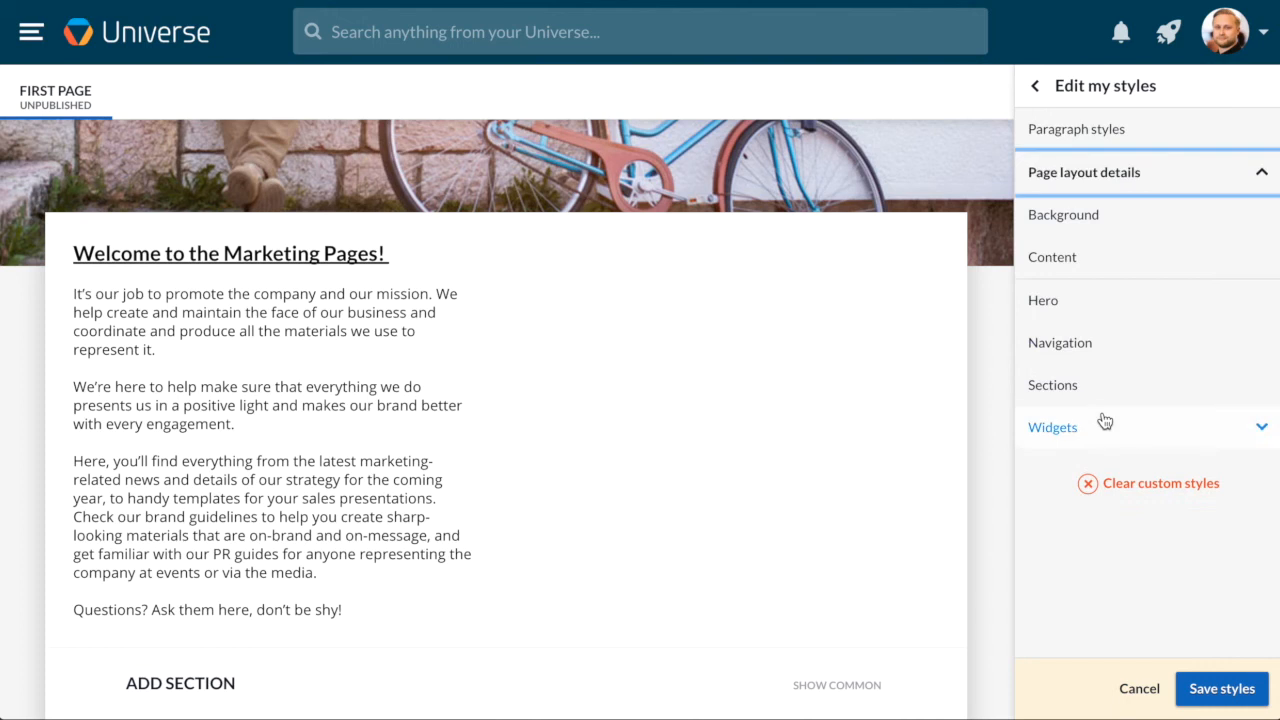
{"action": "left_click", "coordinate": [1062, 214]}
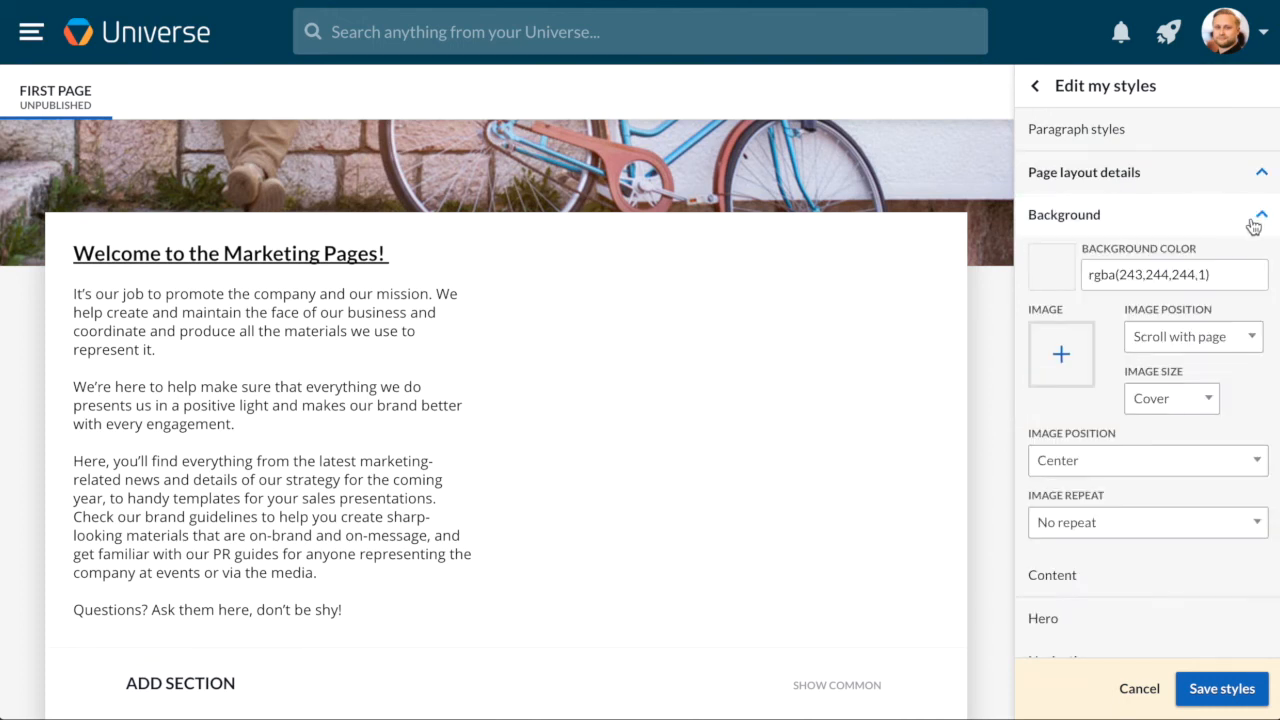
- Make the page background light teal
{"action": "left_click", "coordinate": [1052, 266]}
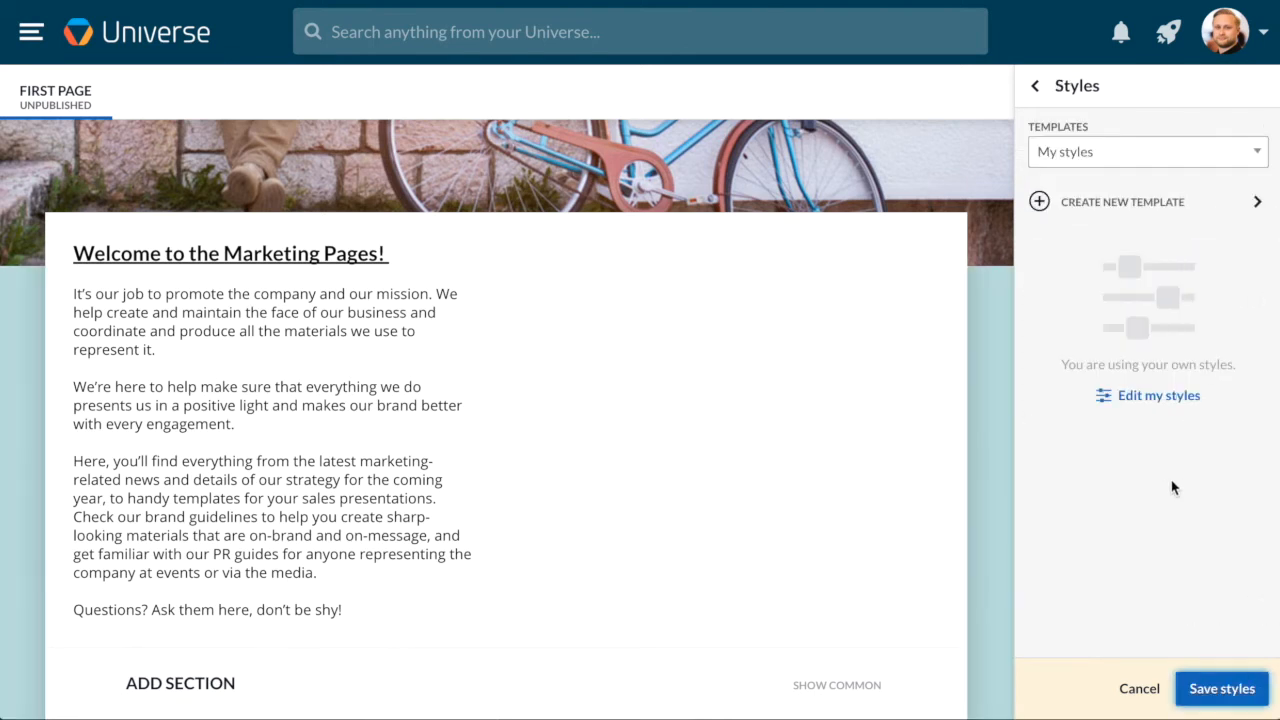
{"action": "mouse_move", "coordinate": [1168, 472]}
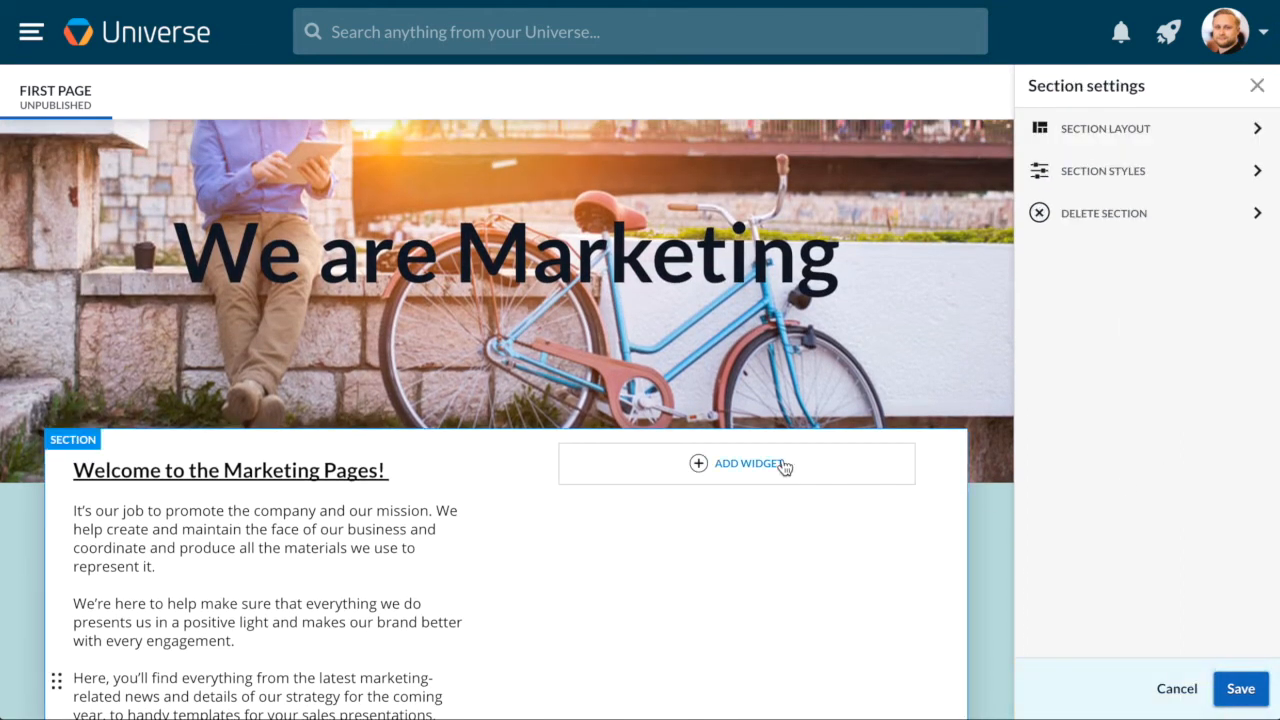
- Add a discussion widget beside the welcome text showing a chosen channel as a carousel
{"action": "left_click", "coordinate": [736, 464]}
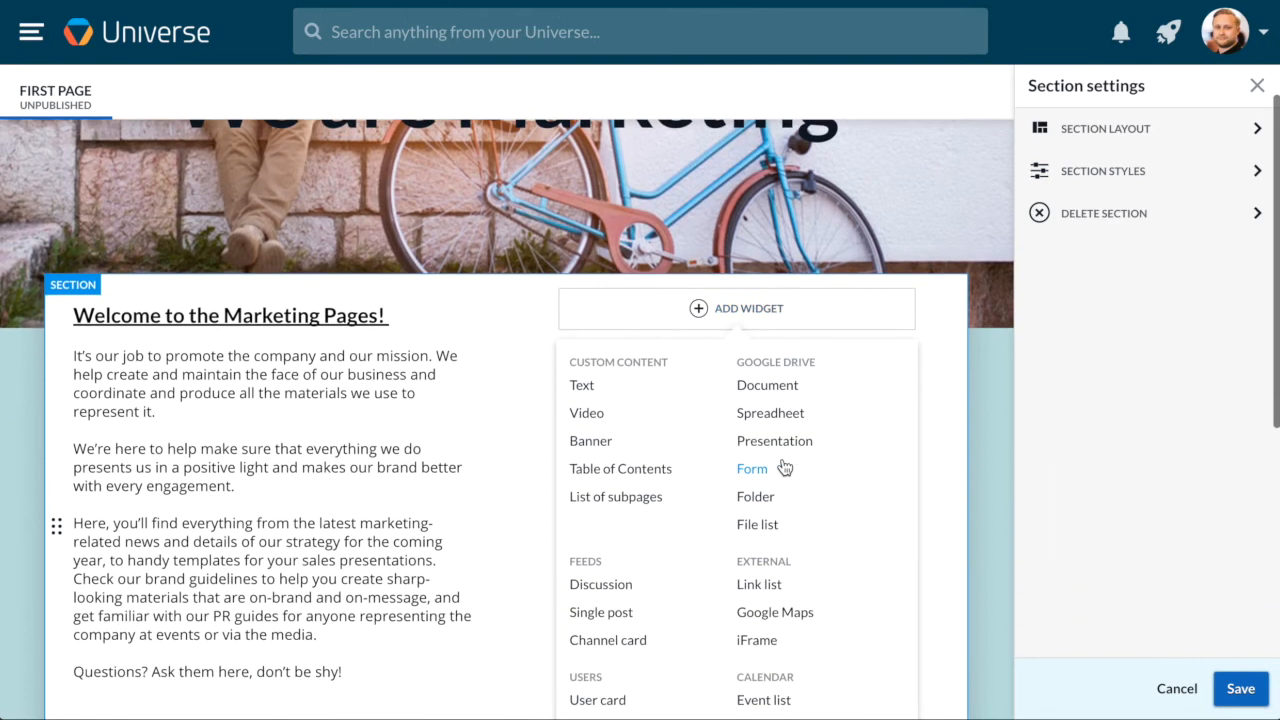
{"action": "mouse_move", "coordinate": [600, 584]}
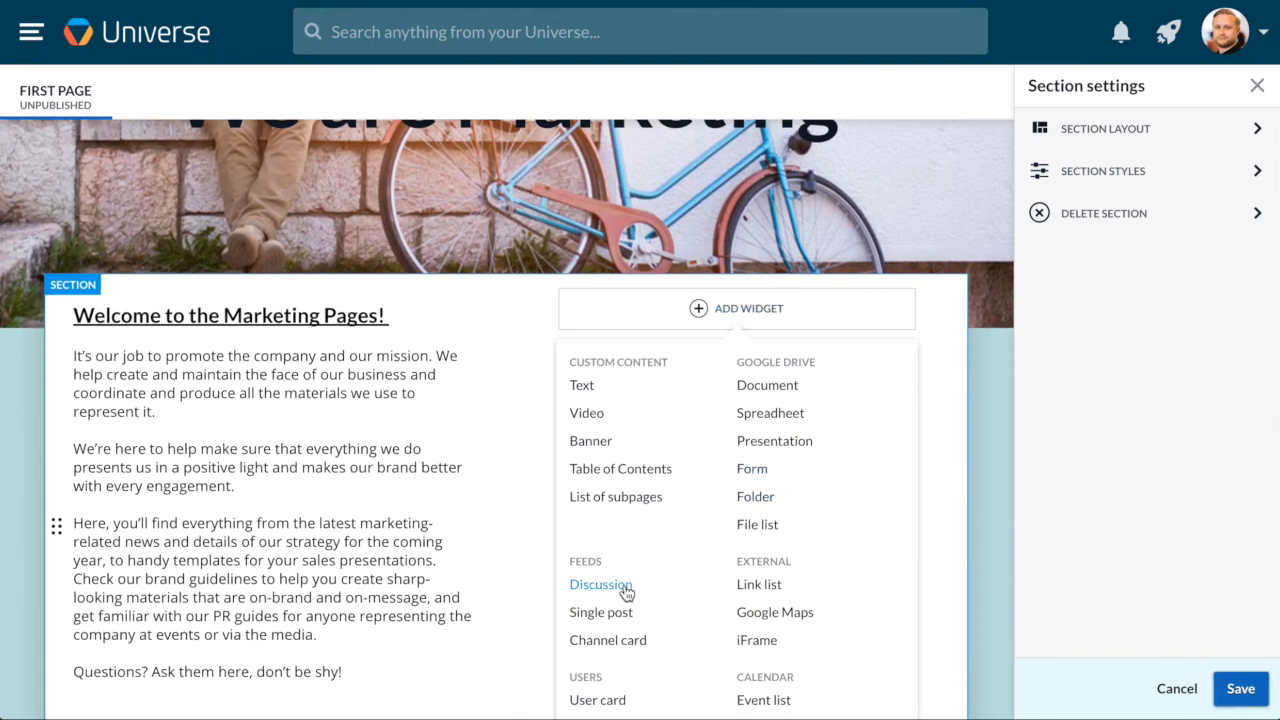
{"action": "left_click", "coordinate": [600, 584]}
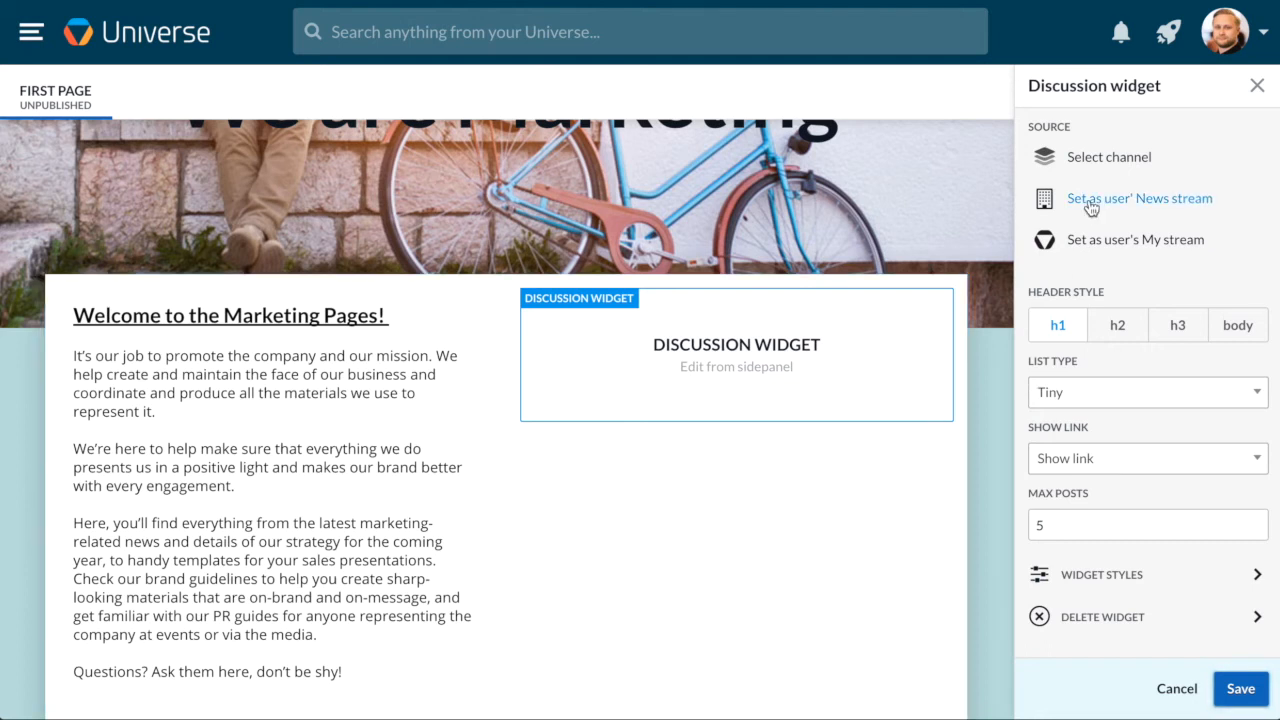
{"action": "left_click", "coordinate": [1108, 156]}
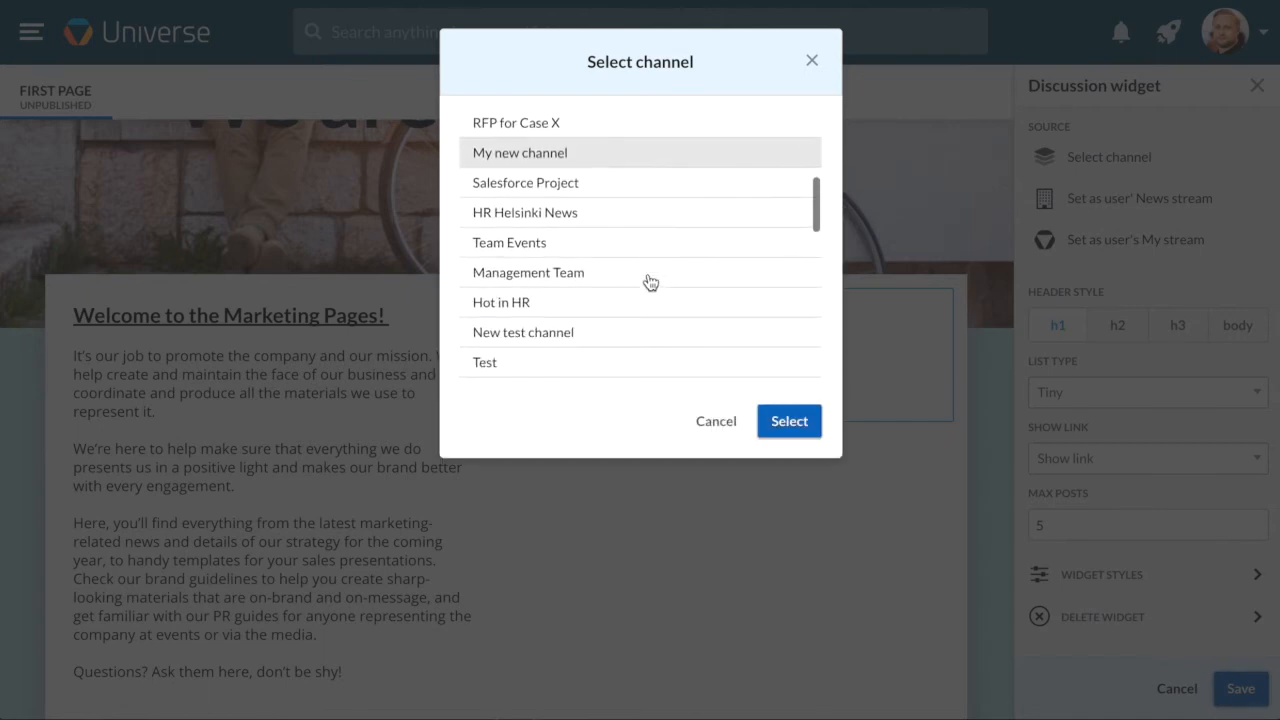
{"action": "scroll", "scroll_direction": "down", "scroll_amount": 3}
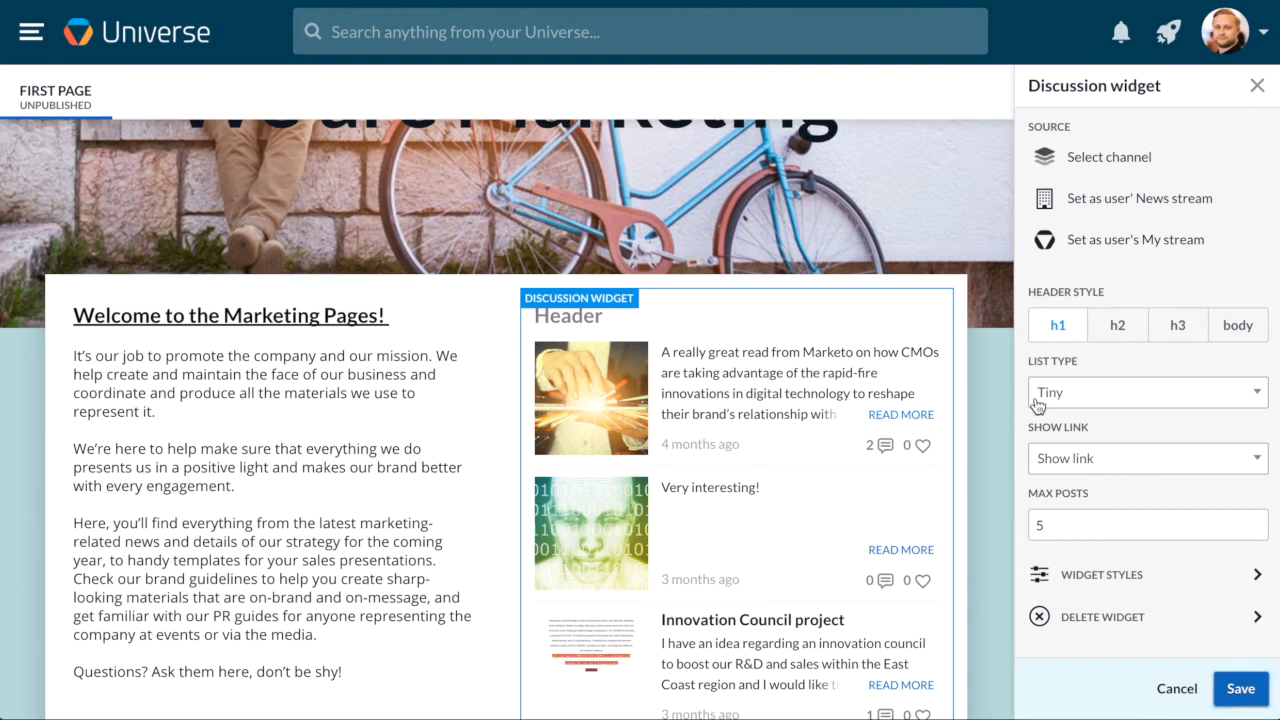
{"action": "left_click", "coordinate": [1148, 390]}
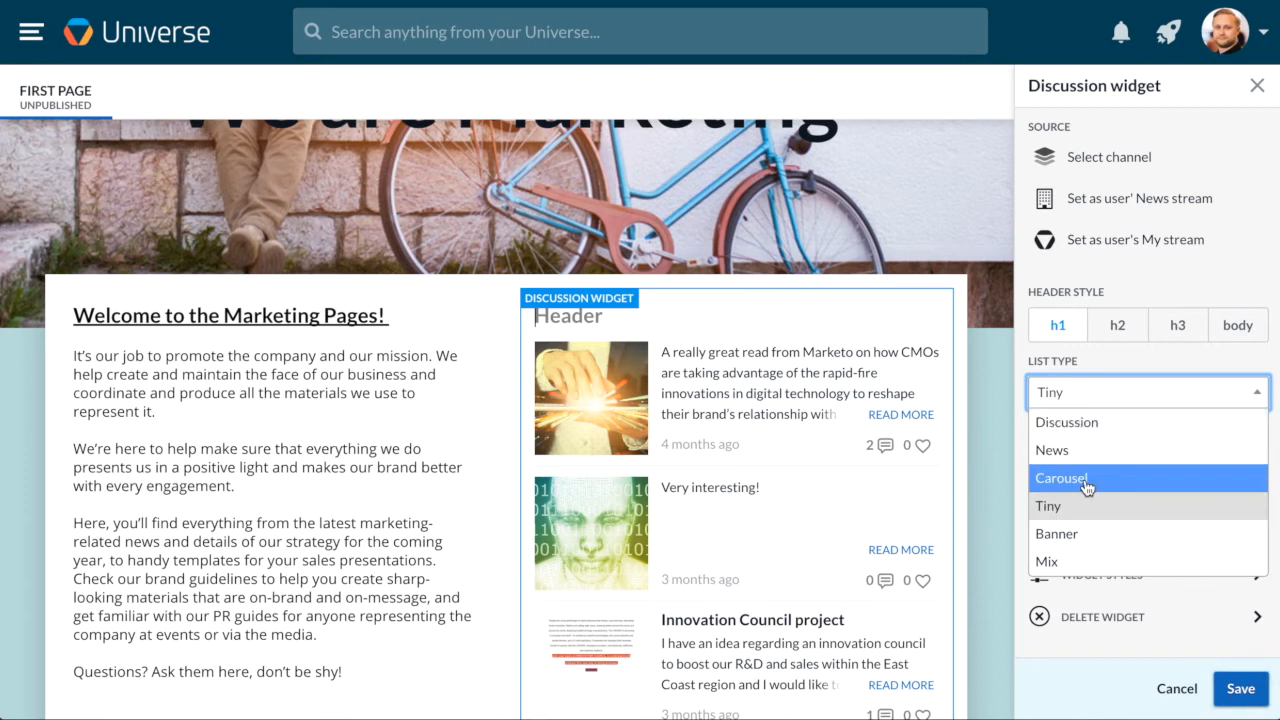
{"action": "left_click", "coordinate": [1060, 478]}
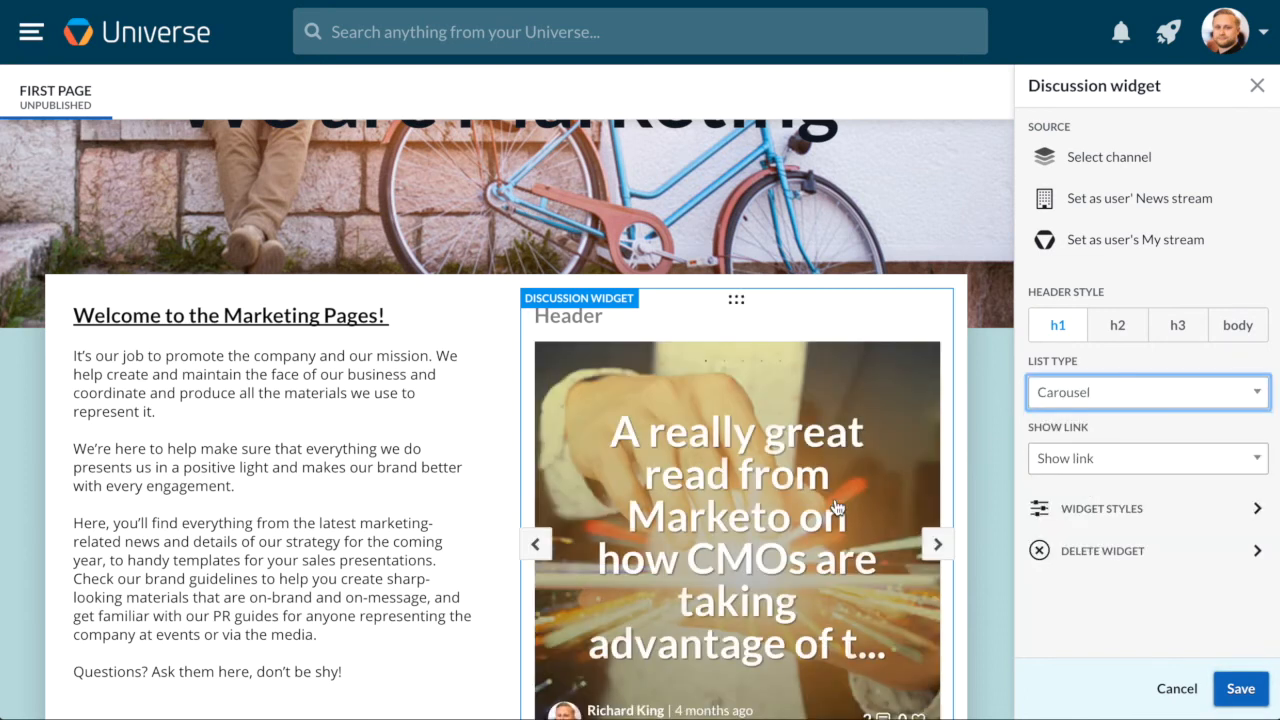
- Give the discussion widget the heading 'Ideas & Innovations'
{"action": "left_click", "coordinate": [540, 316]}
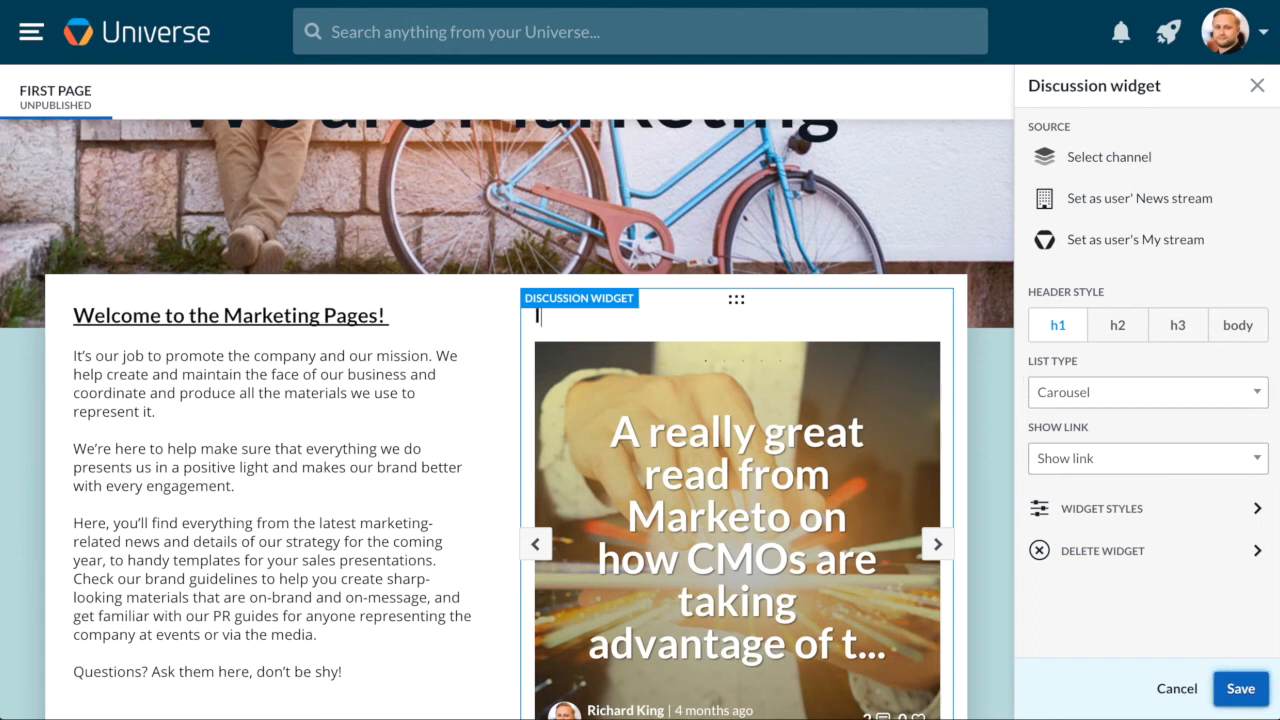
{"action": "type", "text": "Ideas & In"}
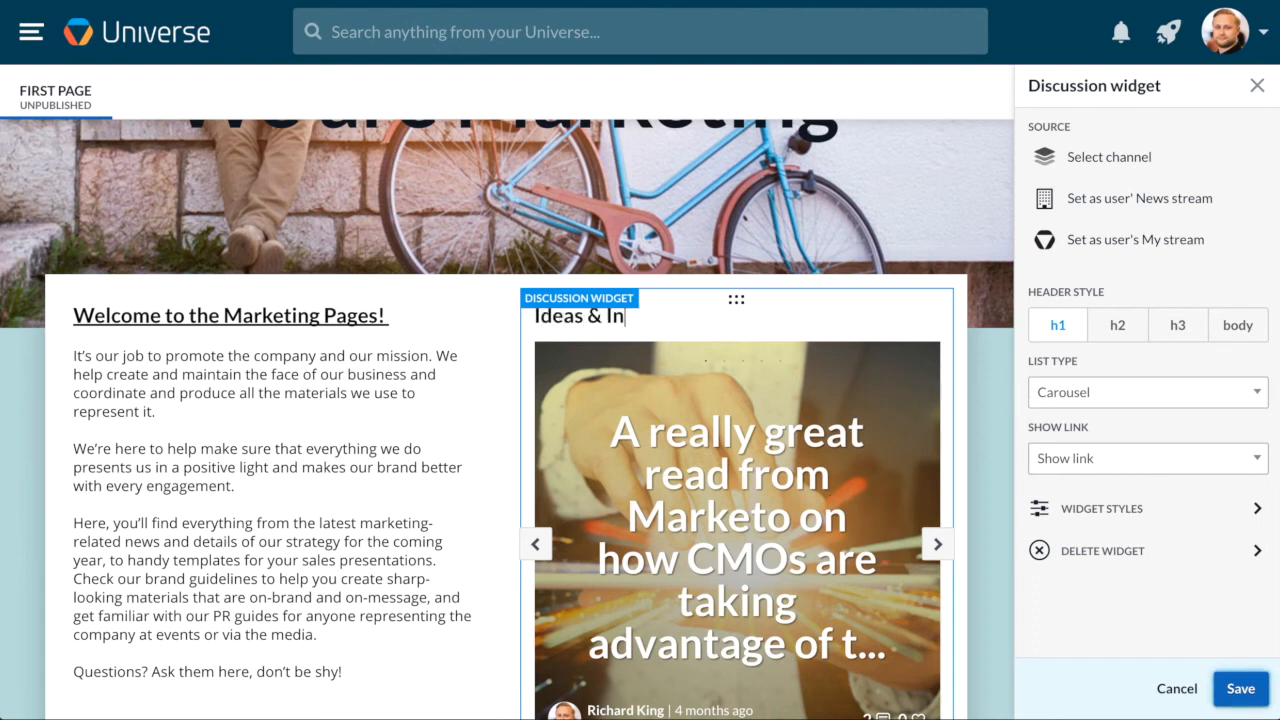
{"action": "type", "text": "novations"}
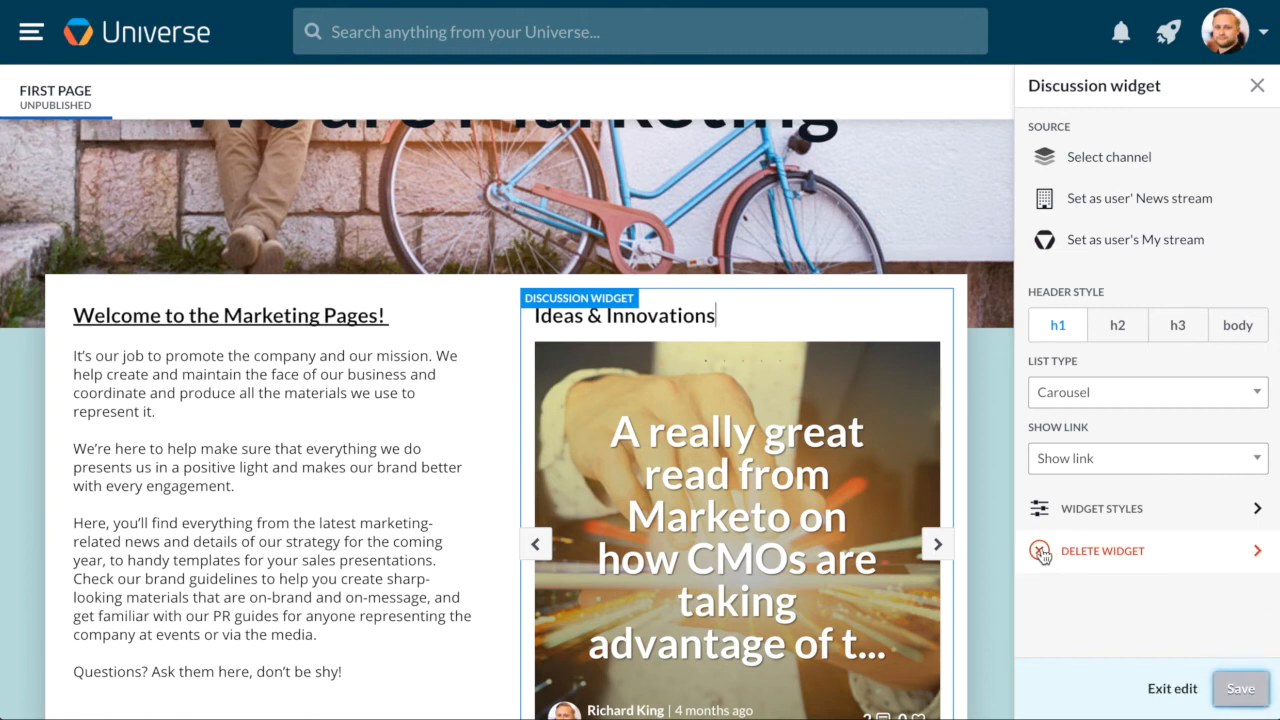
{"action": "mouse_move", "coordinate": [996, 588]}
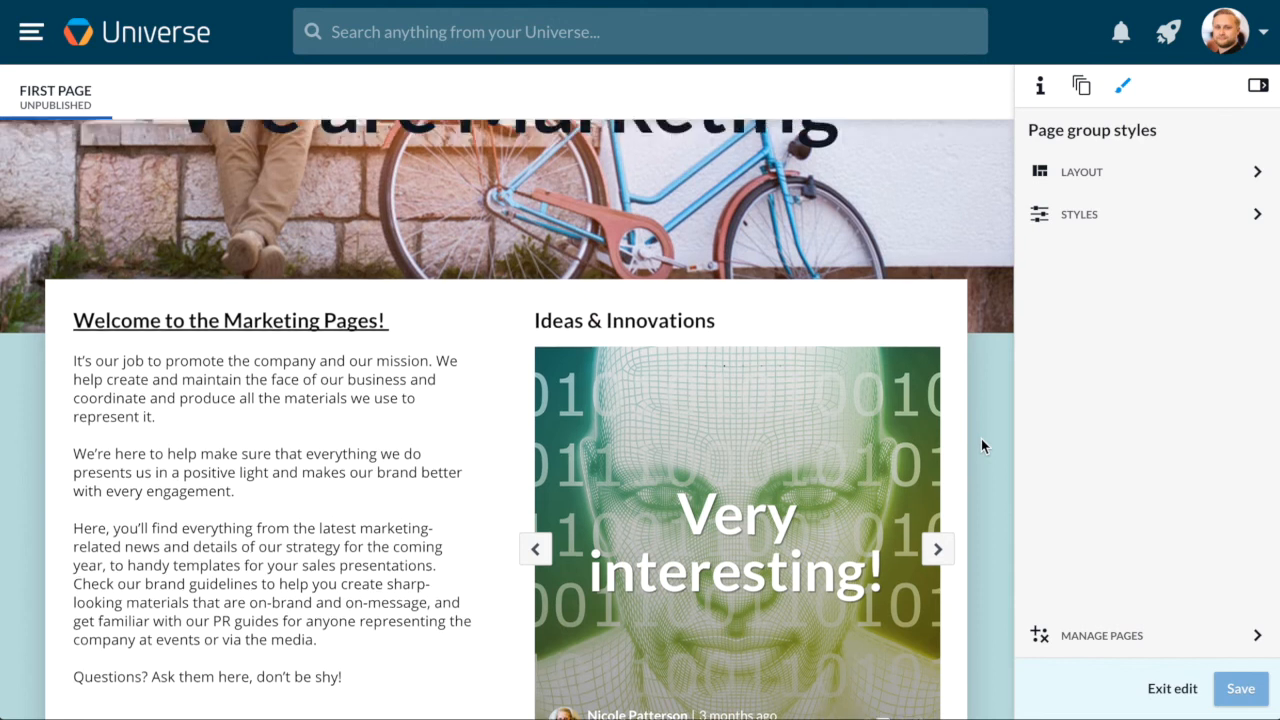
- Add a Brand guide page to the Marketing group via Manage pages, nested under First page
{"action": "scroll", "scroll_direction": "down", "scroll_amount": 3}
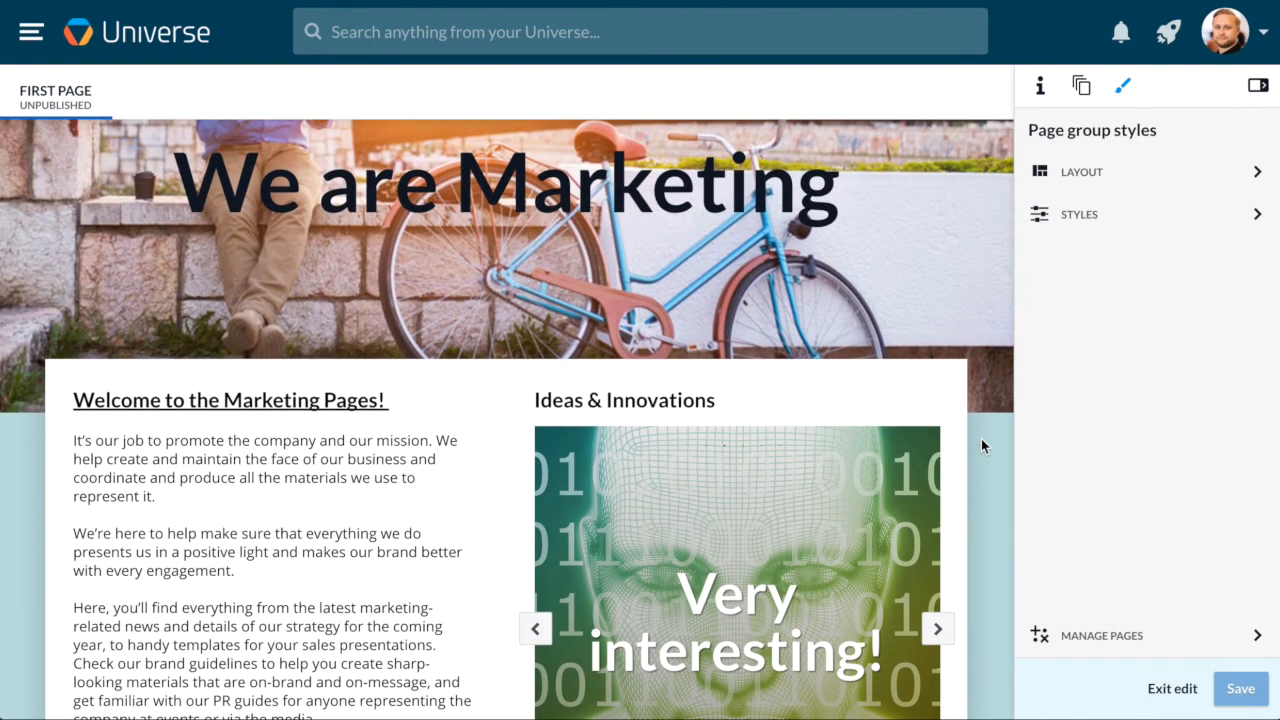
{"action": "left_click", "coordinate": [936, 628]}
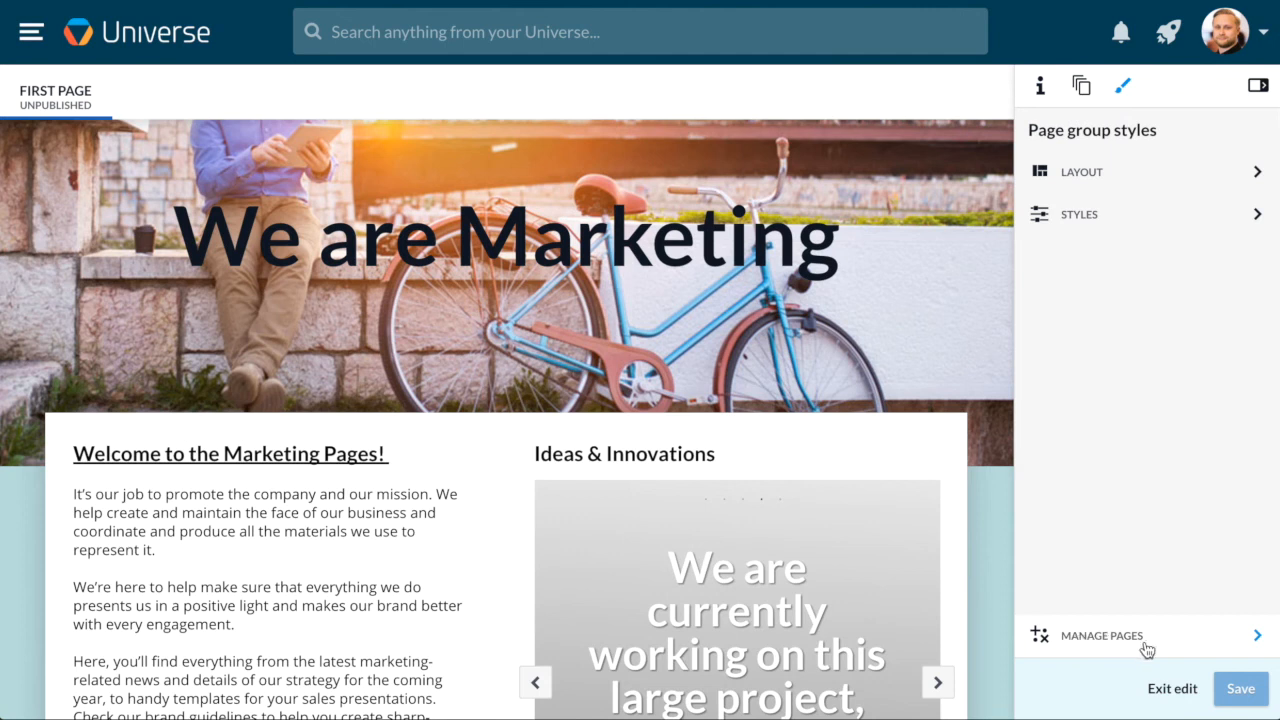
{"action": "left_click", "coordinate": [1100, 636]}
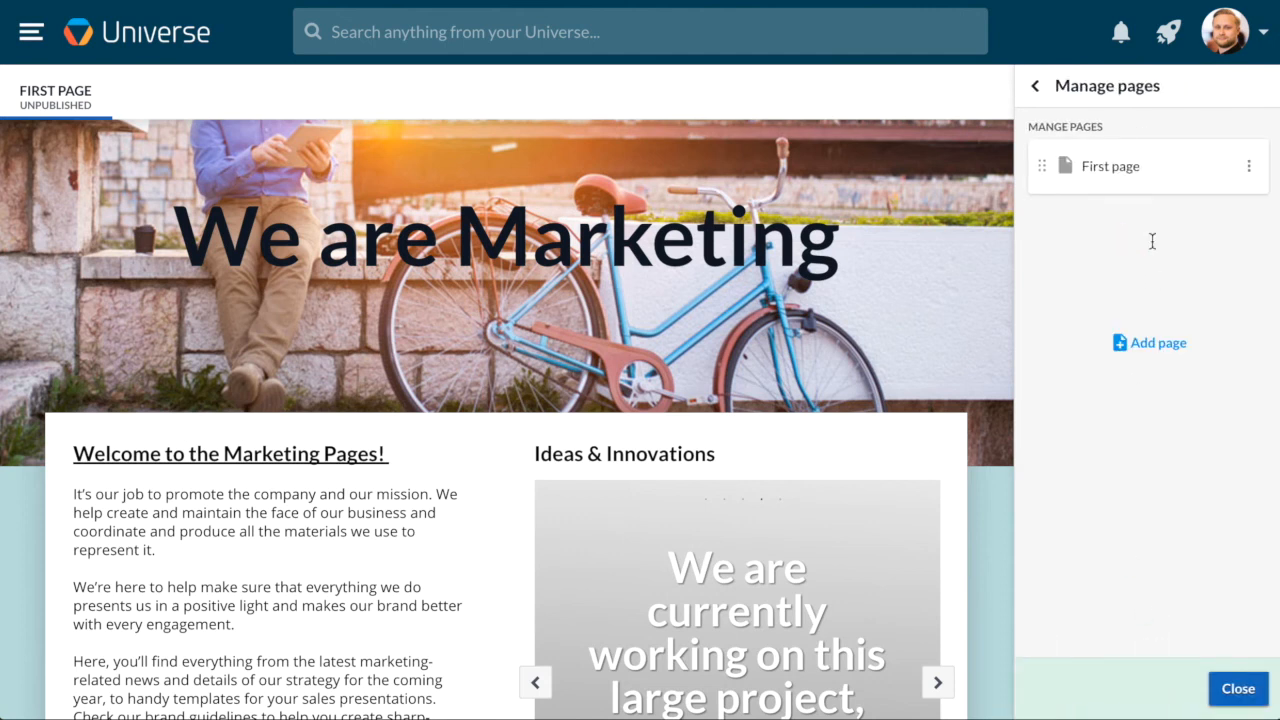
{"action": "left_click", "coordinate": [1156, 342]}
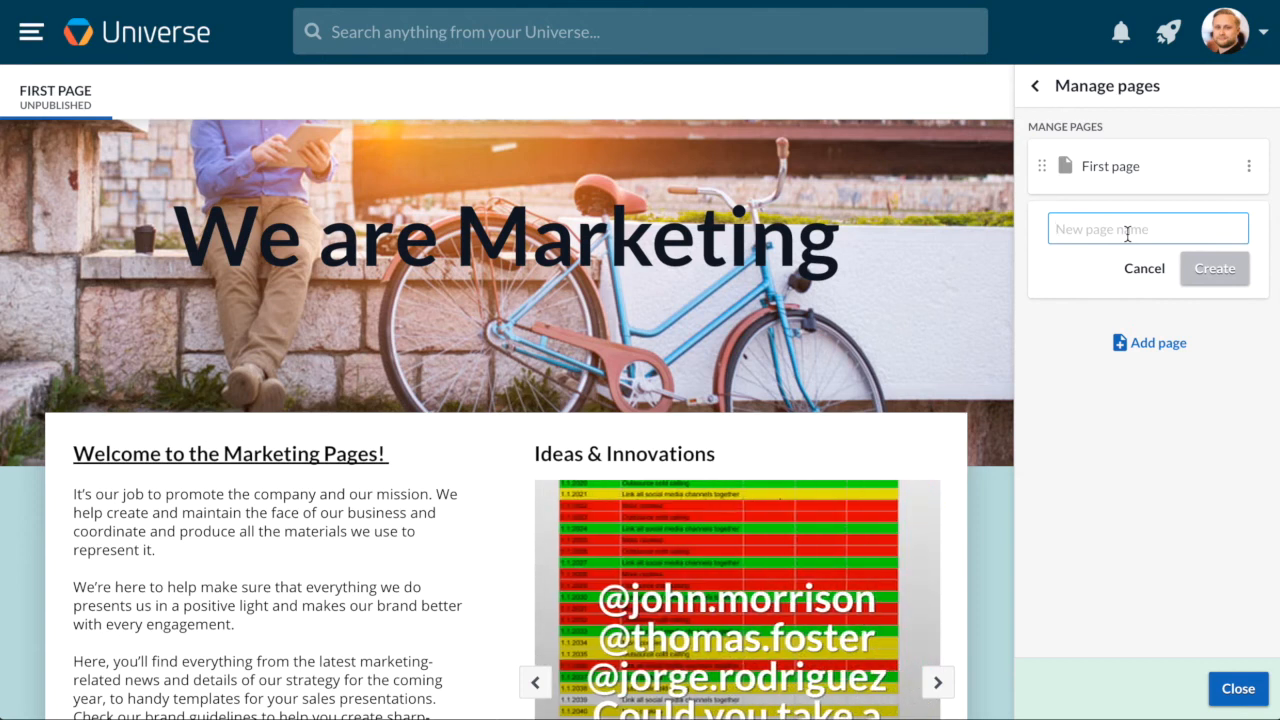
{"action": "type", "text": "Brand"}
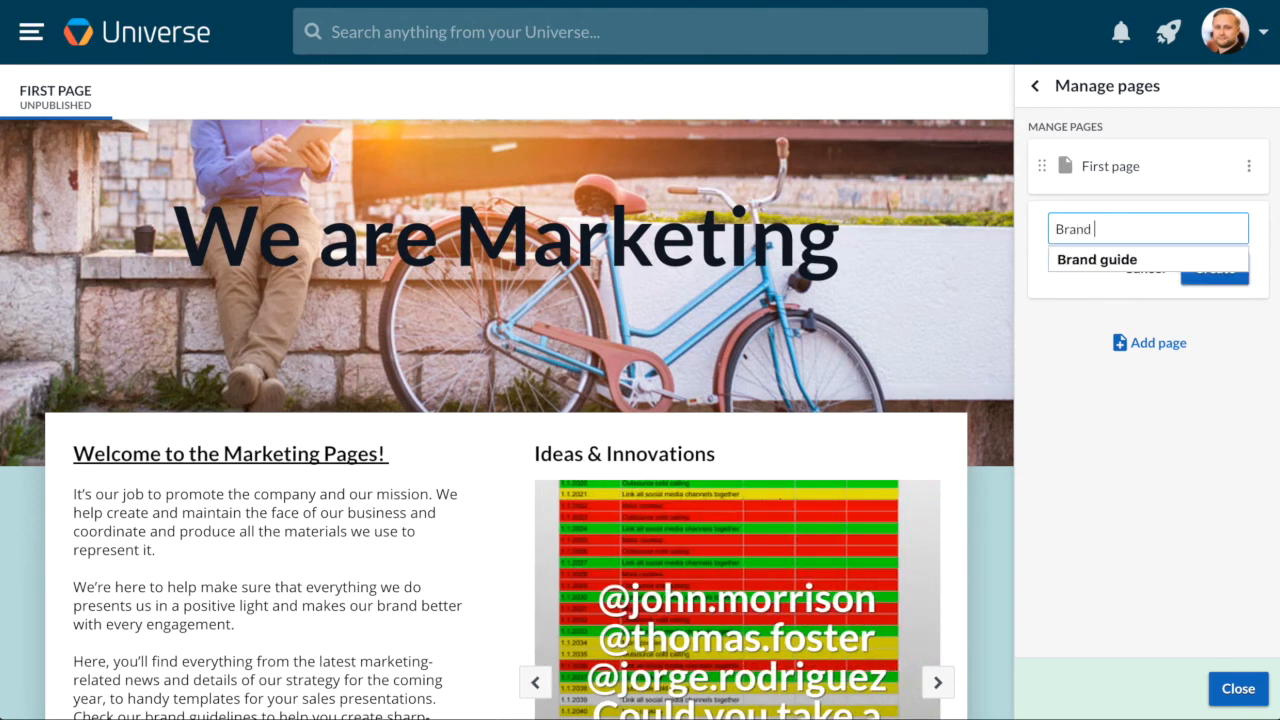
{"action": "left_click", "coordinate": [1096, 260]}
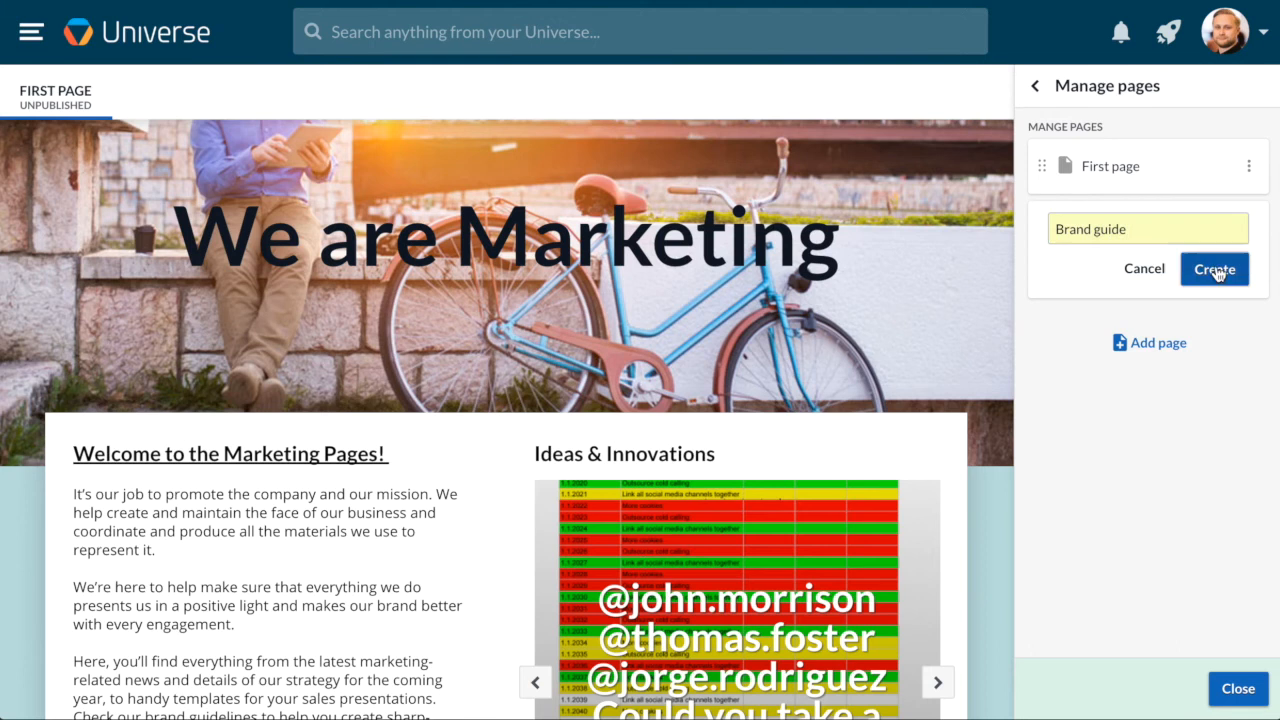
{"action": "left_click", "coordinate": [1214, 268]}
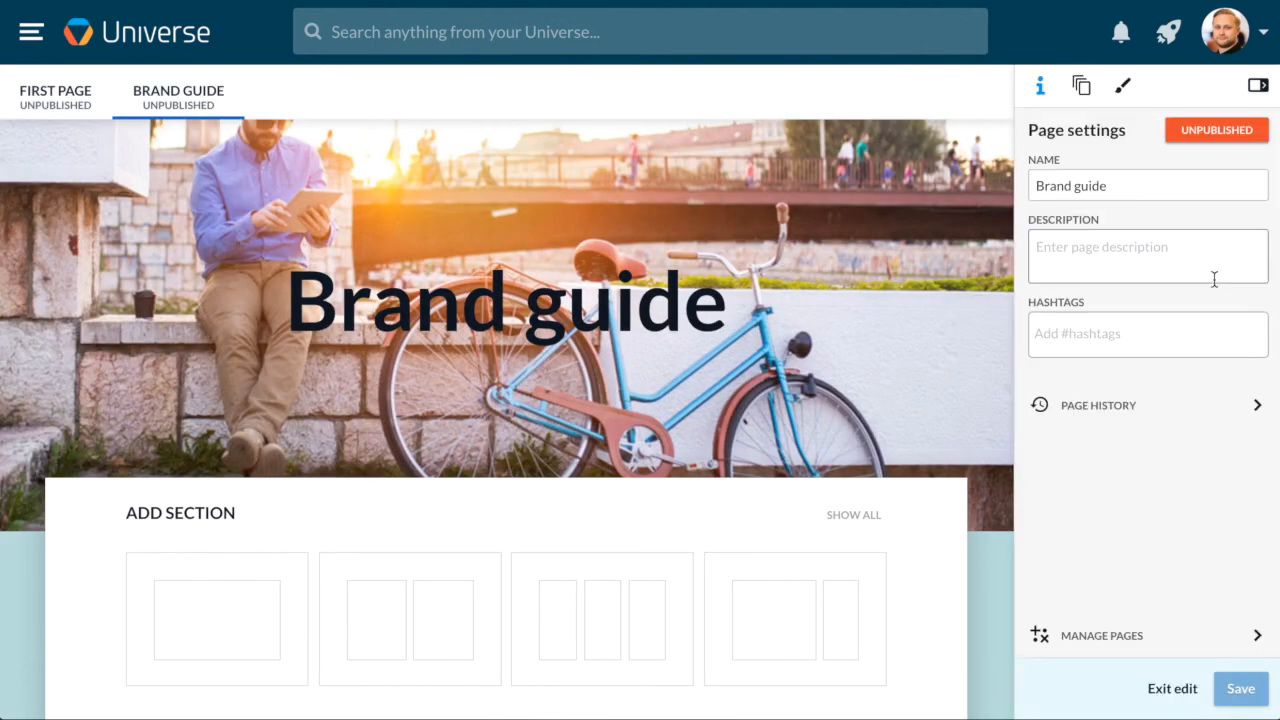
{"action": "left_click", "coordinate": [1100, 636]}
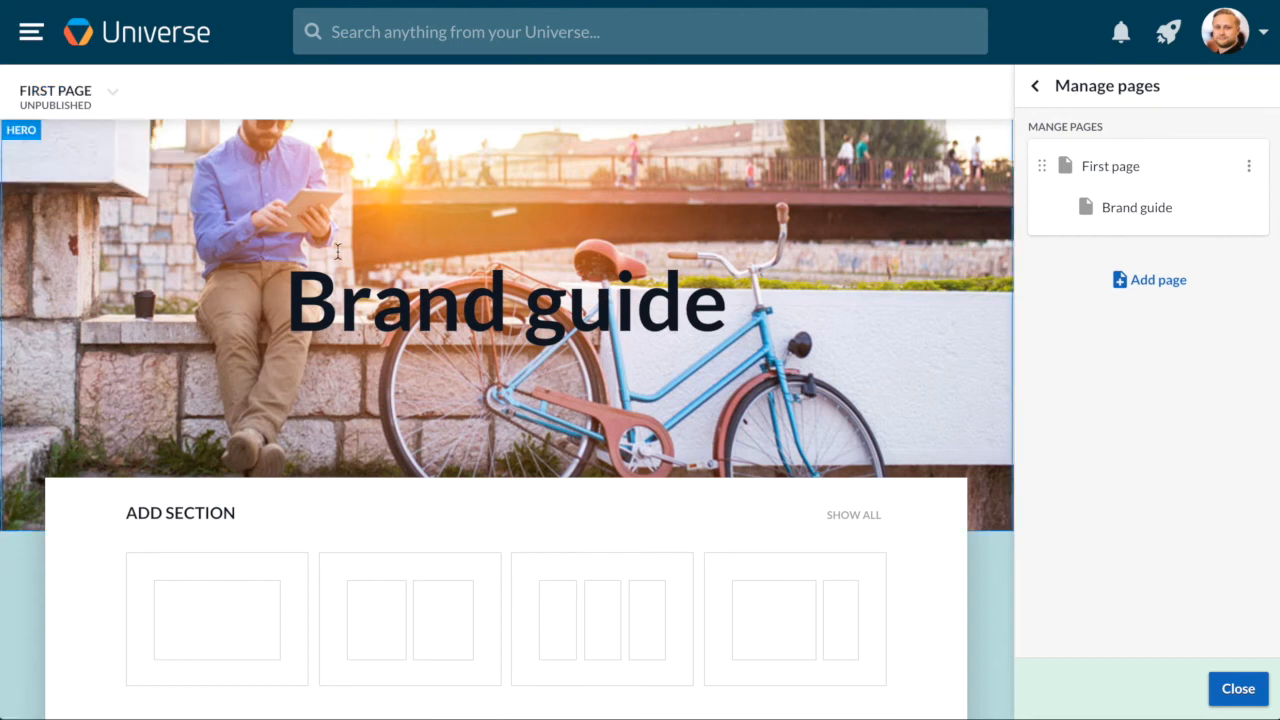
- Switch from Manage pages to the Page group settings and start sharing the group
{"action": "left_click", "coordinate": [1040, 84]}
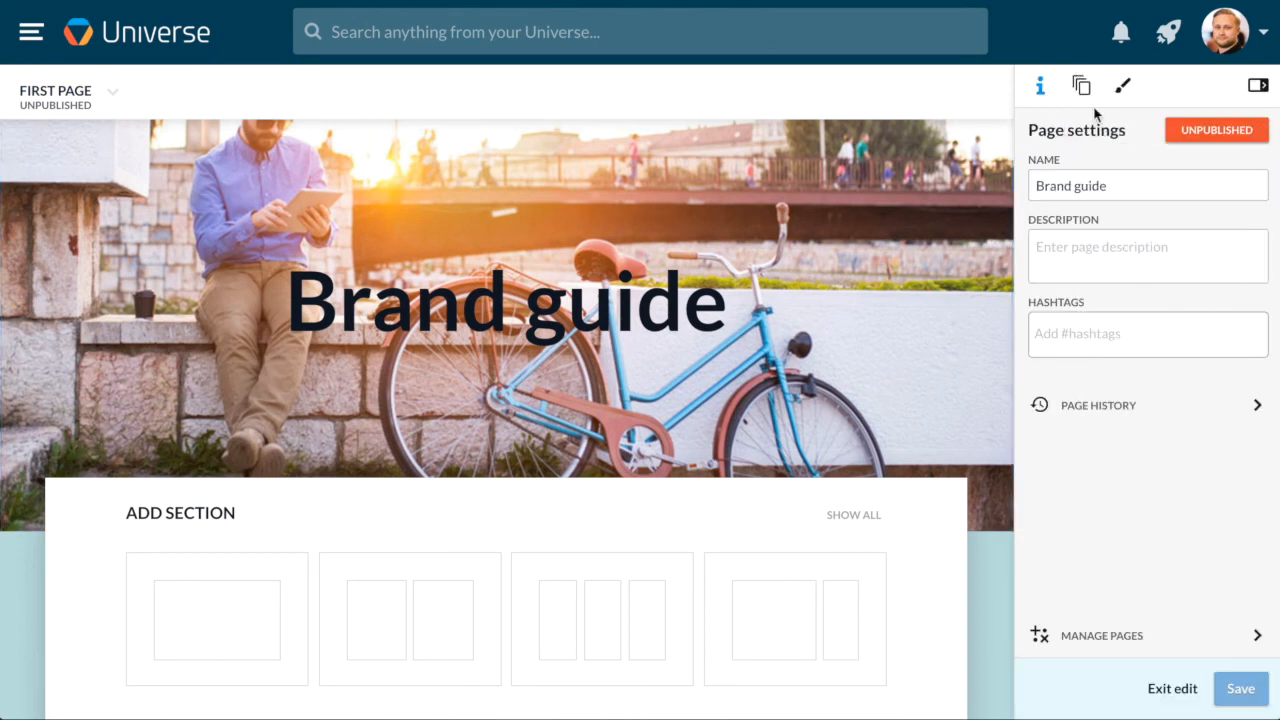
{"action": "left_click", "coordinate": [1080, 84]}
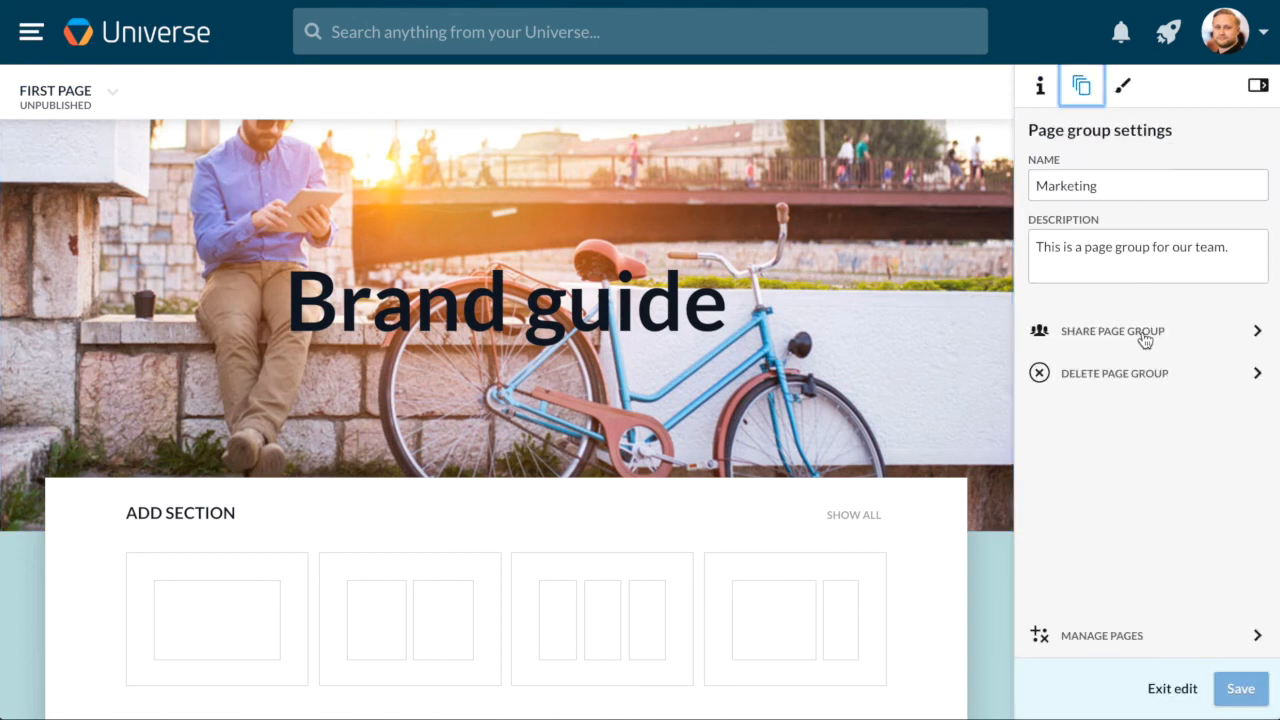
{"action": "left_click", "coordinate": [1112, 332]}
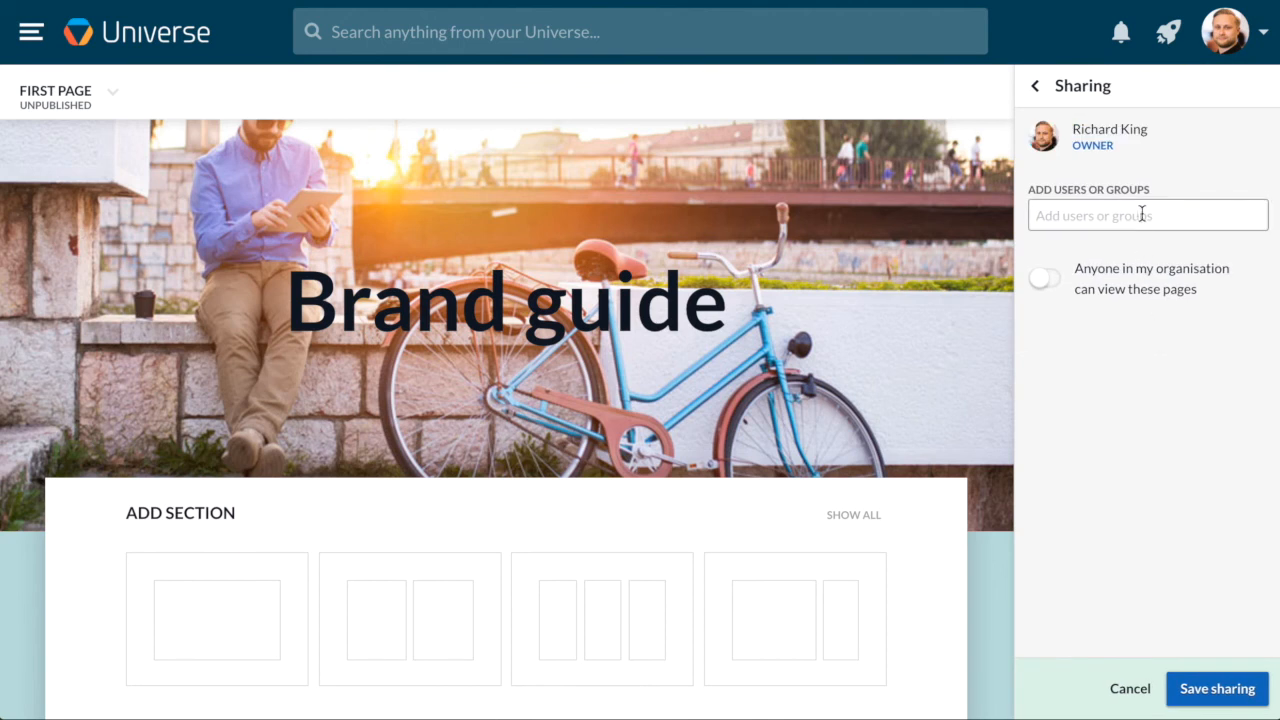
- Add the colleague found by searching 'mich' as a viewer and save the sharing
{"action": "left_click", "coordinate": [1148, 214]}
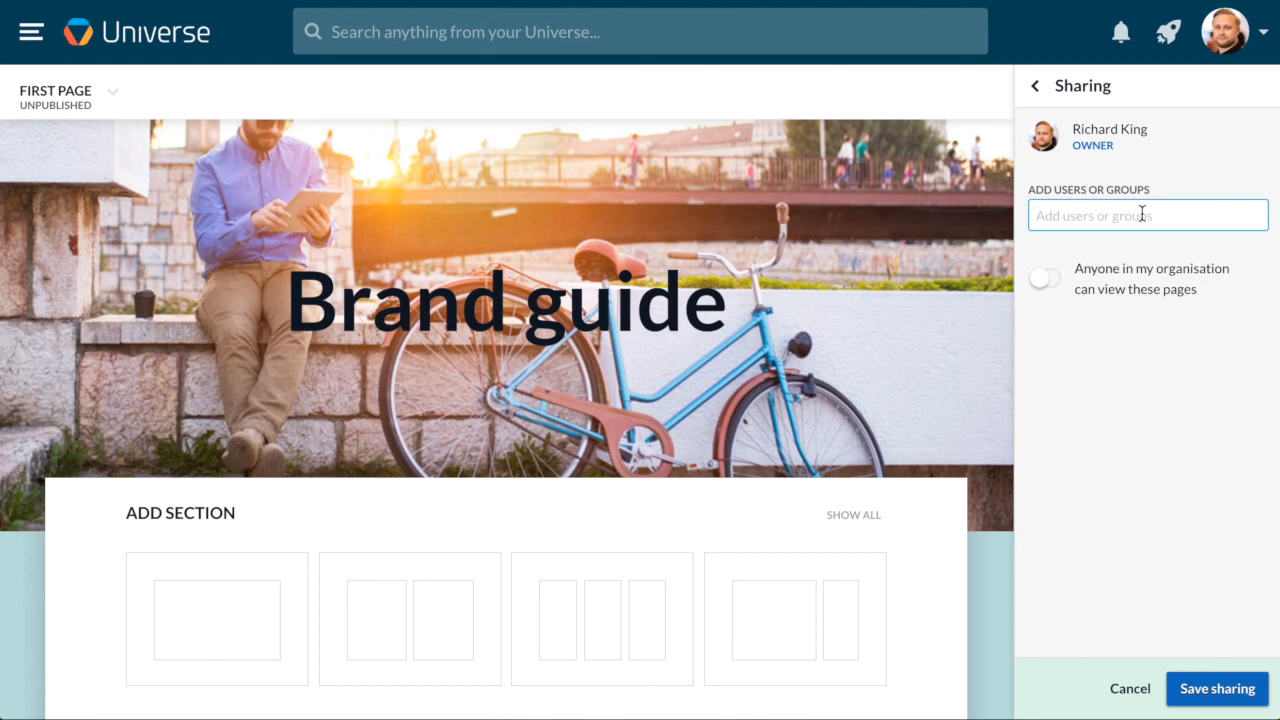
{"action": "type", "text": "mich"}
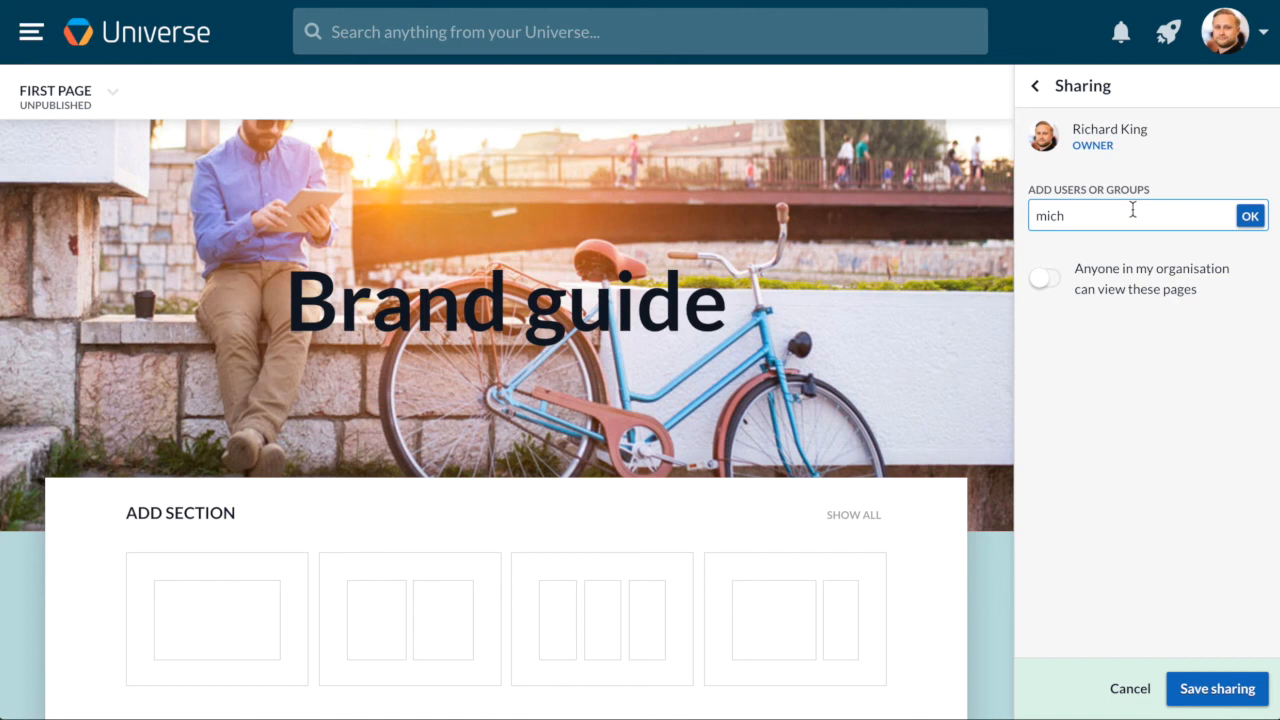
{"action": "left_click", "coordinate": [1248, 216]}
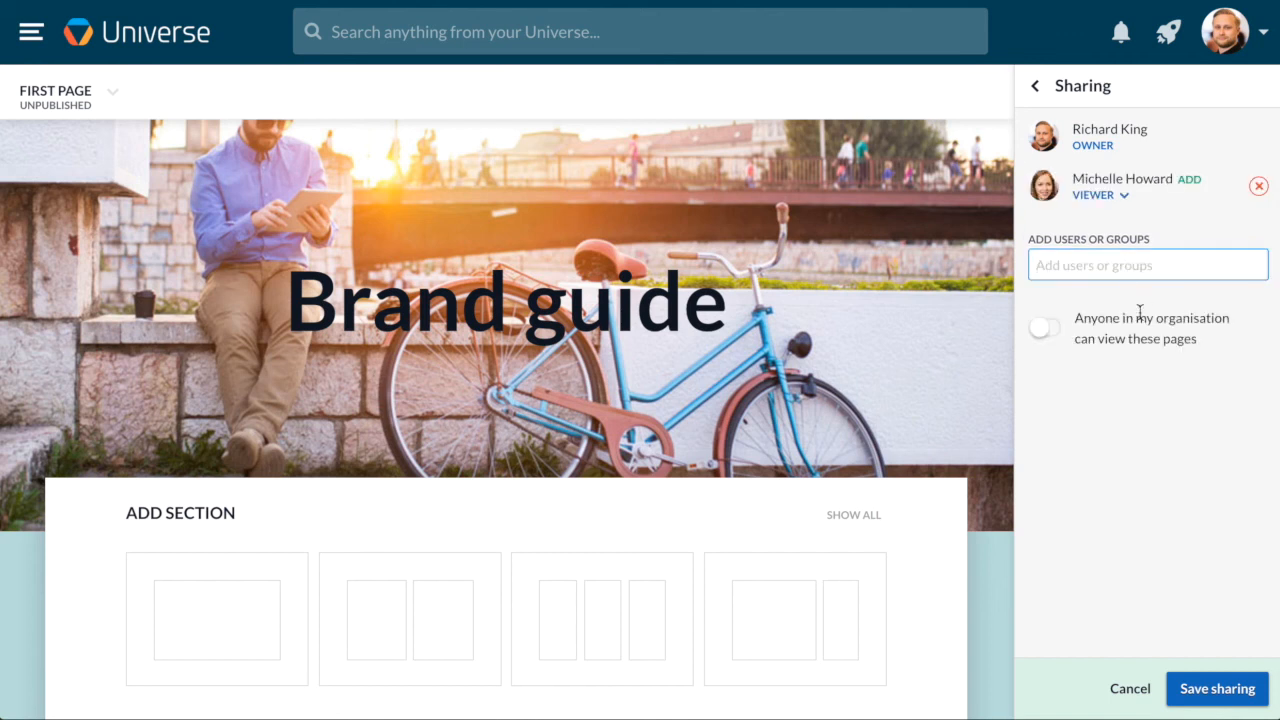
{"action": "left_click", "coordinate": [1100, 194]}
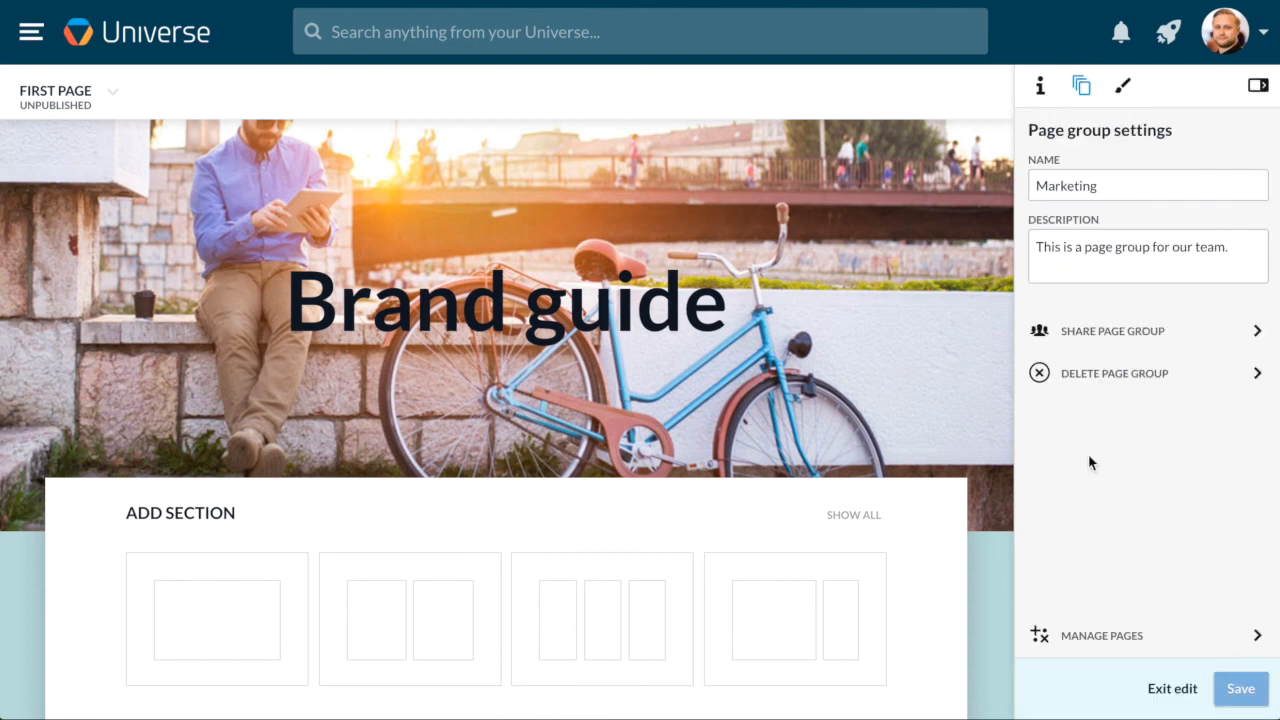
- Exit edit mode and expand the Marketing group in the pages list
{"action": "left_click", "coordinate": [1112, 330]}
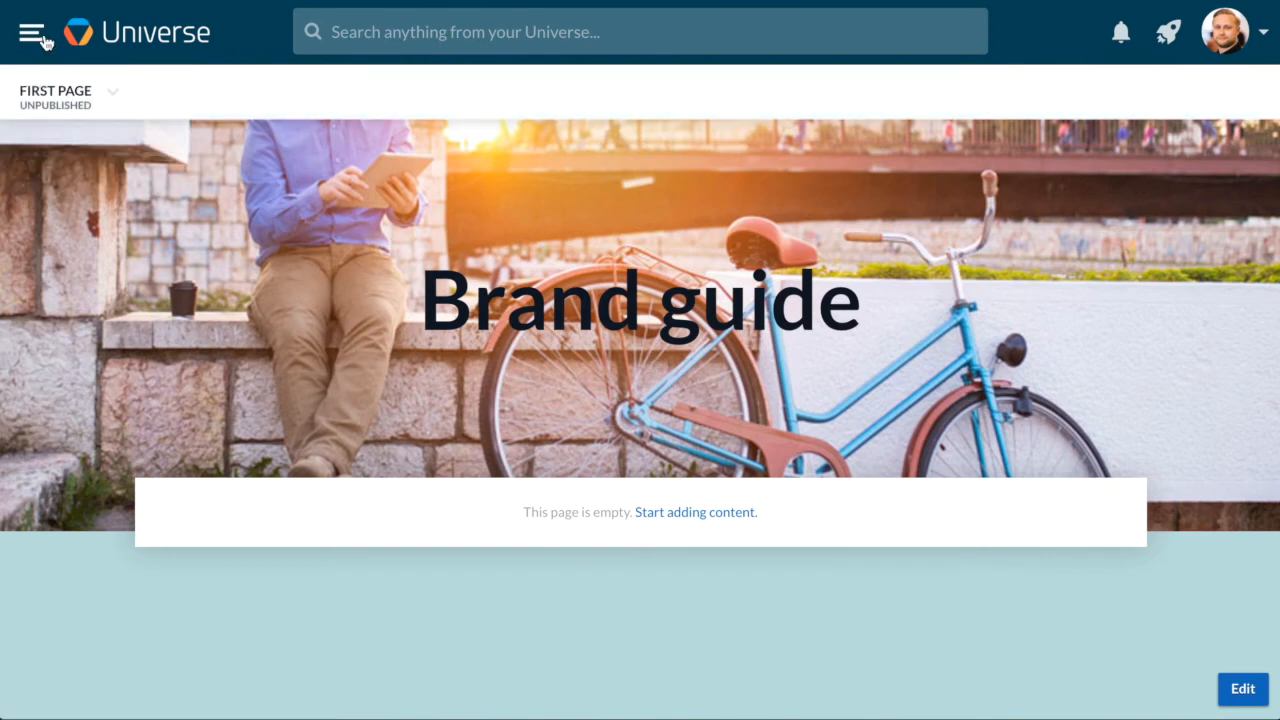
{"action": "left_click", "coordinate": [30, 32]}
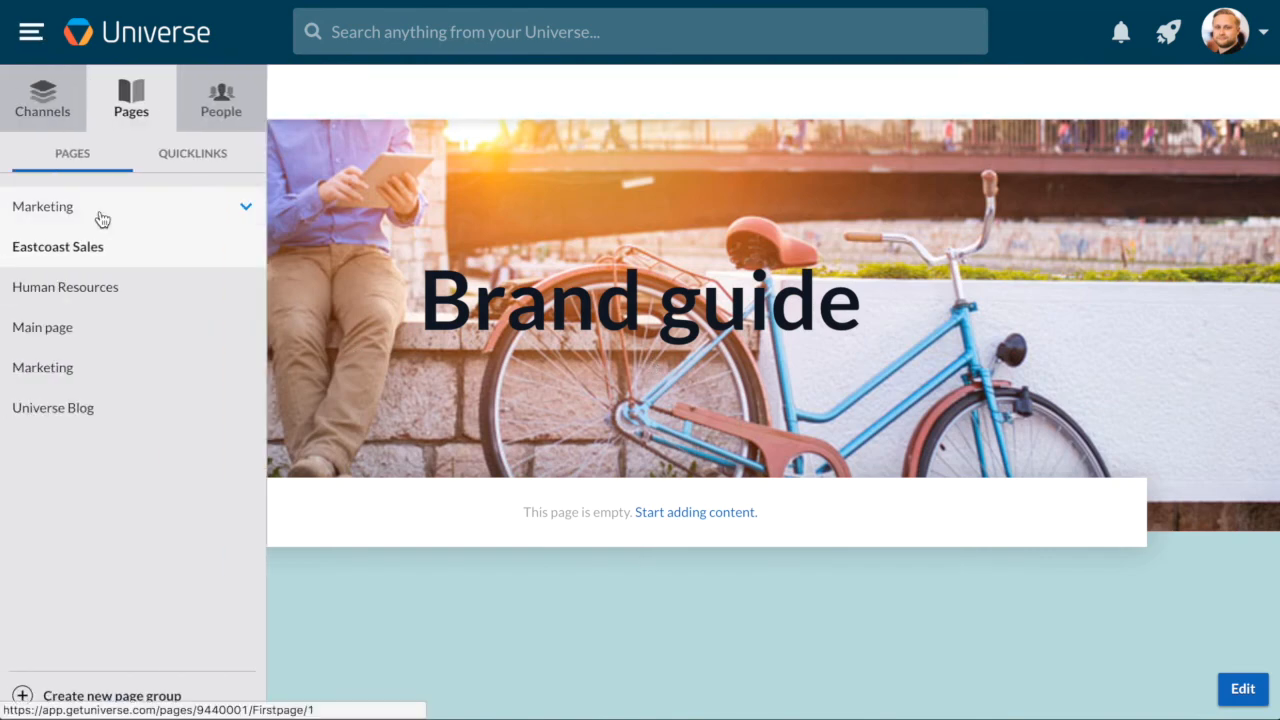
{"action": "left_click", "coordinate": [244, 206]}
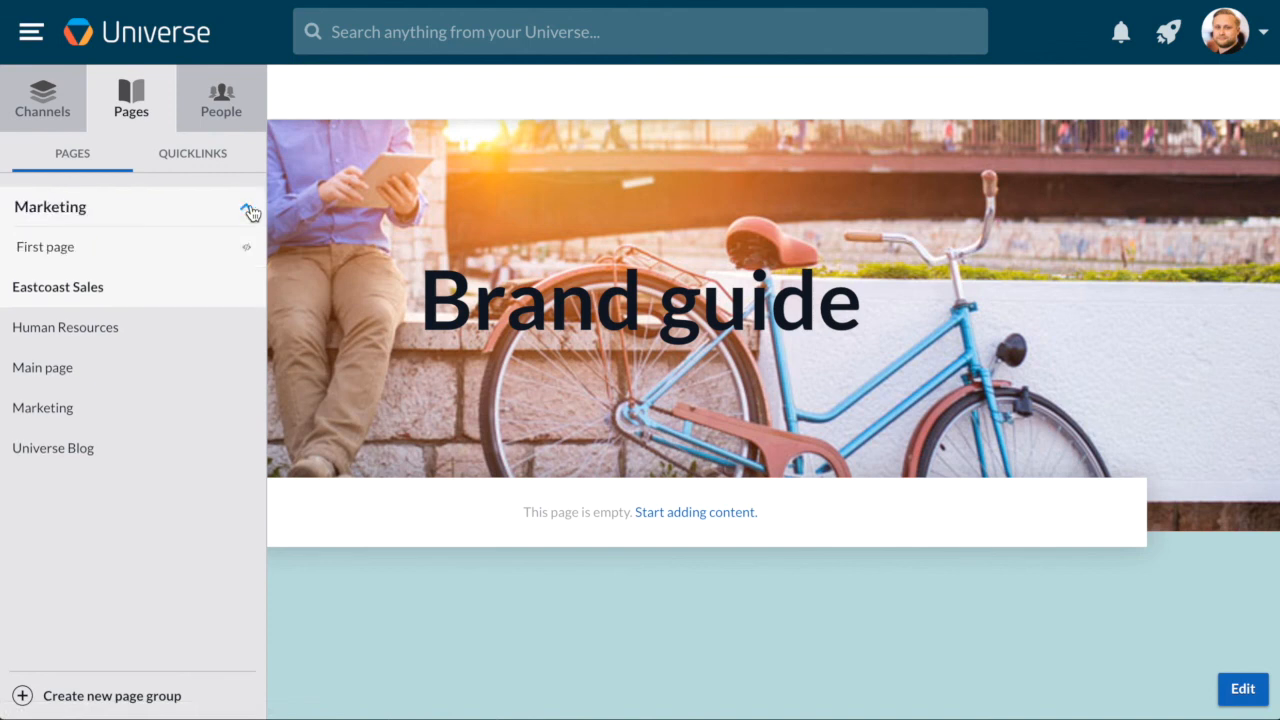
{"action": "mouse_move", "coordinate": [168, 252]}
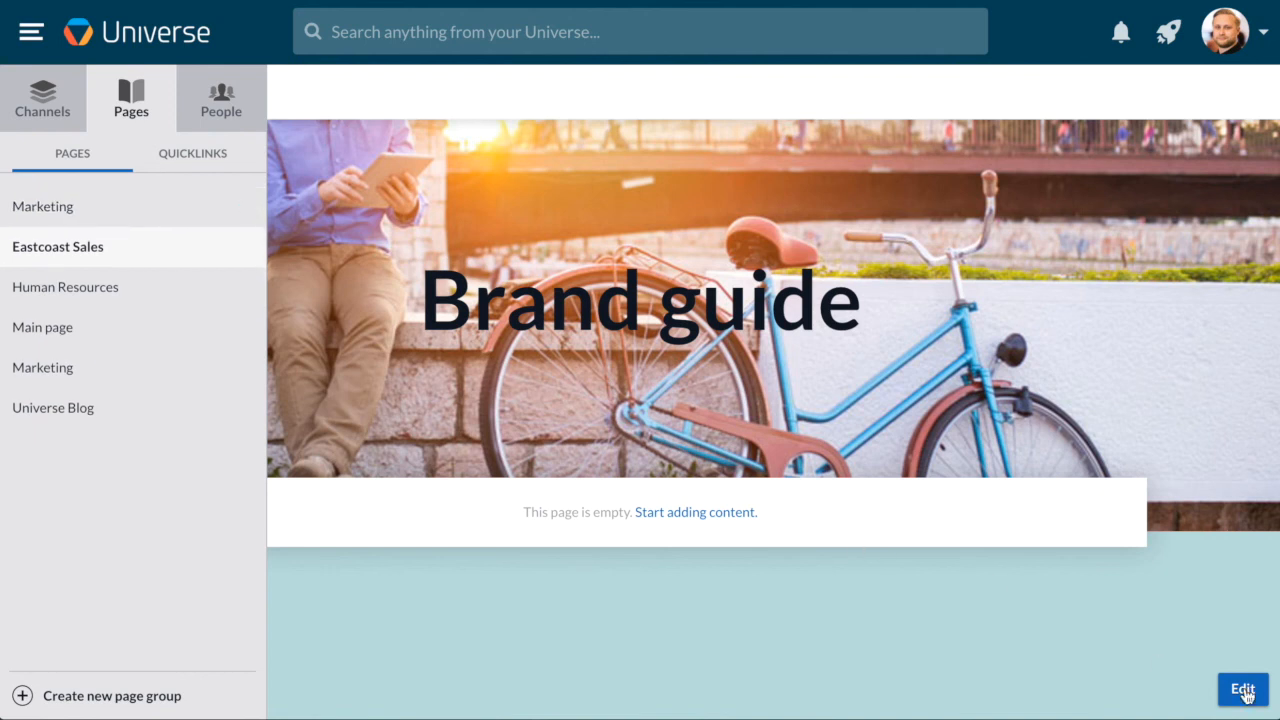
- Re-enter edit mode and publish the Brand guide page
{"action": "left_click", "coordinate": [1244, 688]}
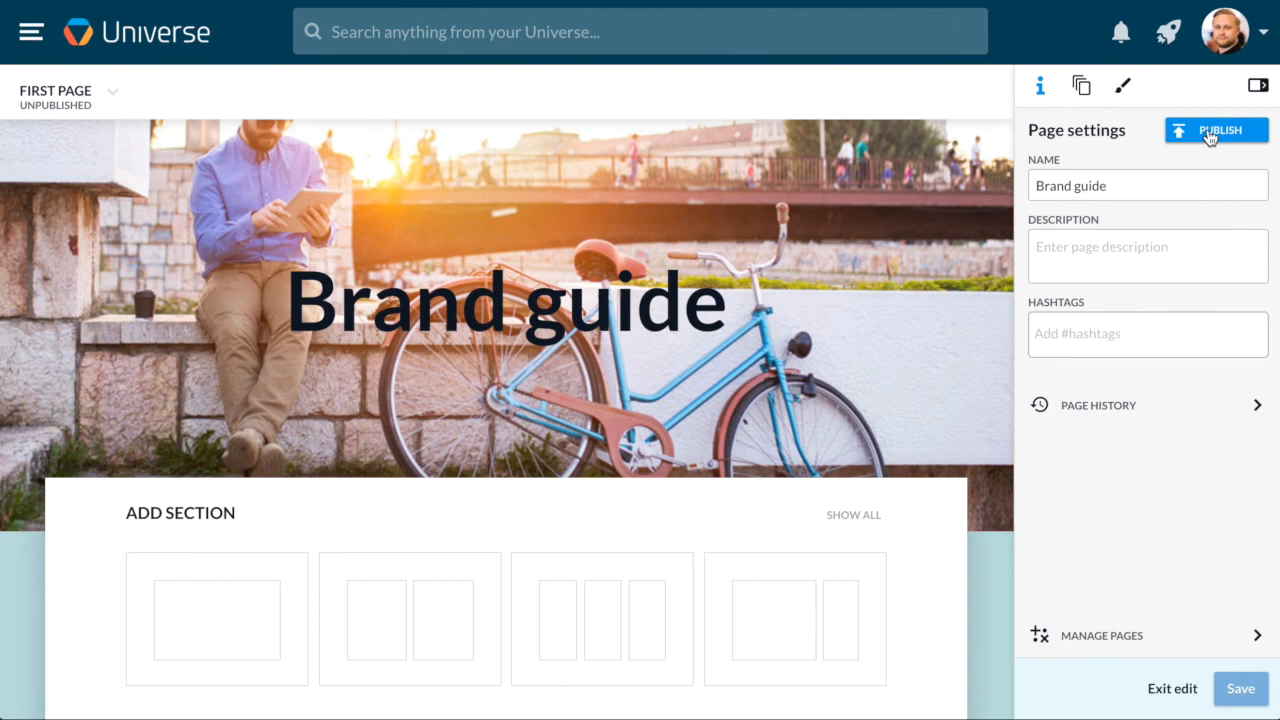
{"action": "left_click", "coordinate": [1216, 130]}
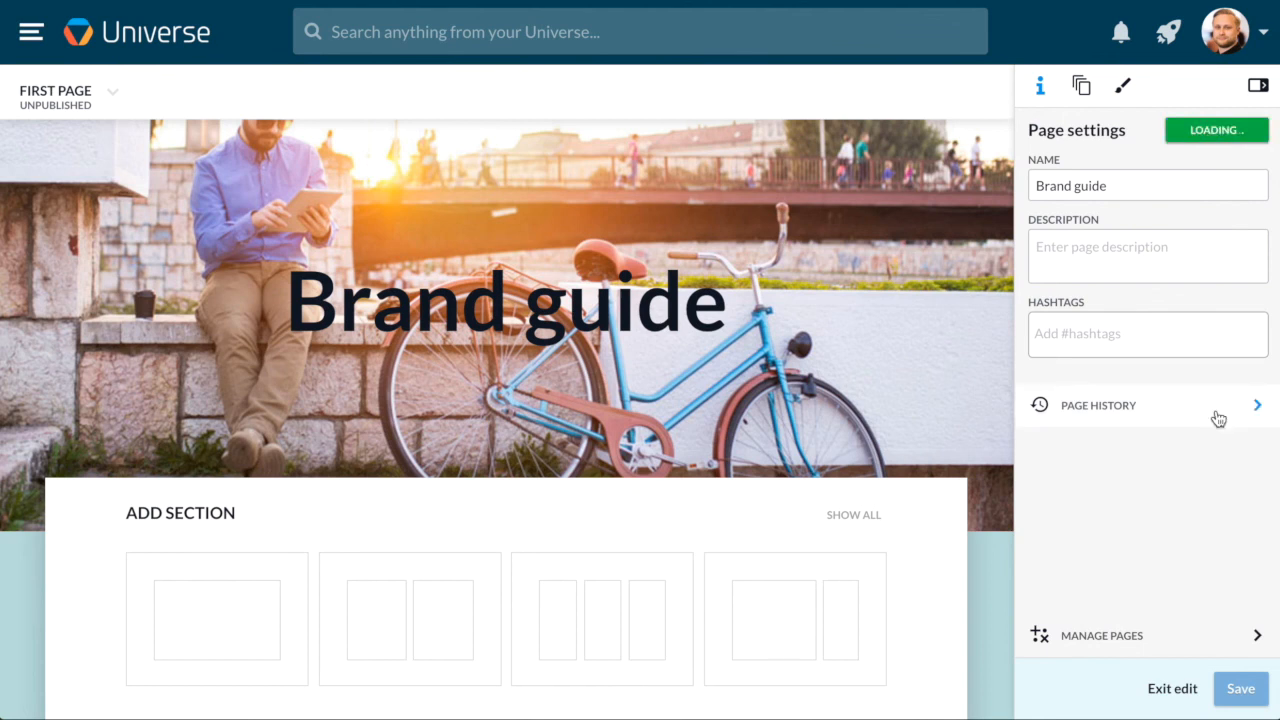